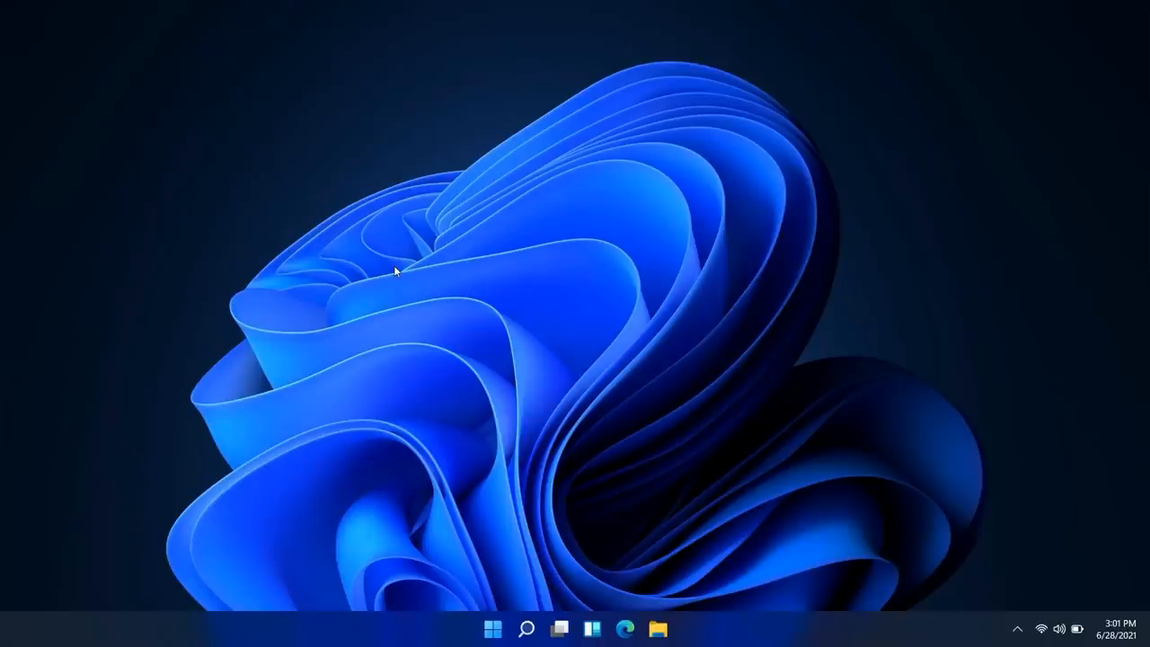
Lock and unlock the PC, then open and close the Start menu.
{"action": "key", "text": "Win+l"}
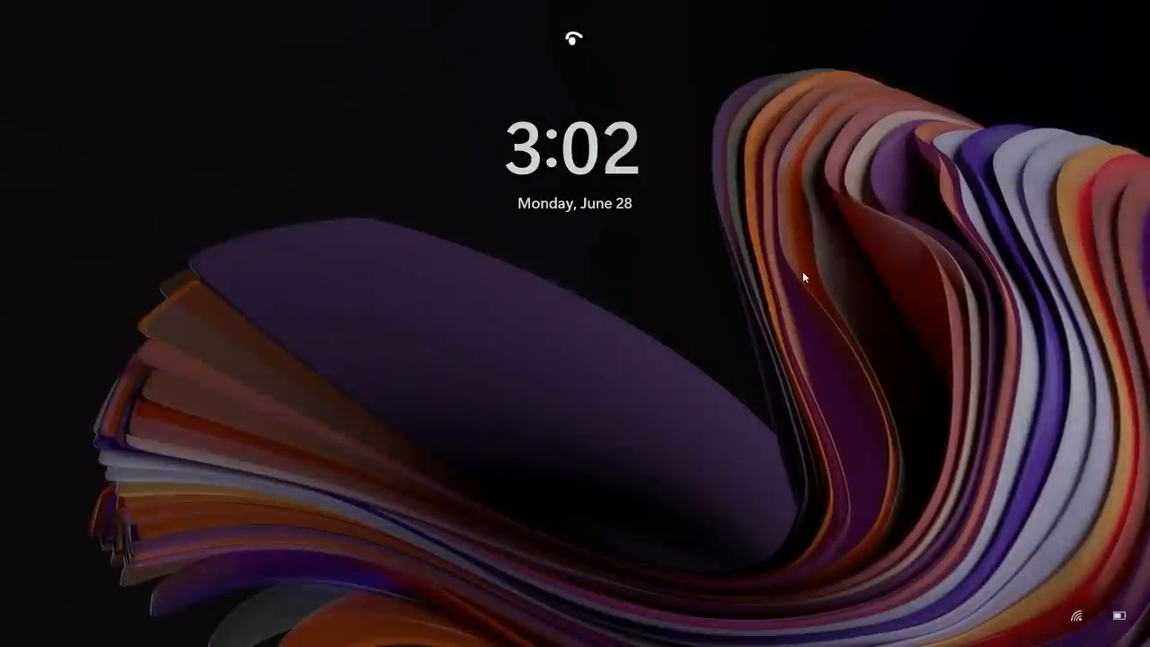
{"action": "mouse_move", "coordinate": [577, 195]}
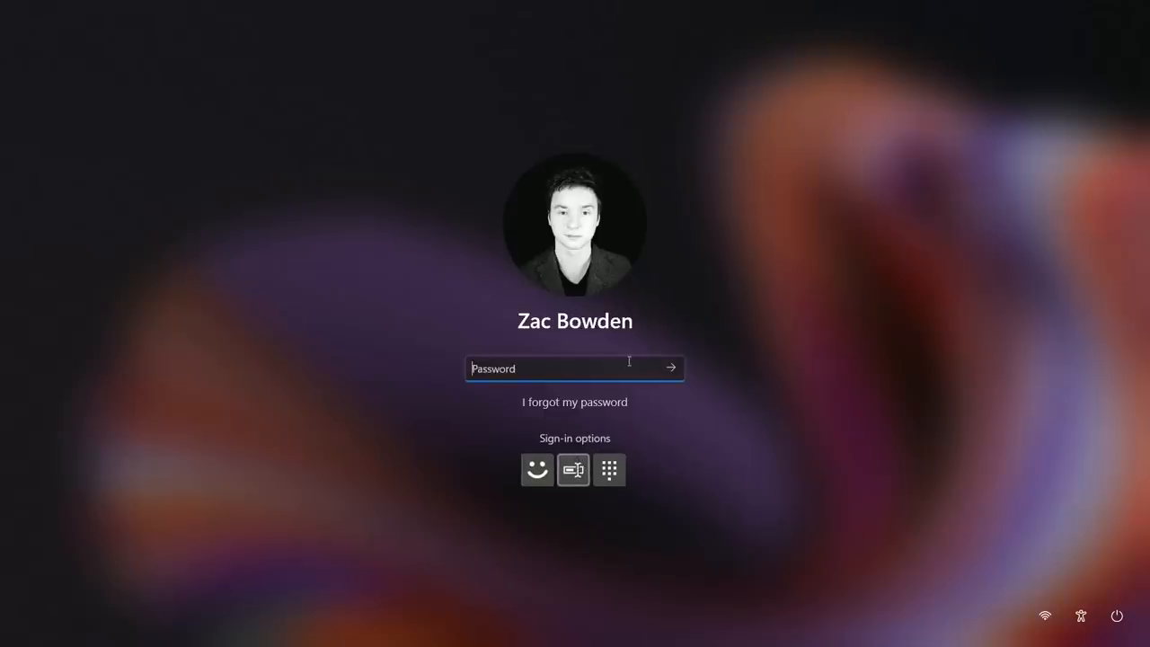
{"action": "mouse_move", "coordinate": [639, 472]}
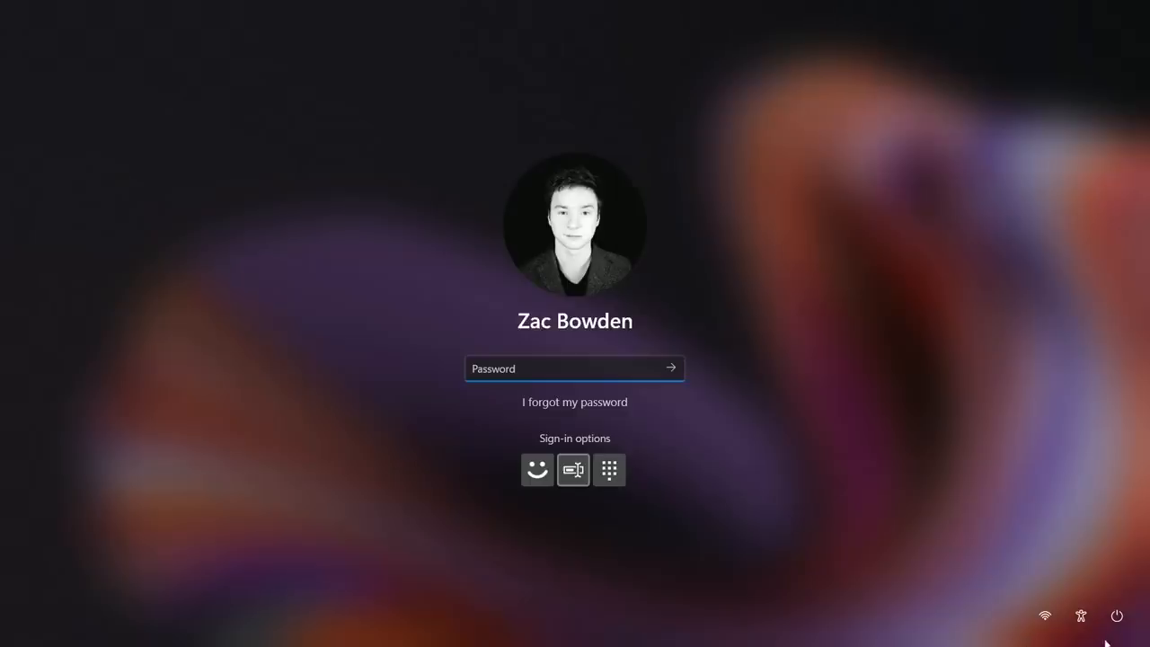
{"action": "left_click", "coordinate": [1117, 615]}
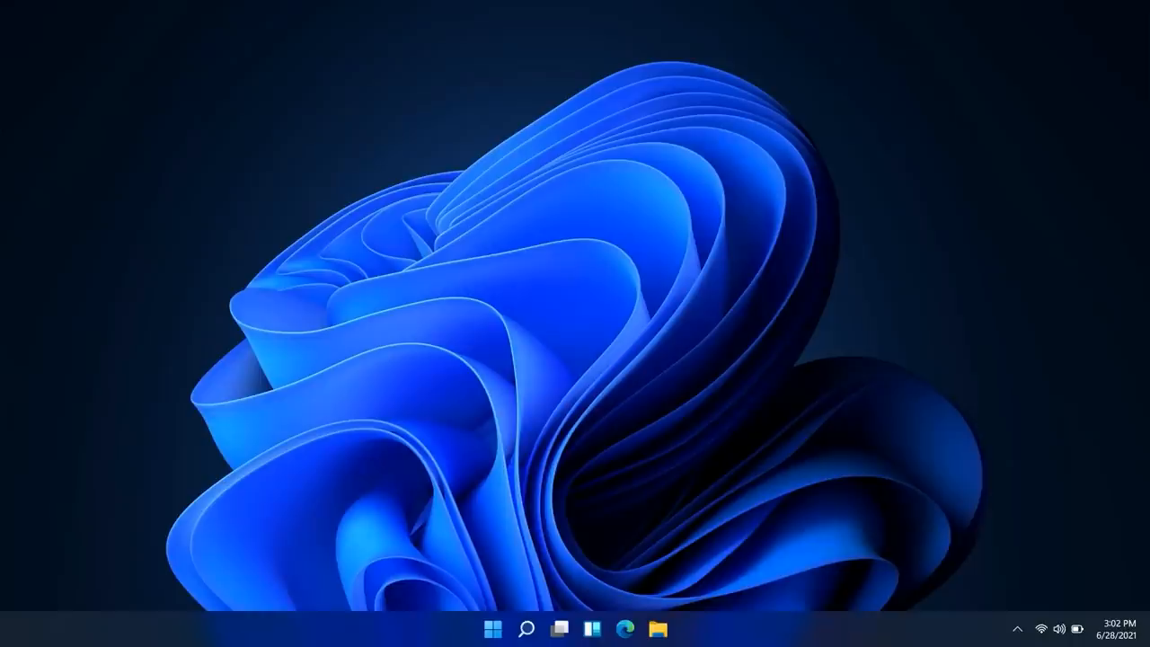
{"action": "left_click", "coordinate": [492, 628]}
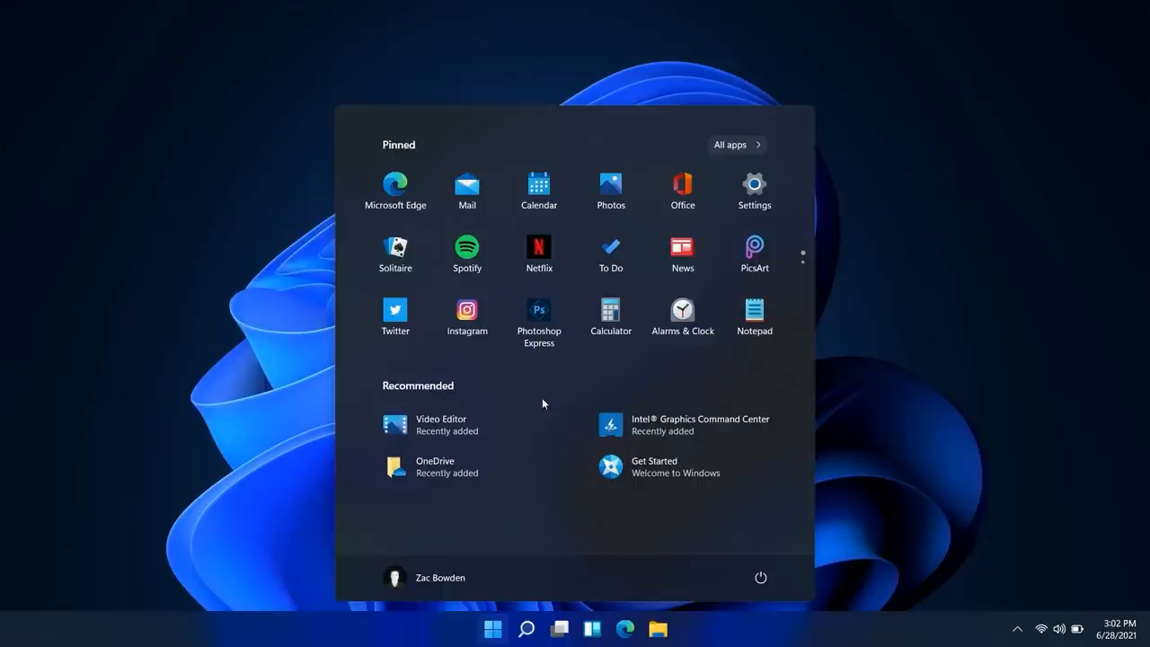
{"action": "mouse_move", "coordinate": [578, 423]}
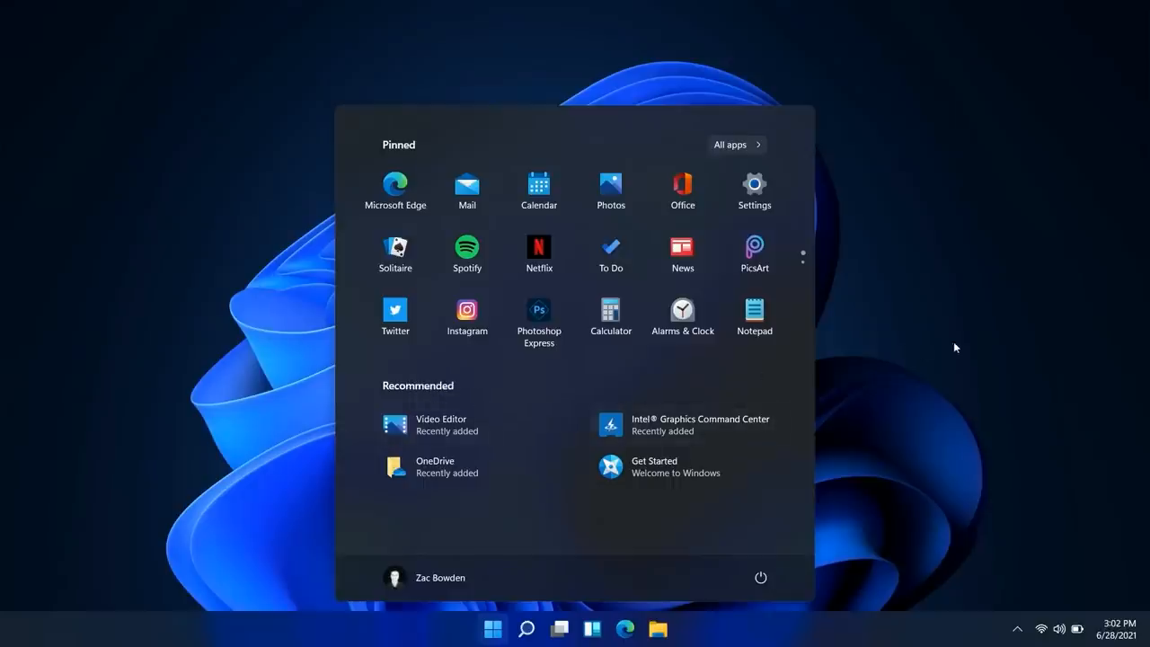
{"action": "left_click", "coordinate": [492, 628]}
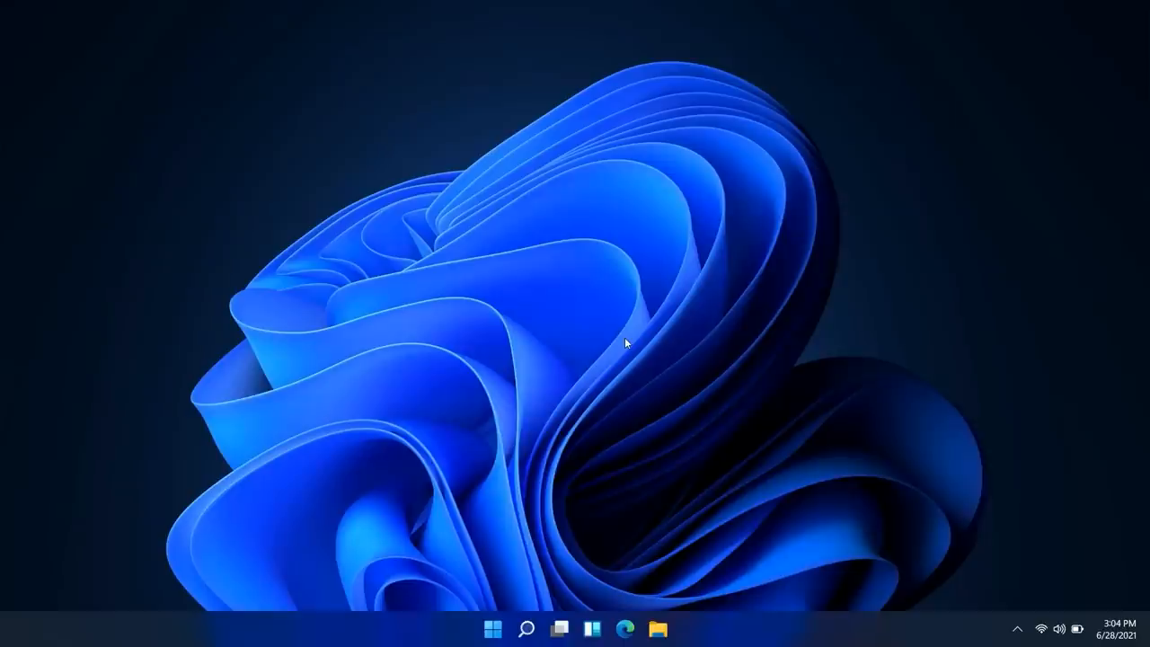
{"action": "mouse_move", "coordinate": [572, 479]}
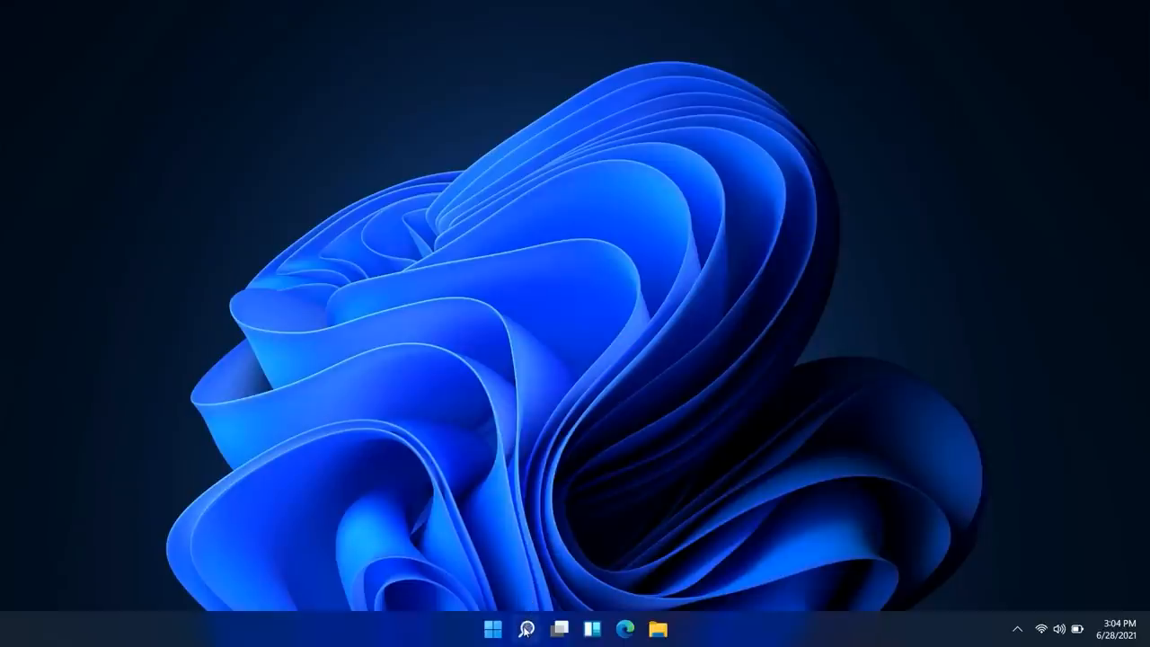
Preview the taskbar search panel and virtual desktops, then dismiss them.
{"action": "left_click", "coordinate": [526, 628]}
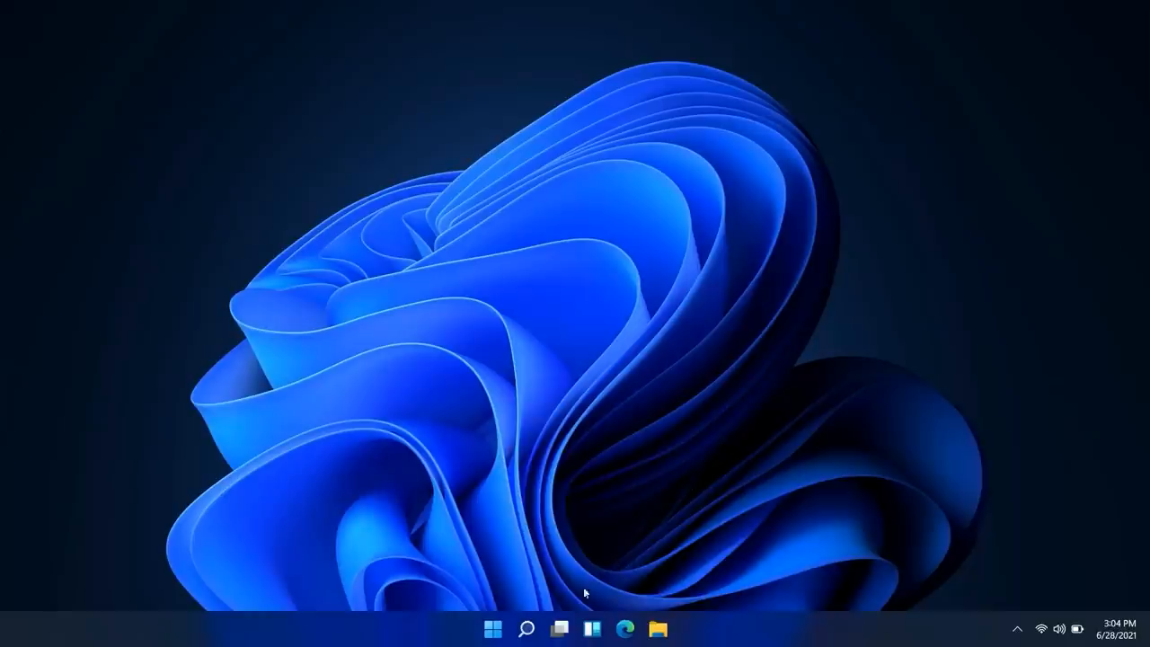
{"action": "left_click", "coordinate": [559, 628]}
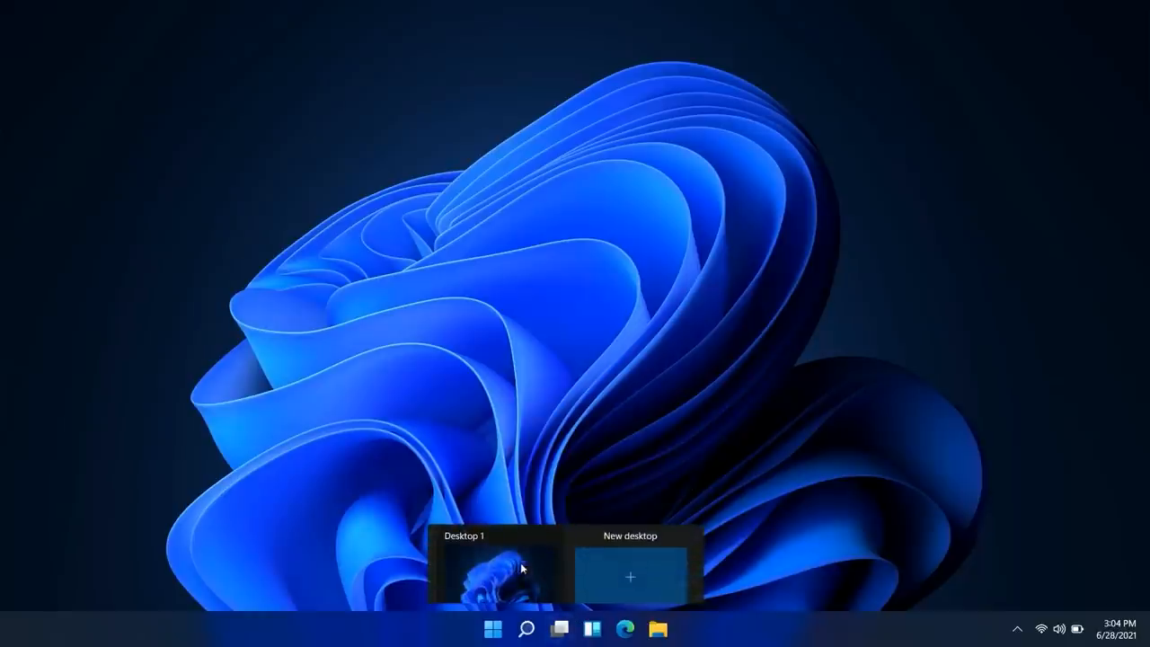
{"action": "mouse_move", "coordinate": [527, 567]}
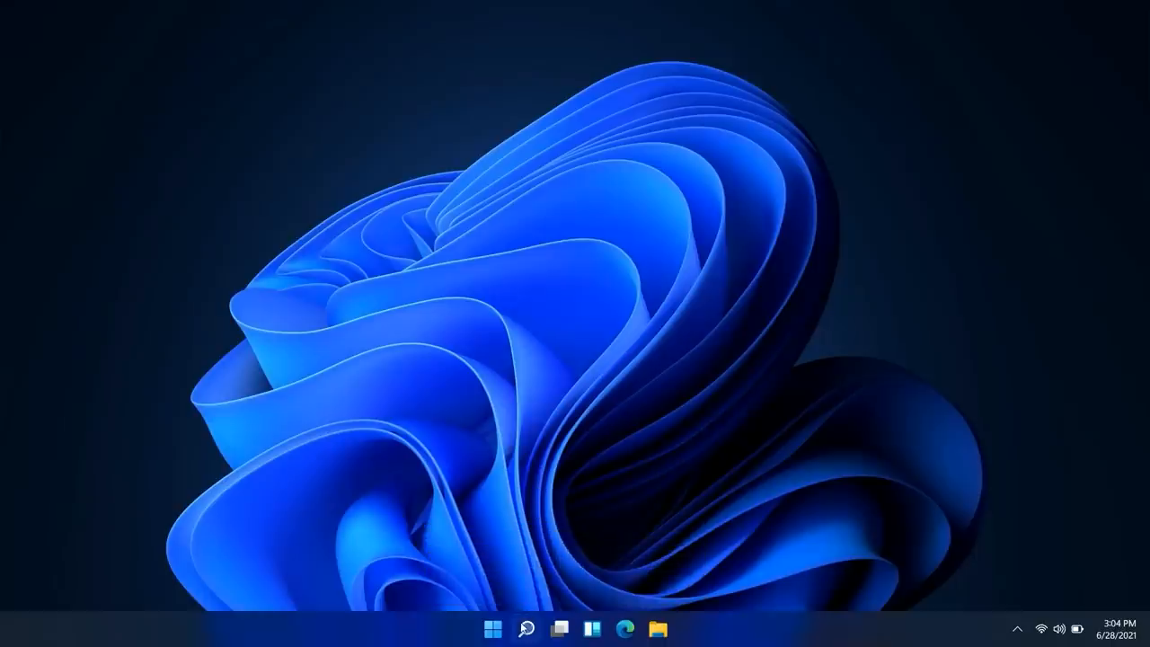
{"action": "left_click", "coordinate": [526, 628]}
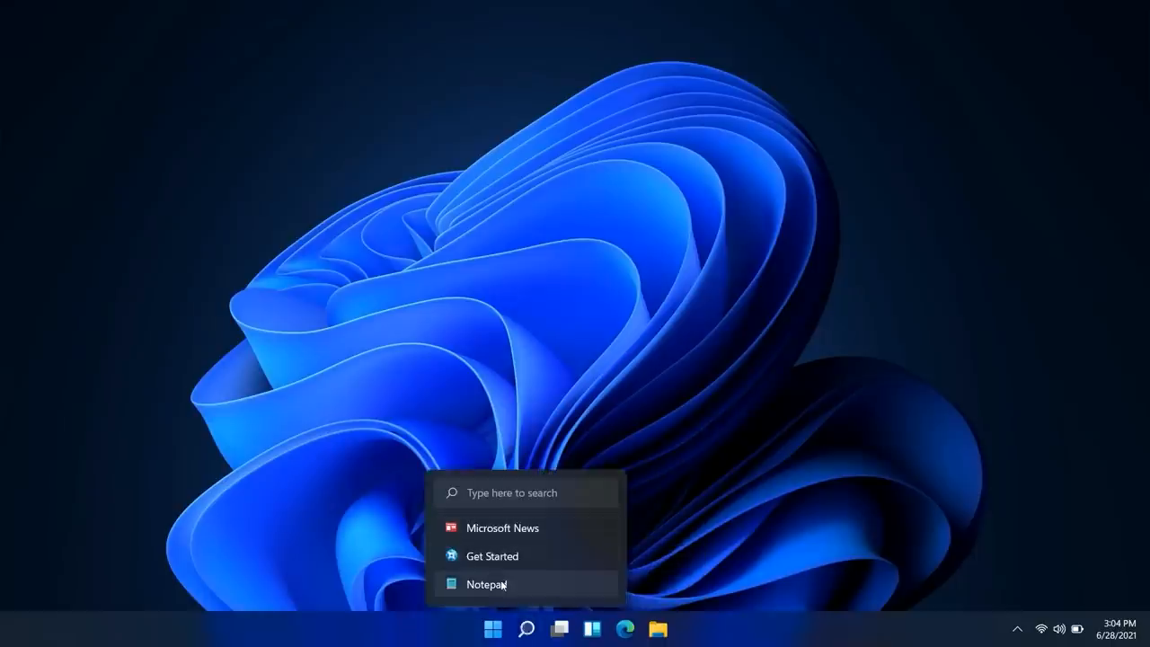
{"action": "left_click", "coordinate": [526, 628]}
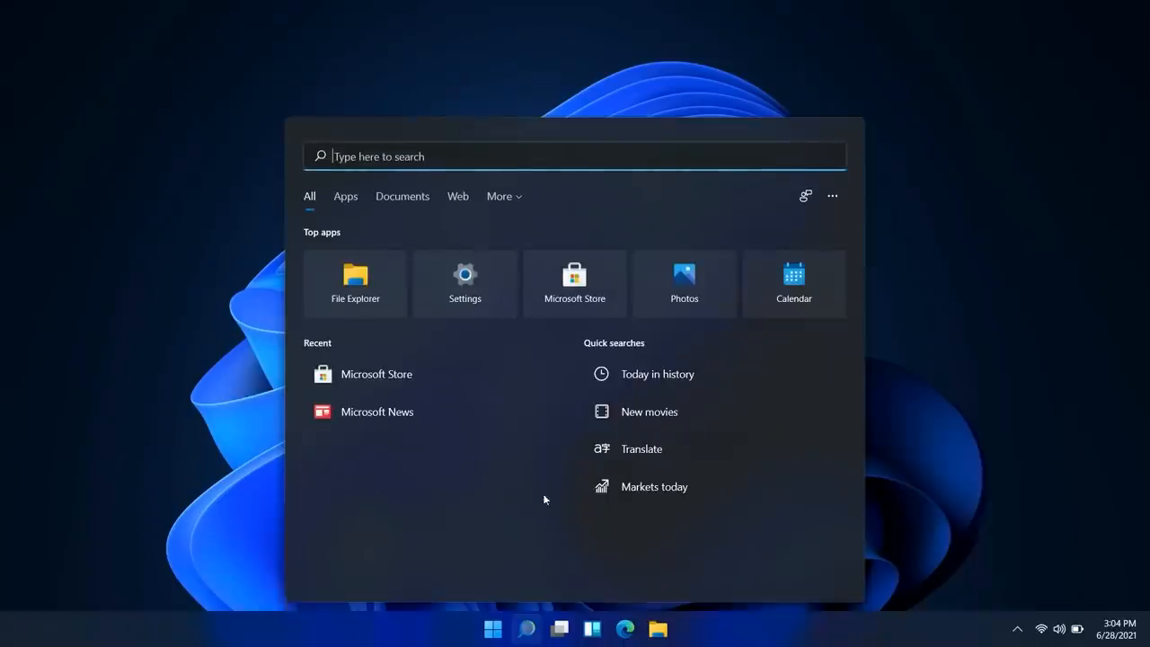
{"action": "left_click", "coordinate": [560, 628]}
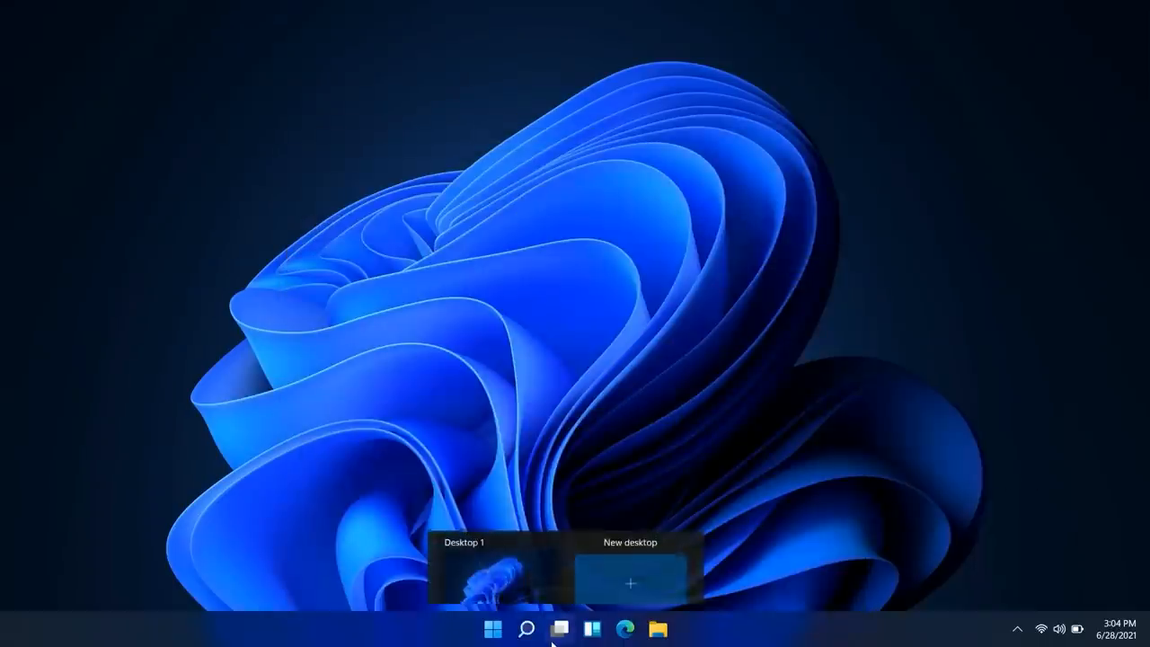
{"action": "left_click", "coordinate": [630, 584]}
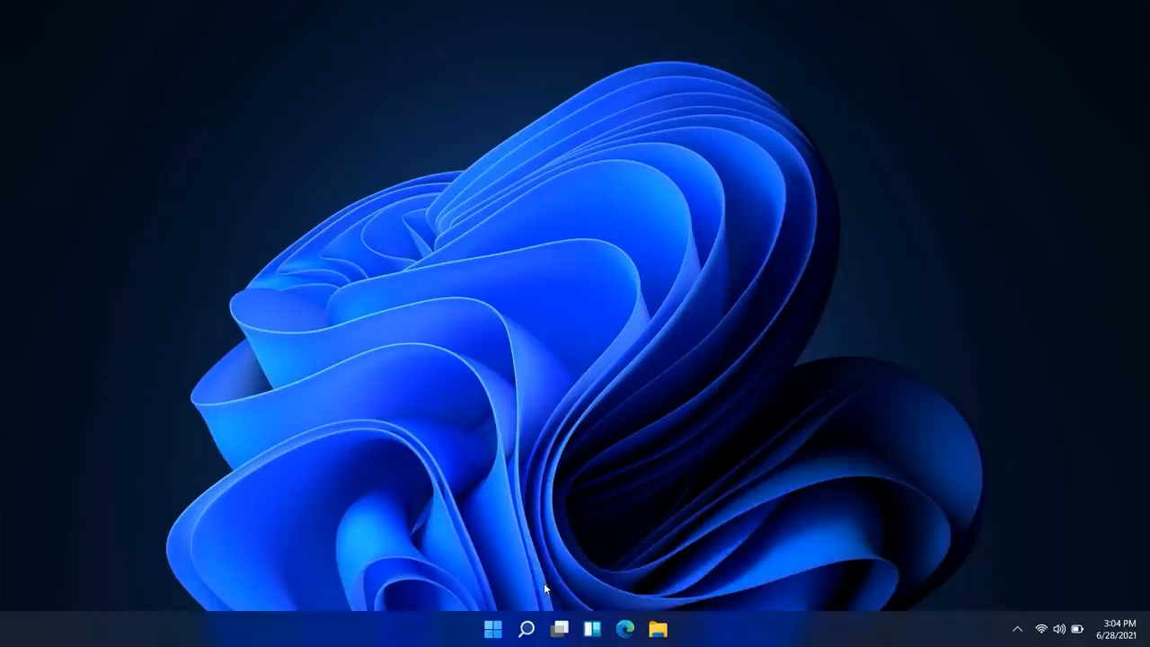
{"action": "left_click", "coordinate": [559, 629]}
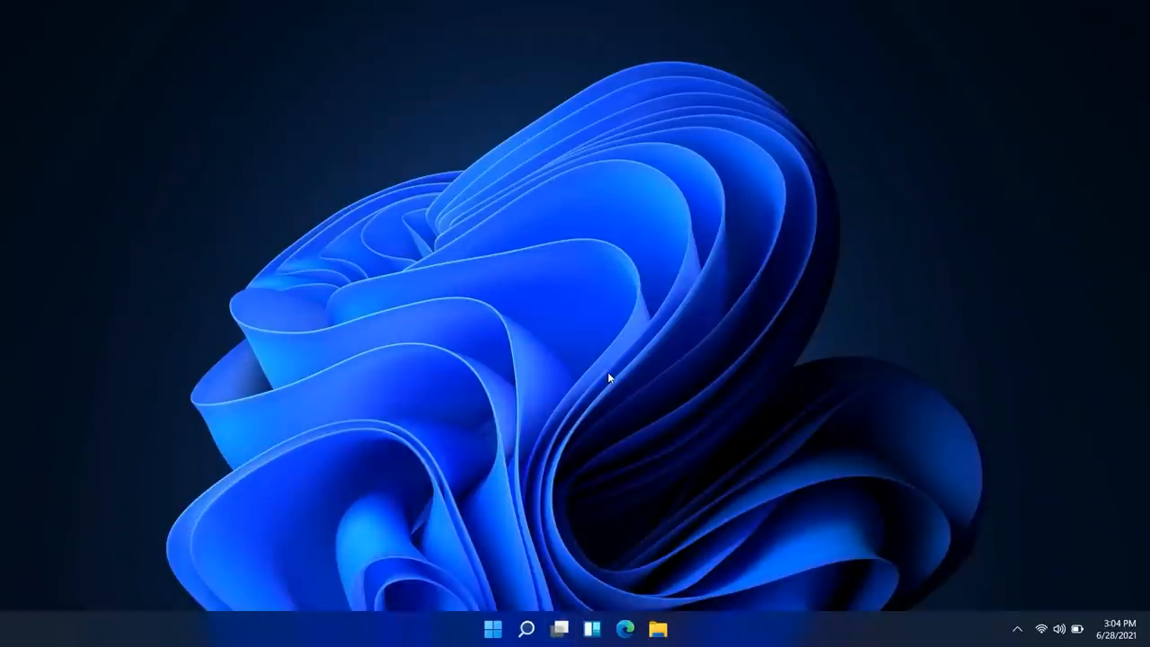
{"action": "mouse_move", "coordinate": [1002, 500]}
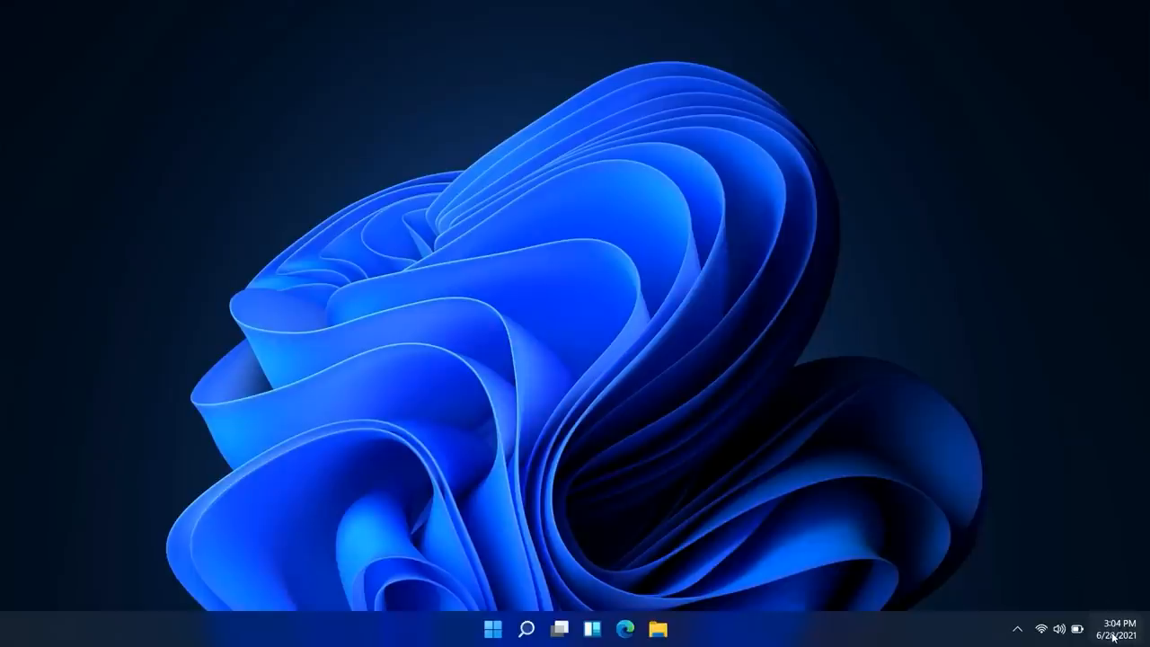
In Quick Settings, turn on Bluetooth, browse tile editing, unmute sound and toggle Night light.
{"action": "left_click", "coordinate": [1117, 628]}
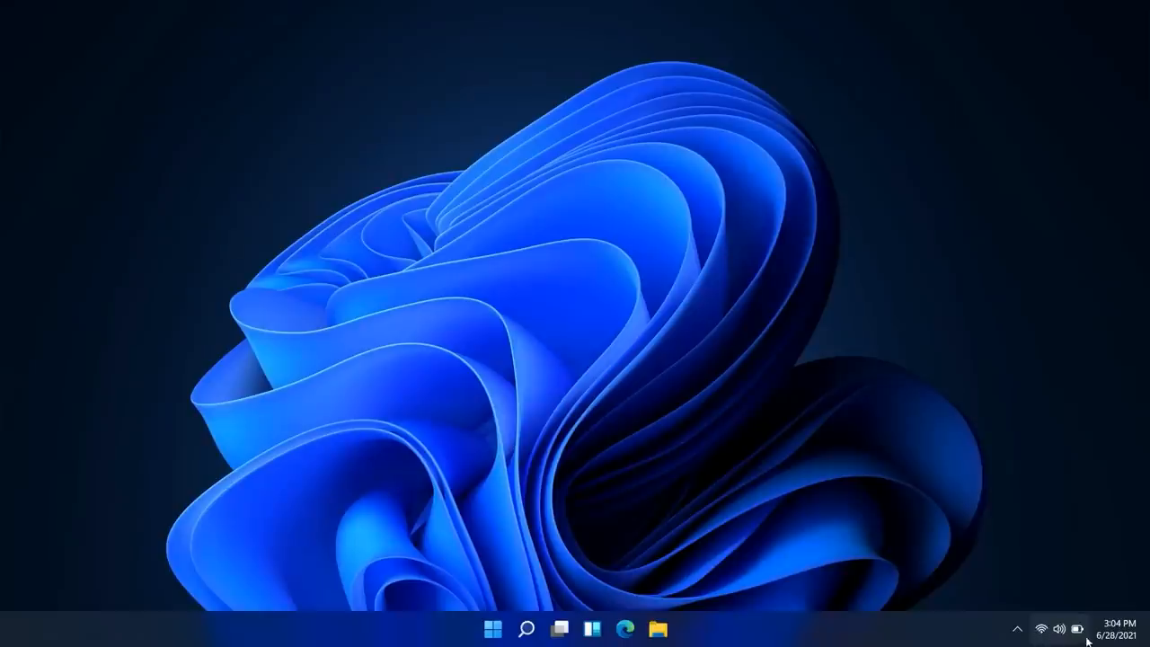
{"action": "left_click", "coordinate": [1057, 628]}
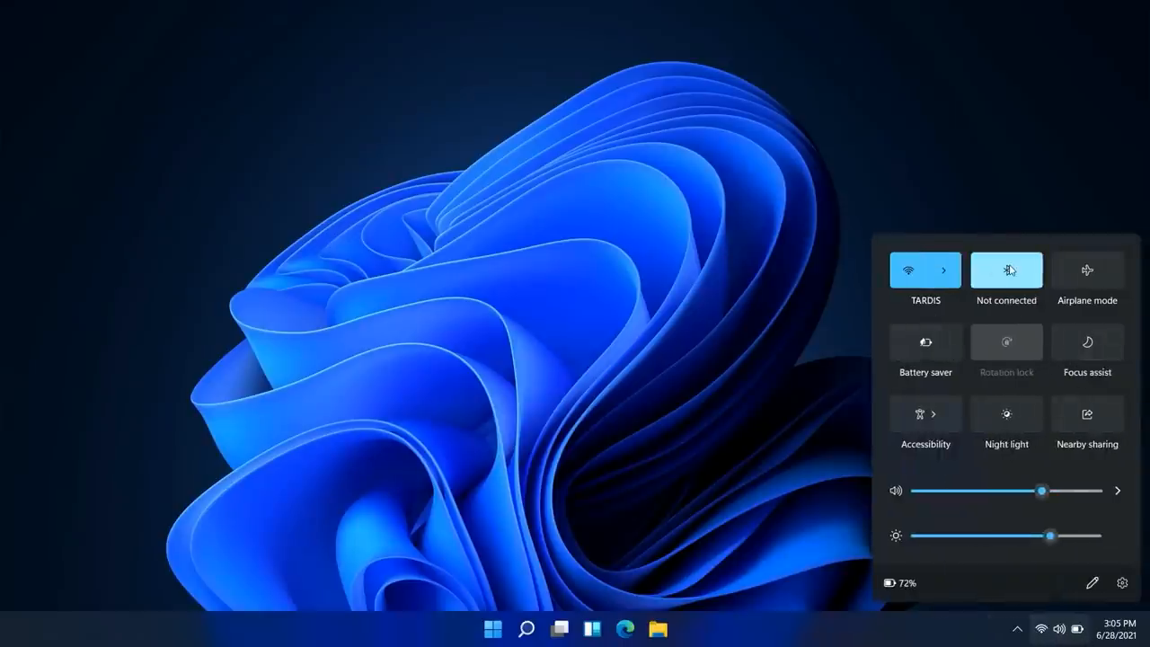
{"action": "left_click", "coordinate": [1006, 269]}
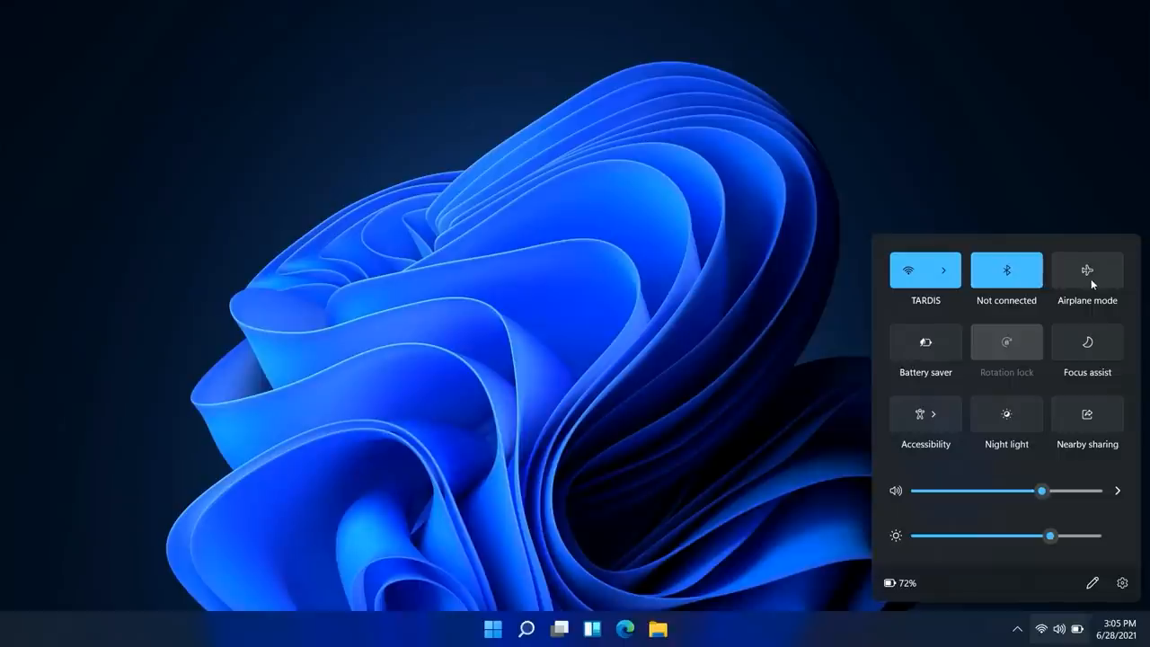
{"action": "mouse_move", "coordinate": [1090, 412]}
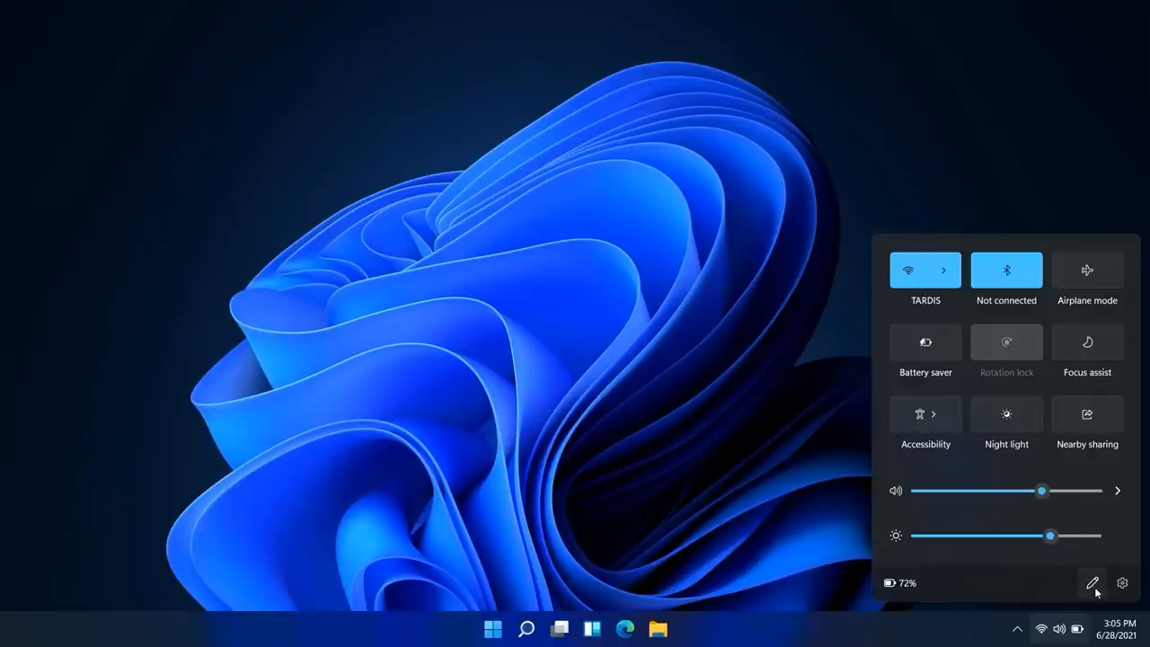
{"action": "left_click", "coordinate": [1094, 582]}
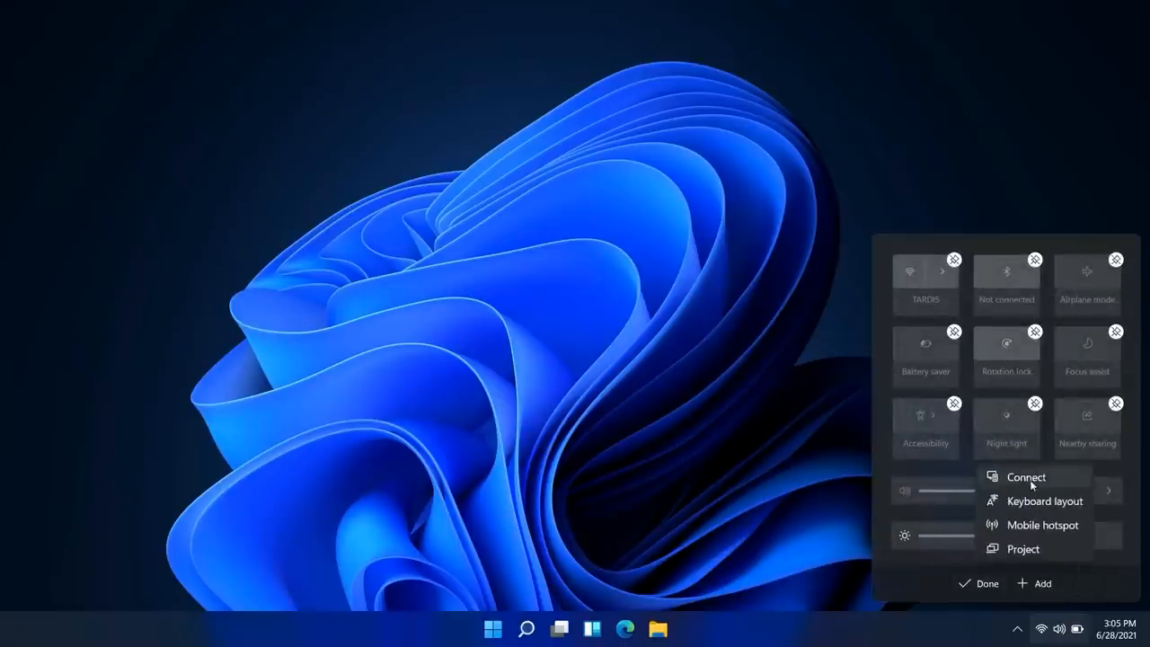
{"action": "mouse_move", "coordinate": [1032, 501]}
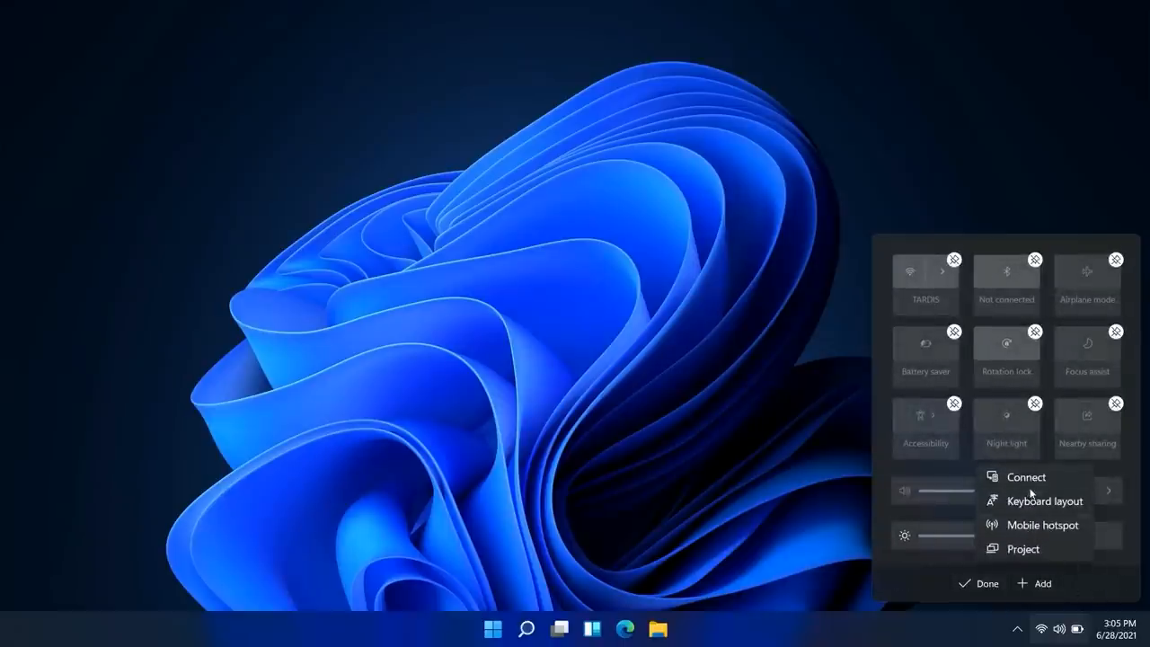
{"action": "mouse_move", "coordinate": [1022, 549]}
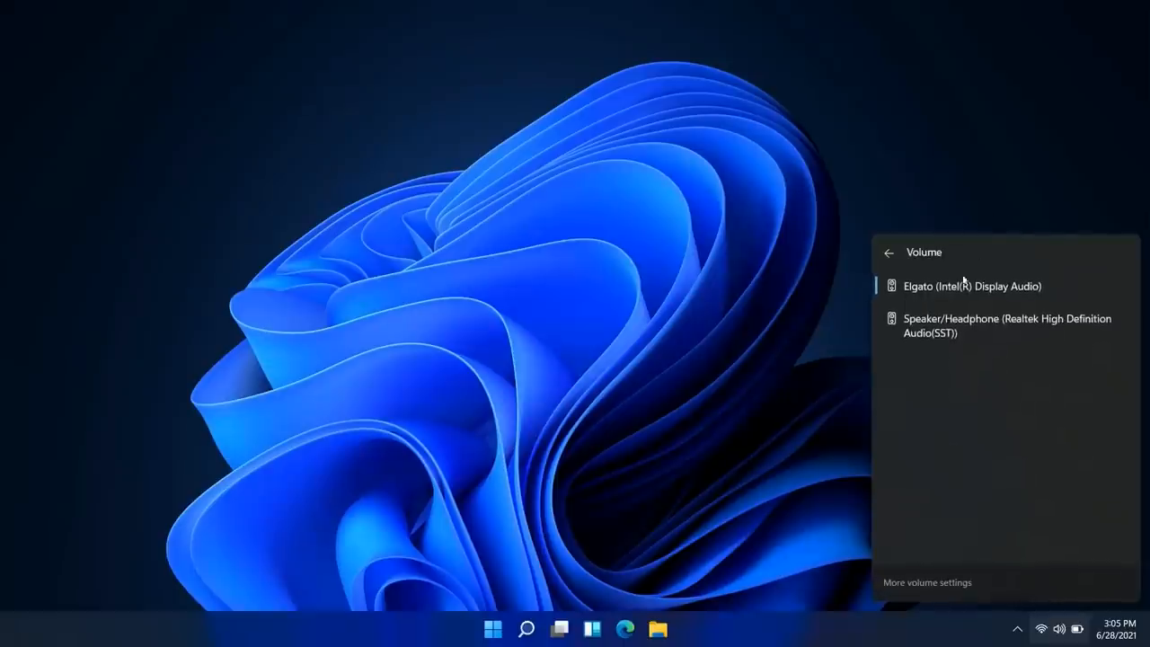
{"action": "left_click", "coordinate": [888, 252]}
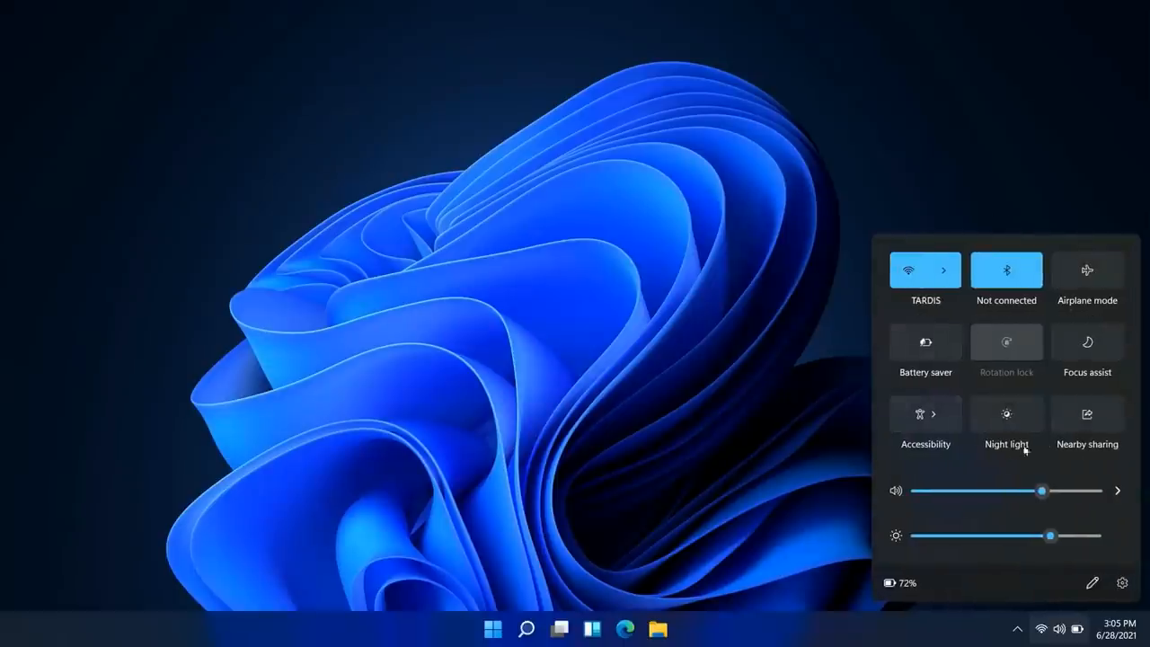
{"action": "mouse_move", "coordinate": [919, 472]}
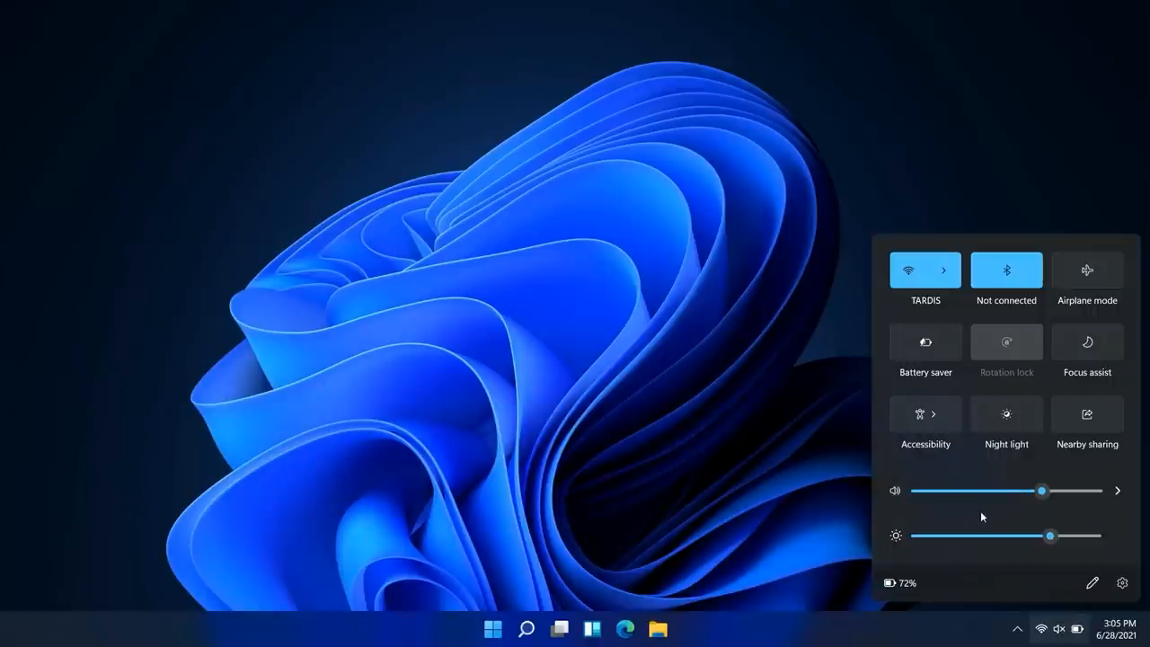
{"action": "left_click", "coordinate": [895, 490]}
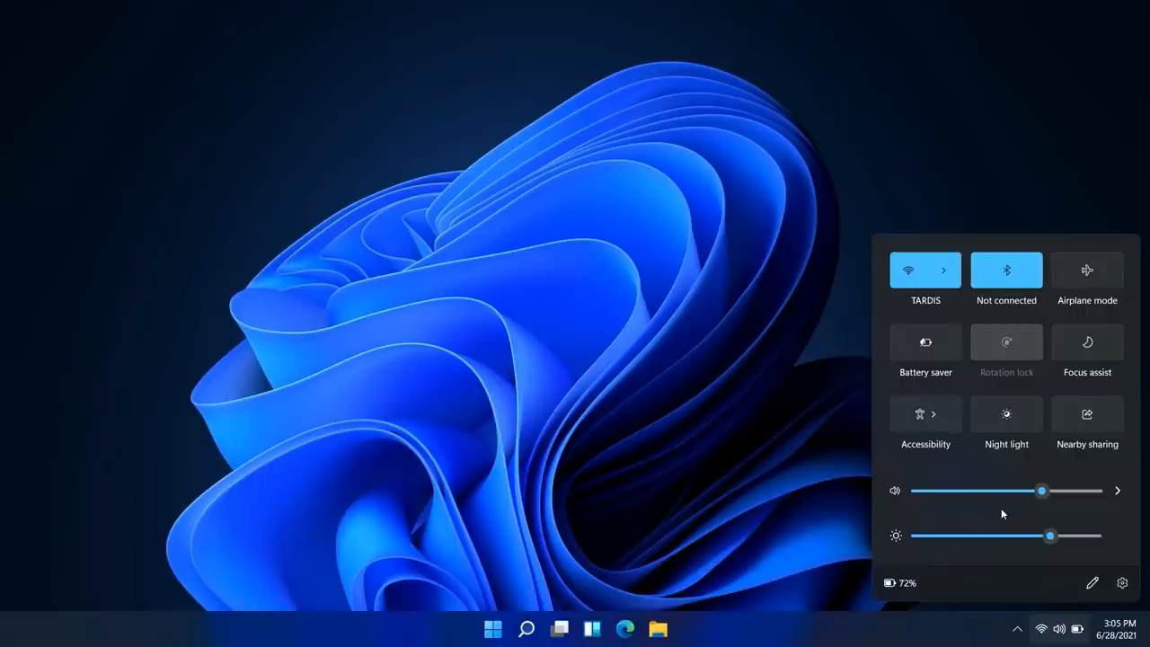
{"action": "left_click", "coordinate": [1007, 414]}
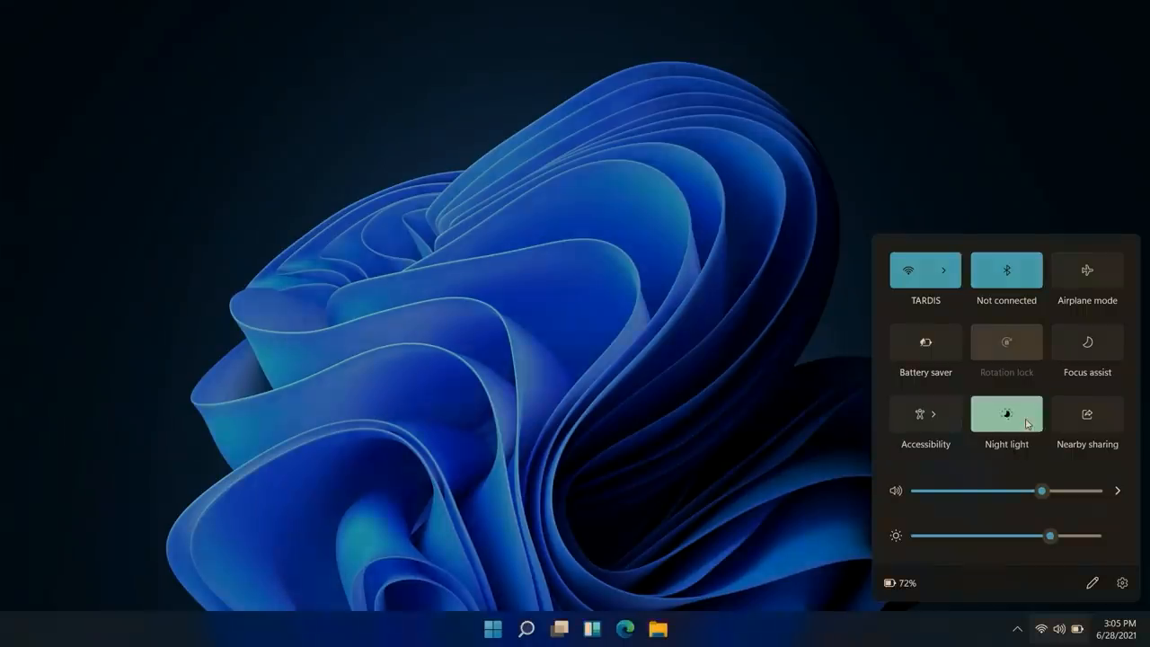
{"action": "left_click", "coordinate": [1007, 415]}
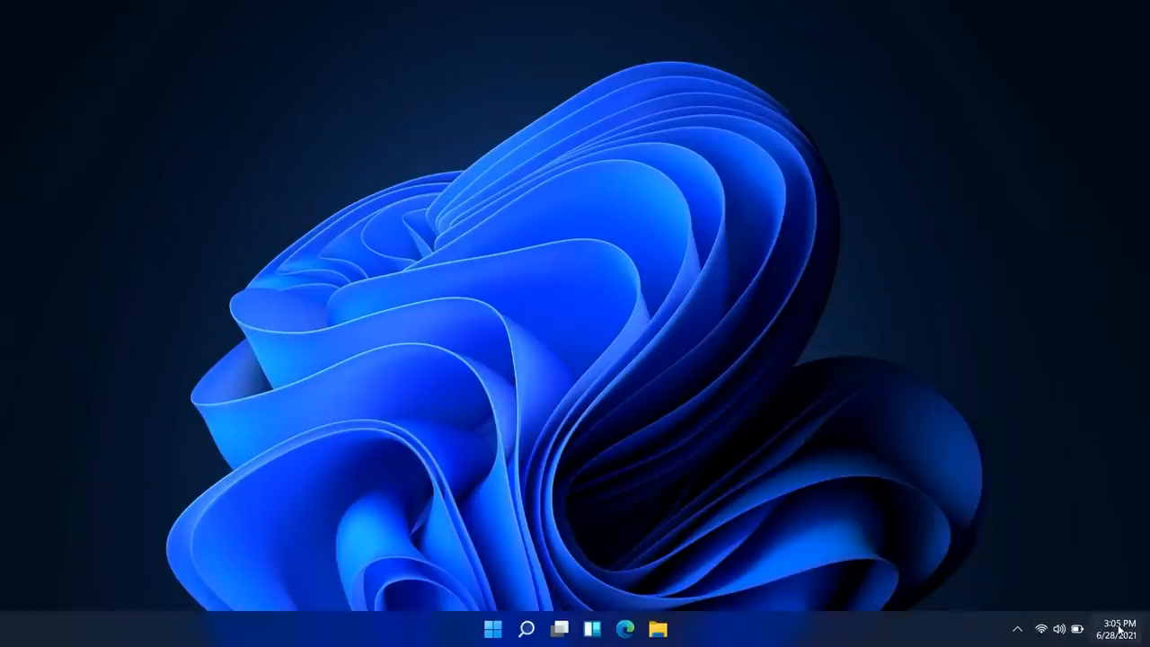
{"action": "left_click", "coordinate": [1115, 629]}
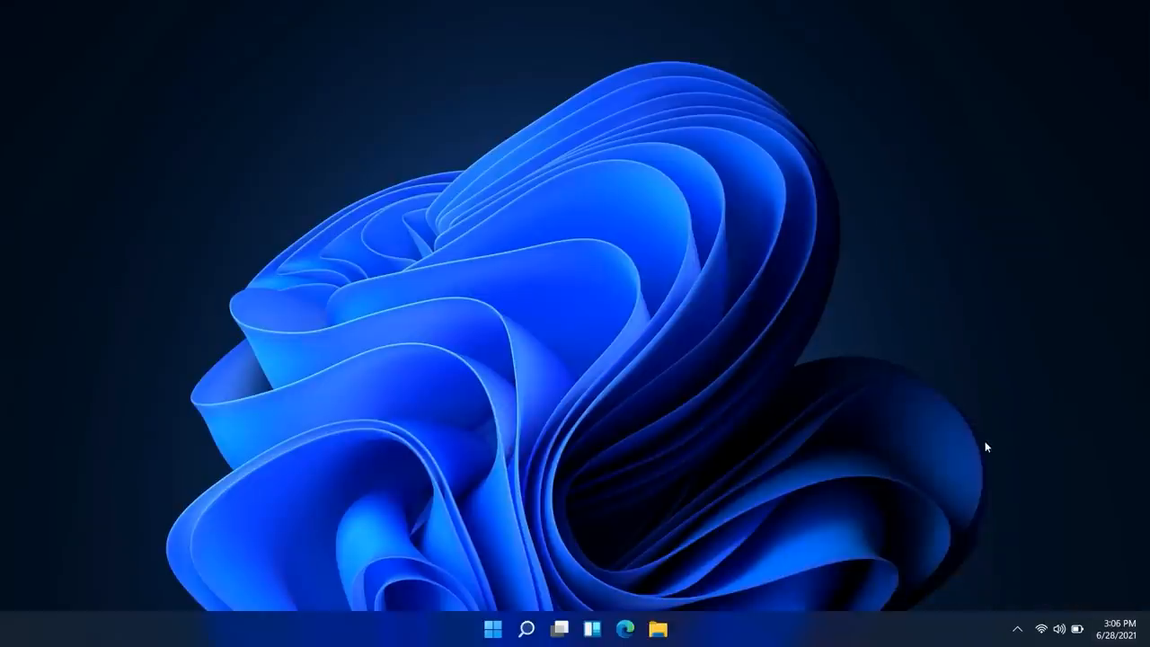
{"action": "left_click", "coordinate": [1017, 628]}
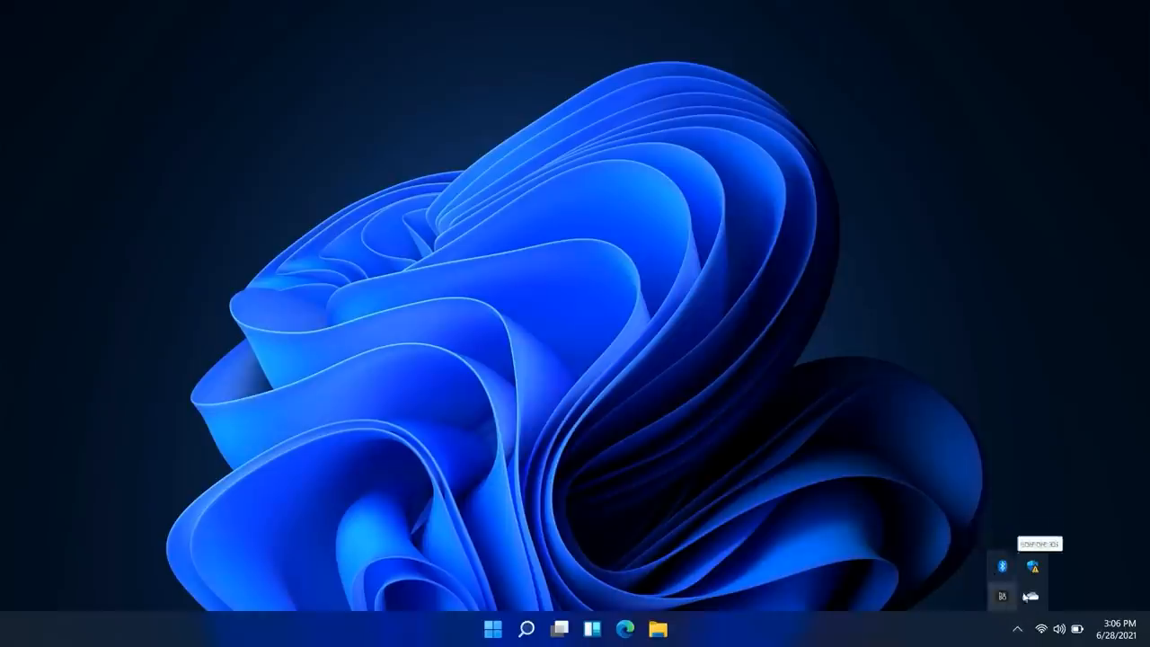
{"action": "mouse_move", "coordinate": [1032, 596]}
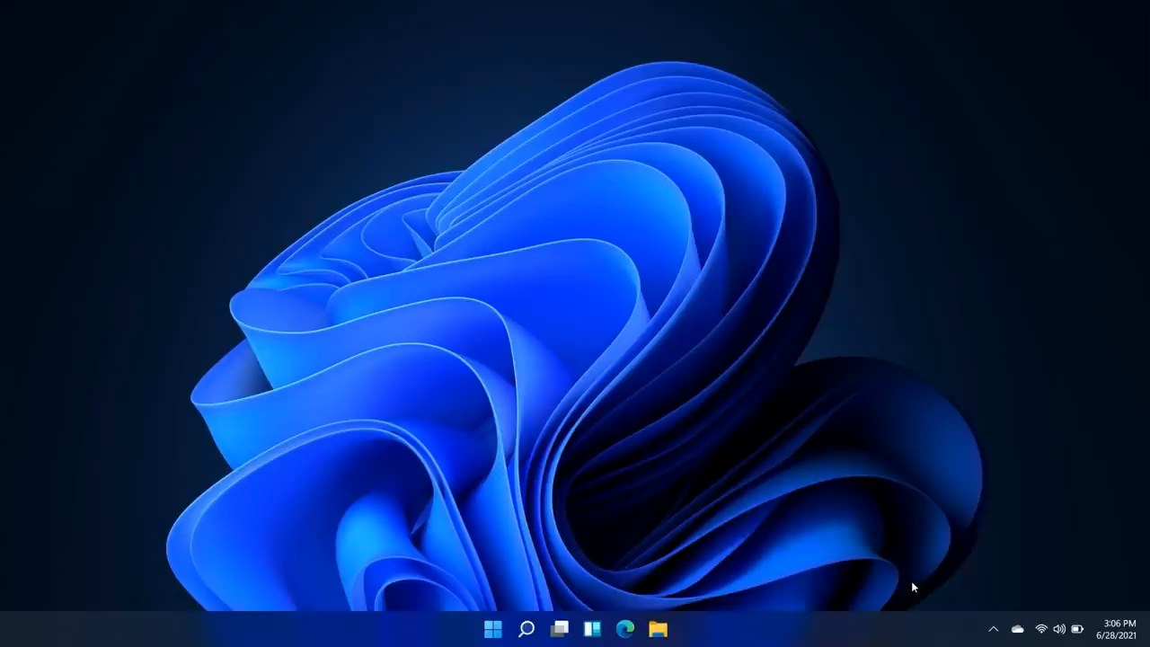
{"action": "left_click", "coordinate": [994, 628]}
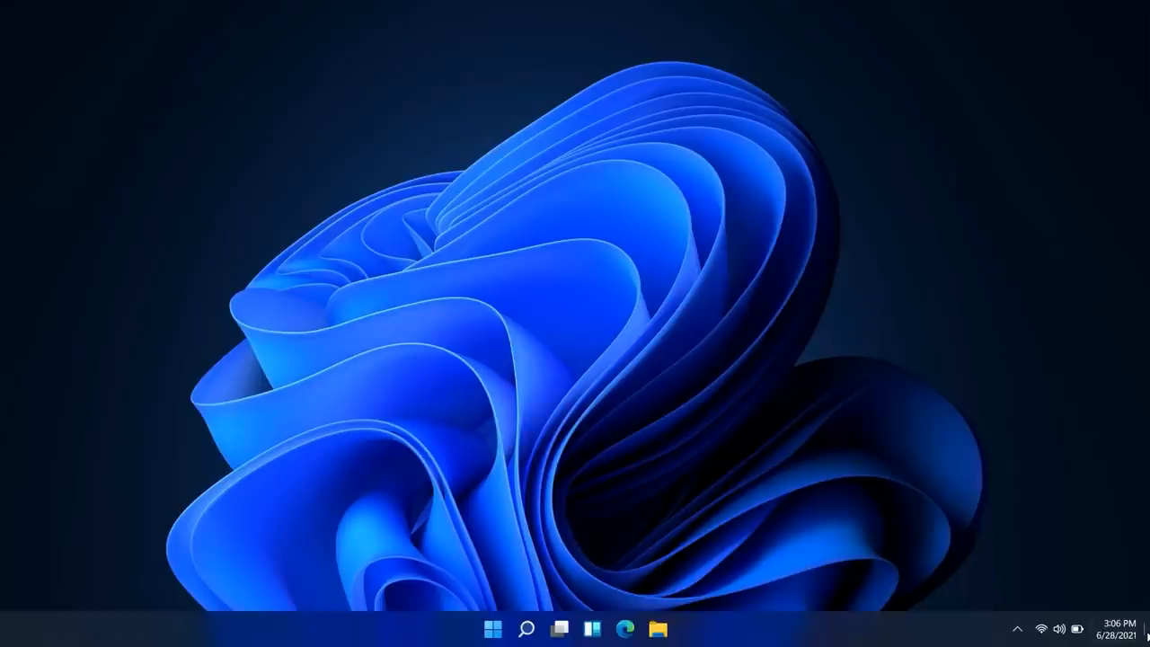
{"action": "mouse_move", "coordinate": [1147, 638]}
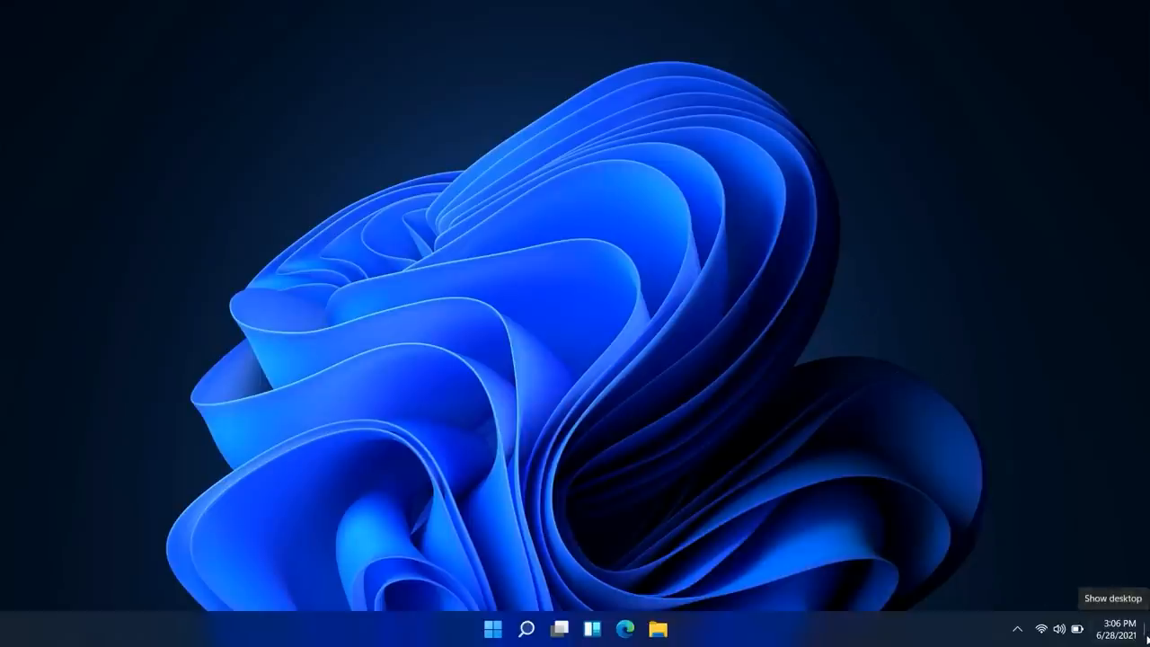
{"action": "mouse_move", "coordinate": [515, 231]}
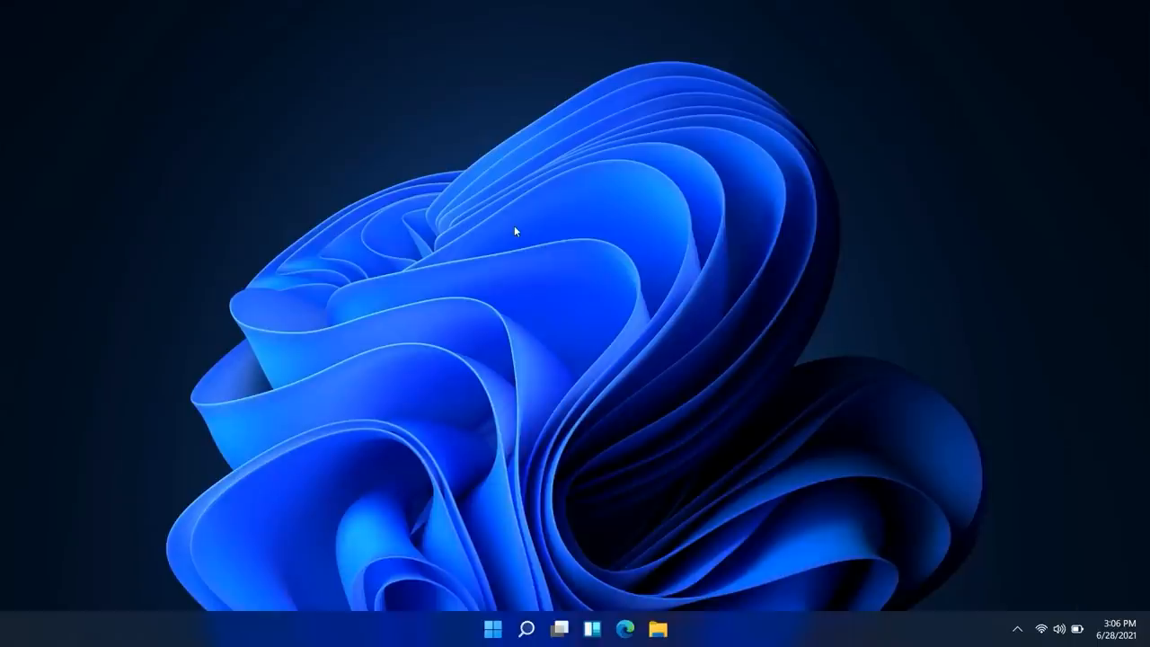
{"action": "right_click", "coordinate": [515, 232]}
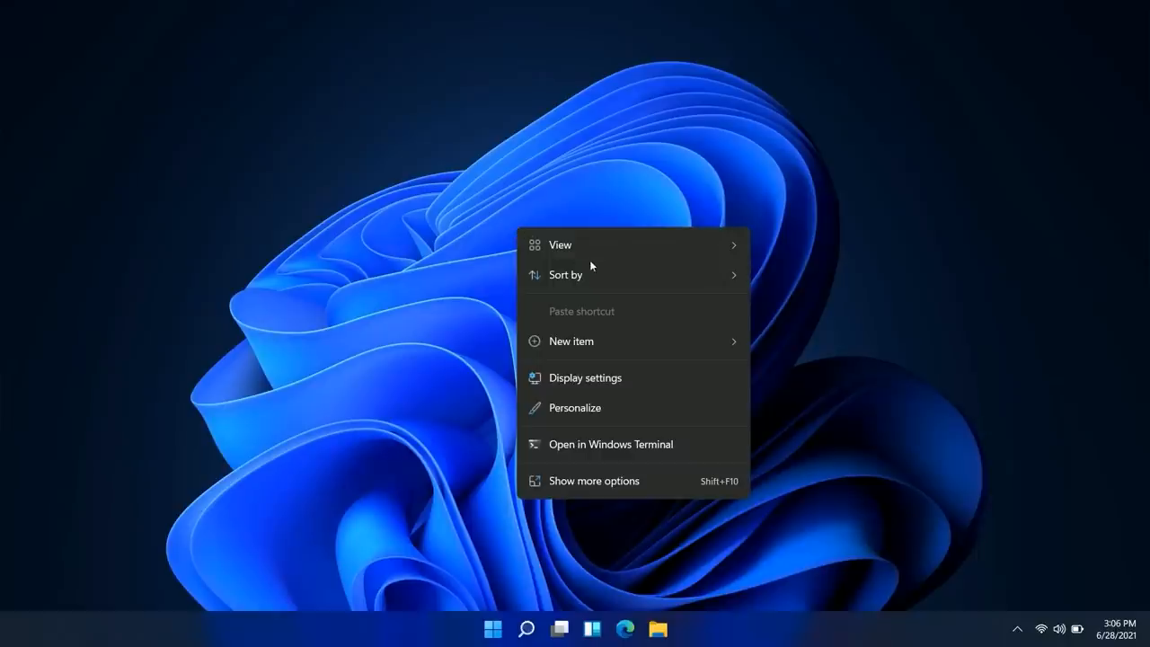
{"action": "mouse_move", "coordinate": [566, 274]}
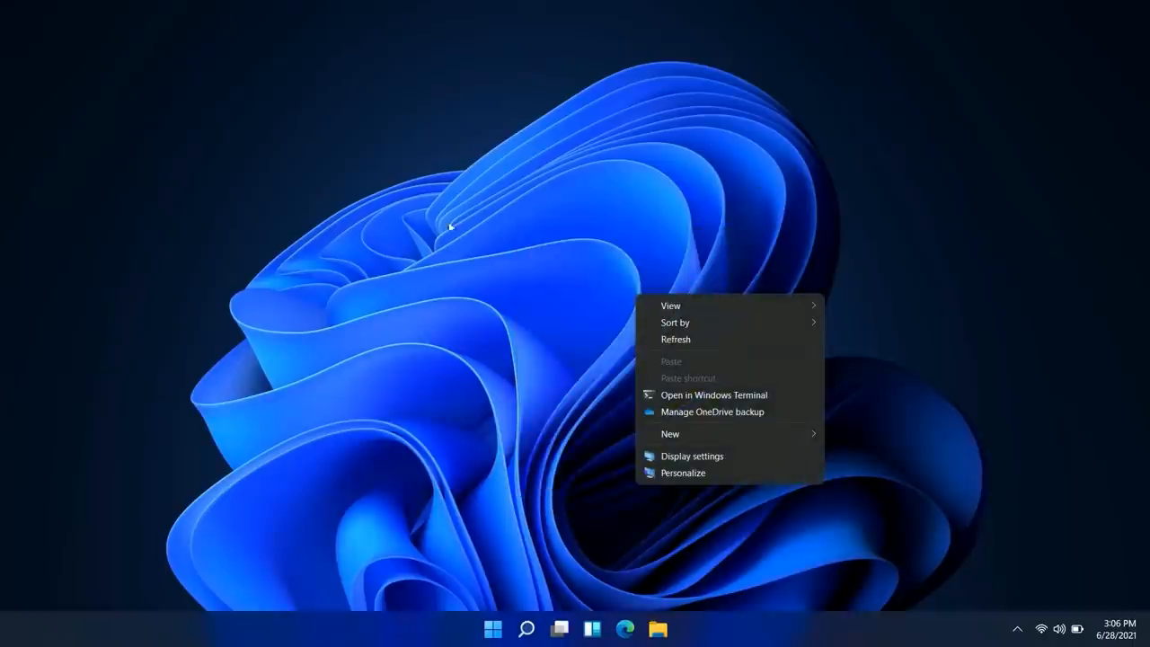
{"action": "mouse_move", "coordinate": [966, 348]}
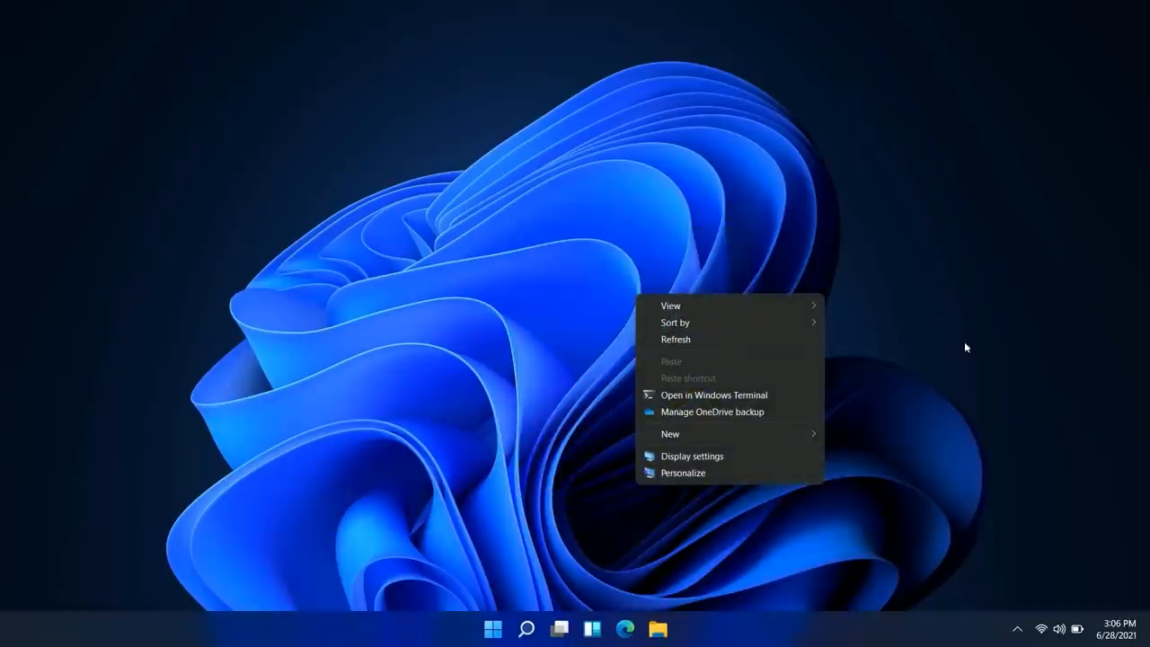
{"action": "mouse_move", "coordinate": [595, 318]}
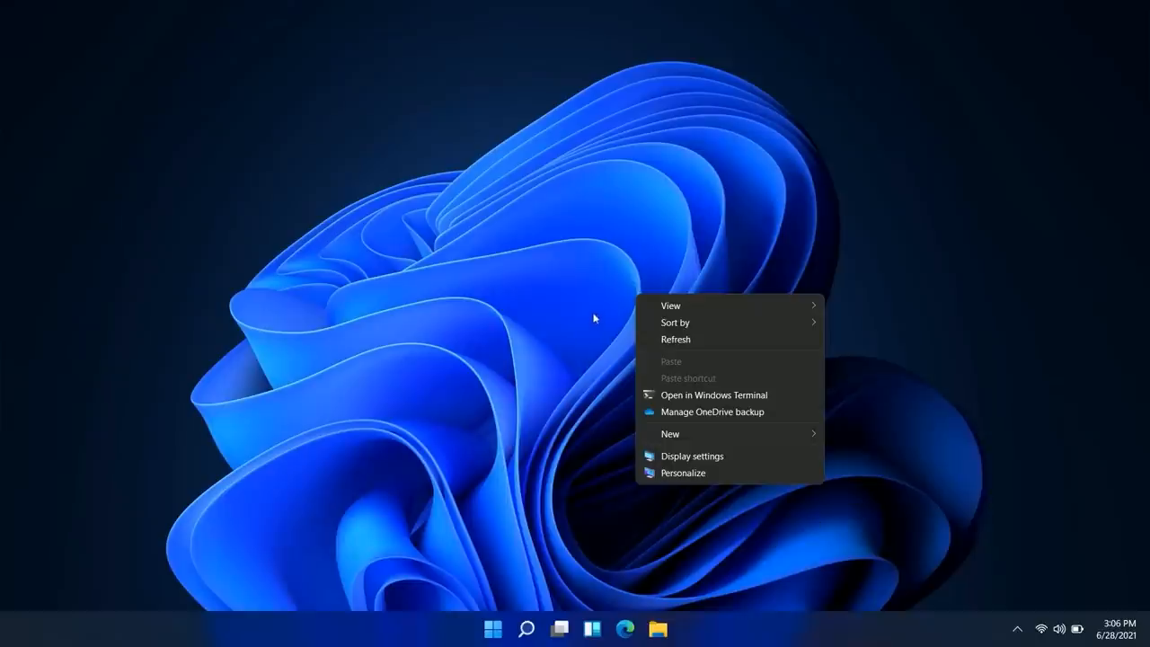
{"action": "mouse_move", "coordinate": [579, 290]}
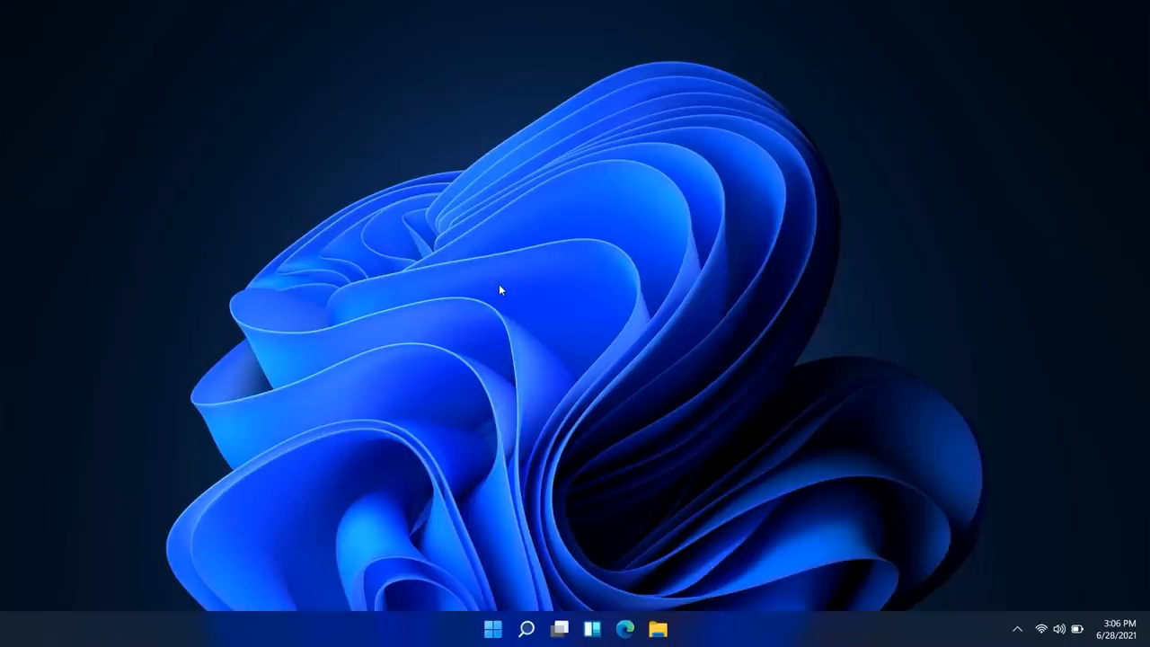
{"action": "left_click", "coordinate": [658, 628]}
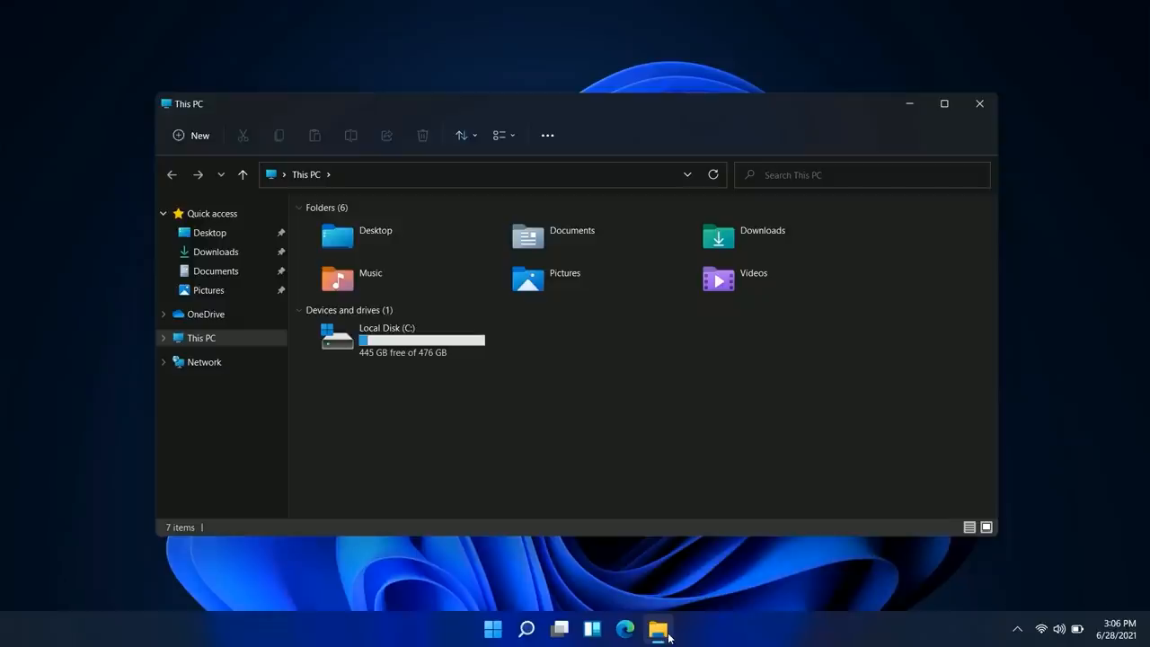
{"action": "mouse_move", "coordinate": [649, 129]}
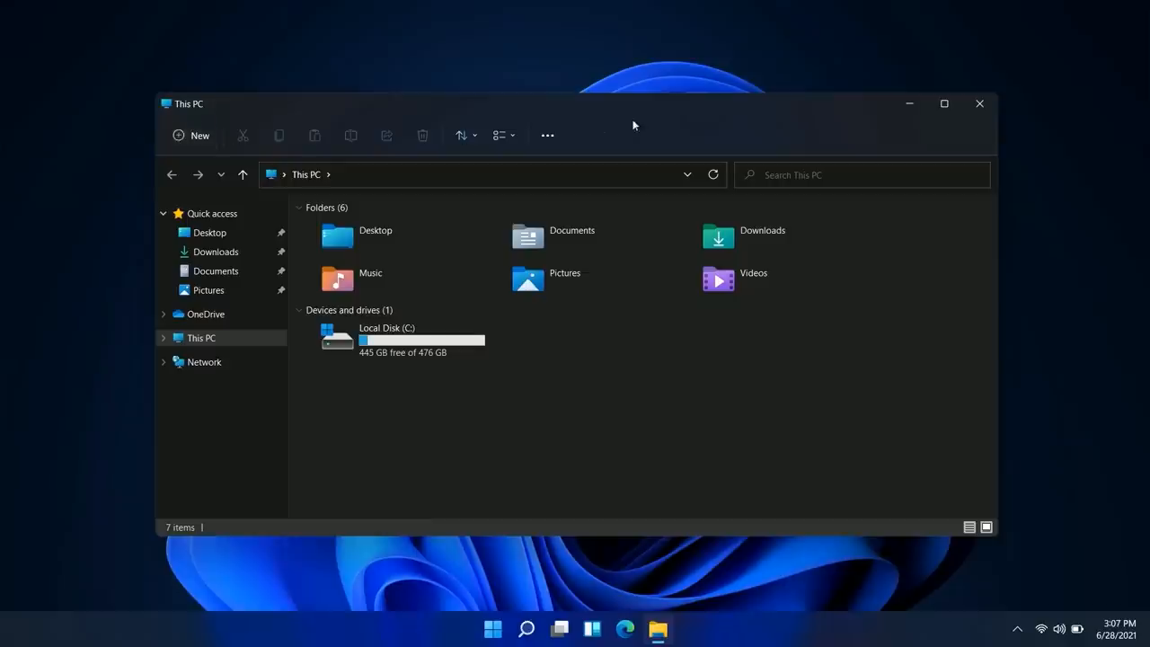
{"action": "mouse_move", "coordinate": [315, 156]}
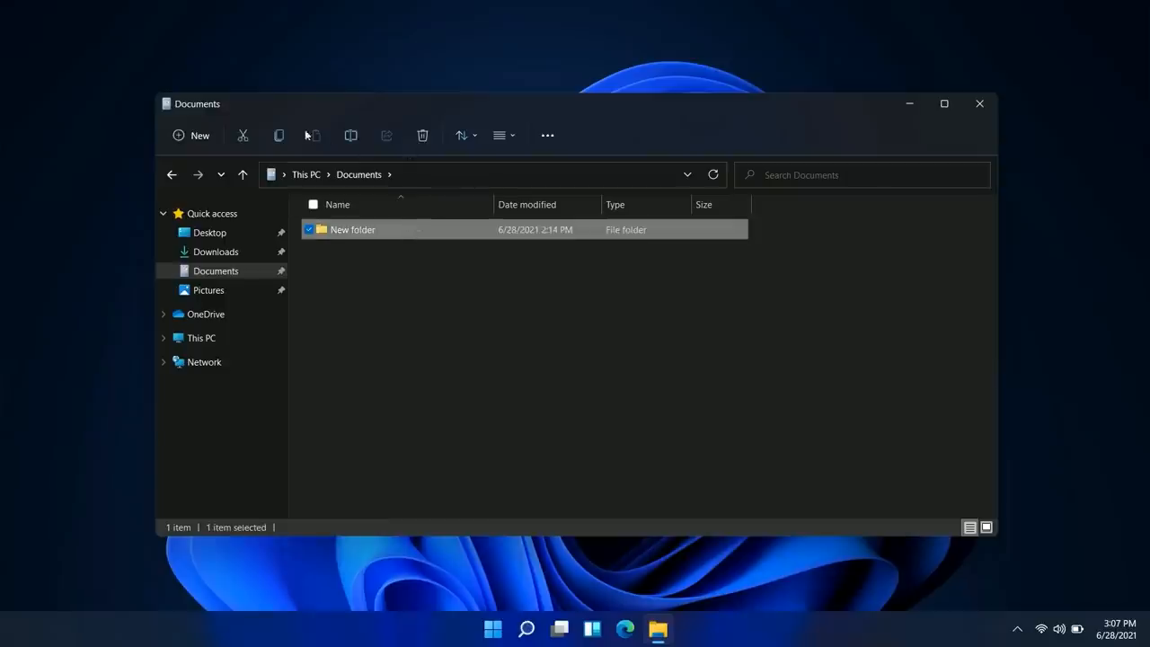
Browse the New and Sort menus in Documents without changing anything.
{"action": "left_click", "coordinate": [191, 135]}
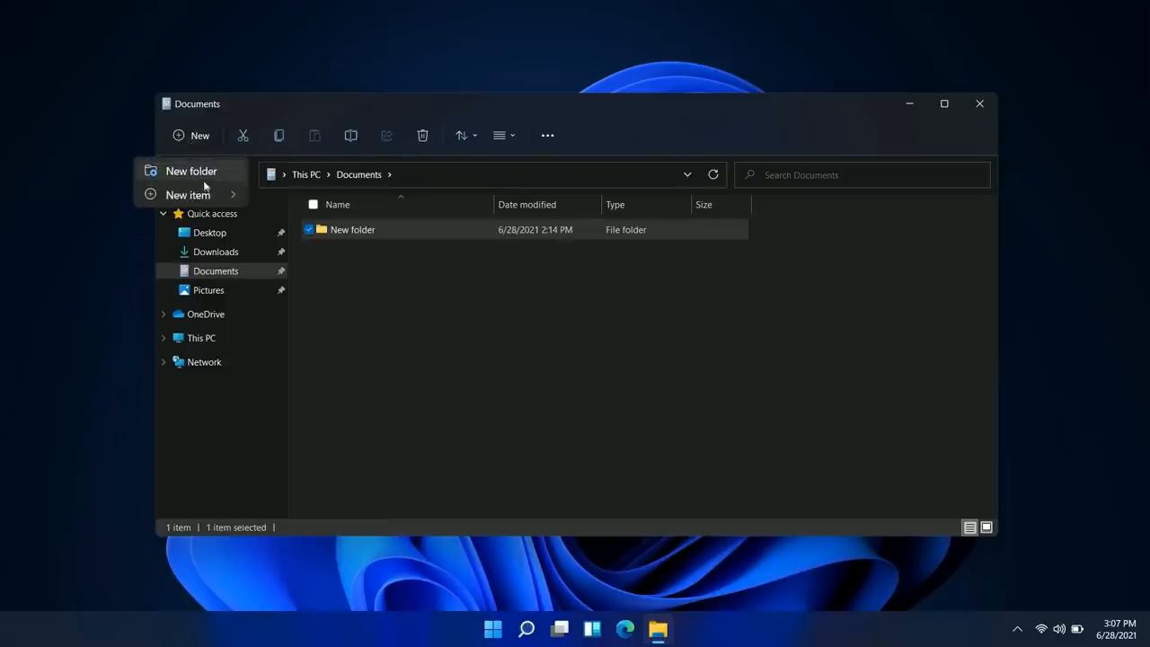
{"action": "left_click", "coordinate": [347, 361]}
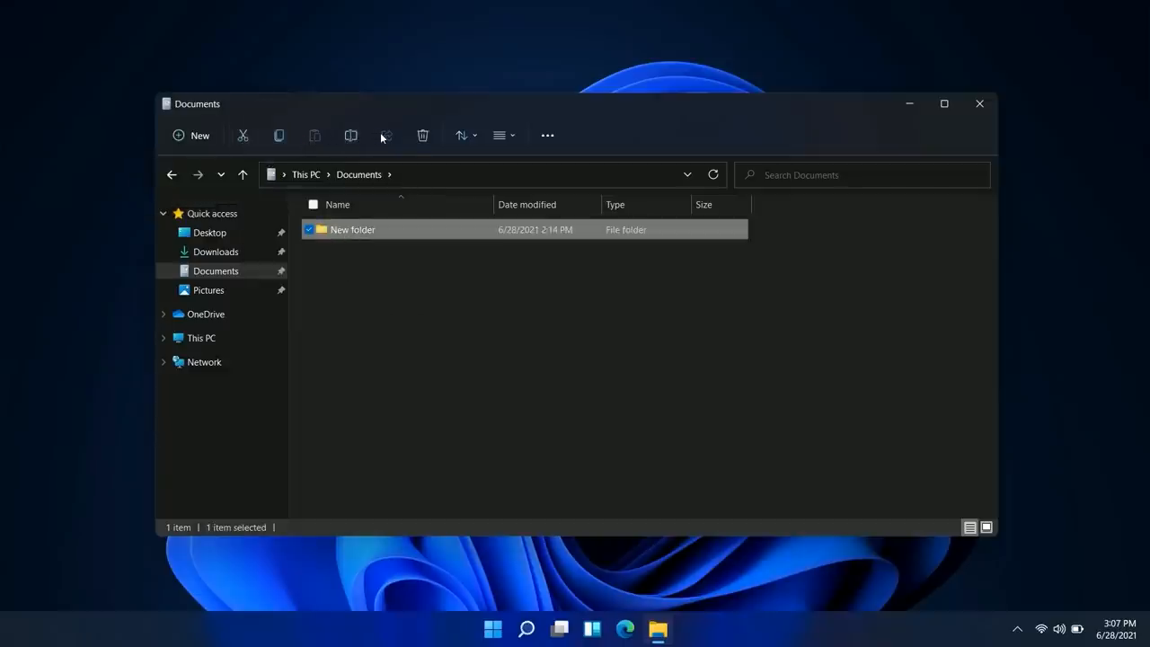
{"action": "left_click", "coordinate": [461, 134]}
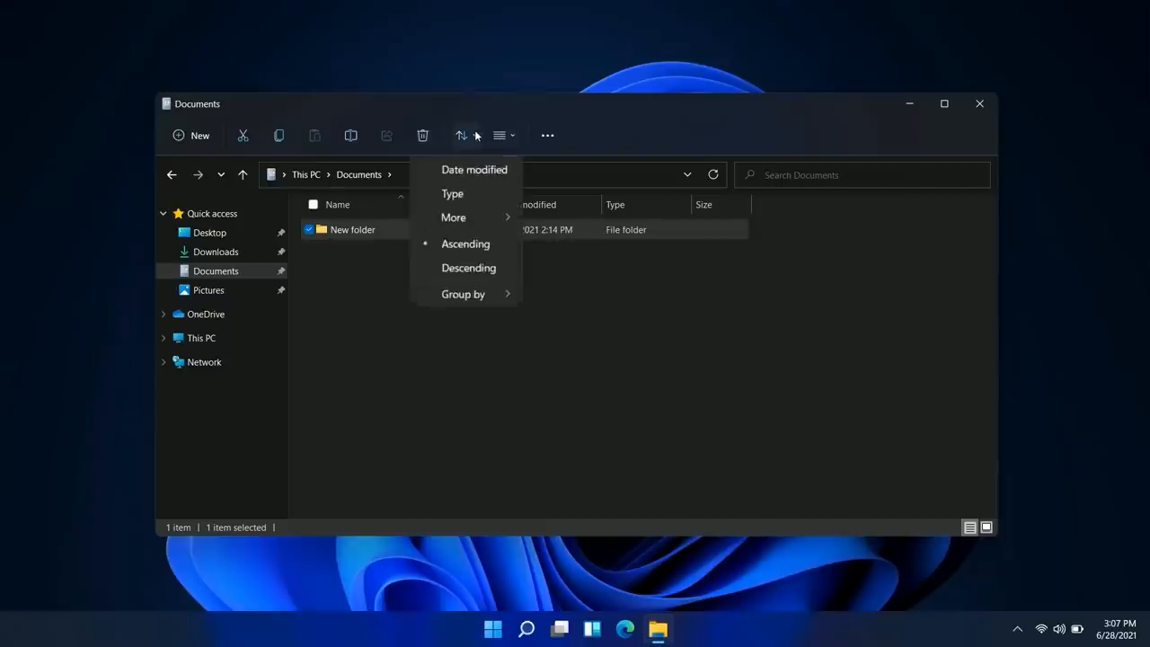
{"action": "left_click", "coordinate": [499, 135]}
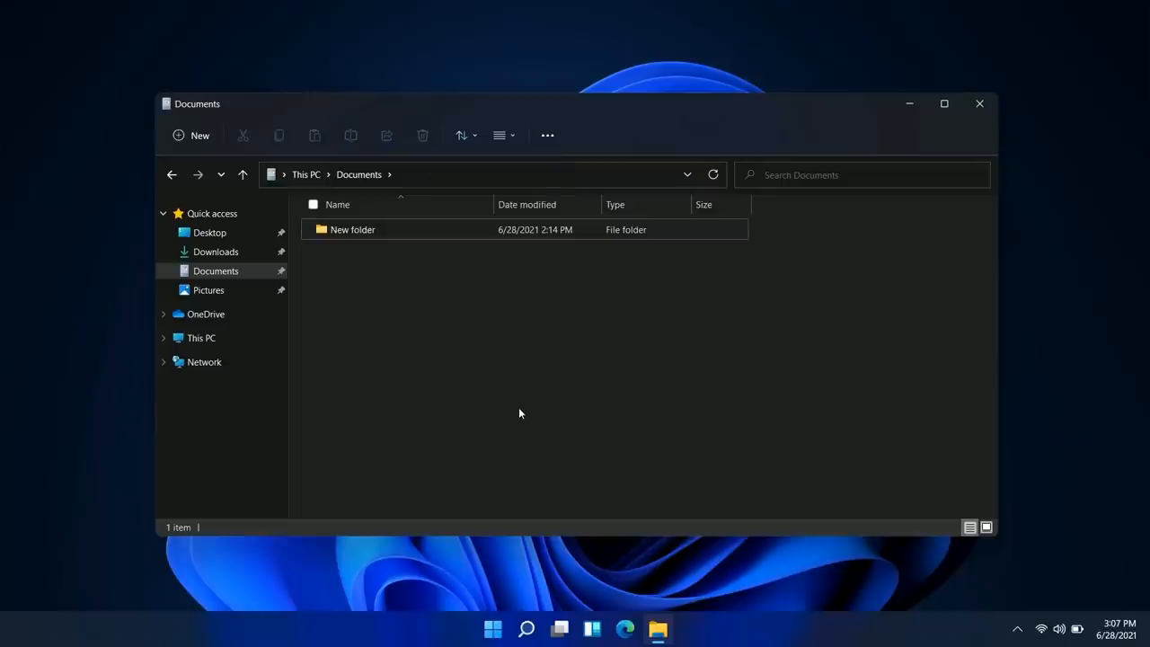
Rename New folder to 'test', add a new text document inside, and open Share.
{"action": "left_click", "coordinate": [350, 136]}
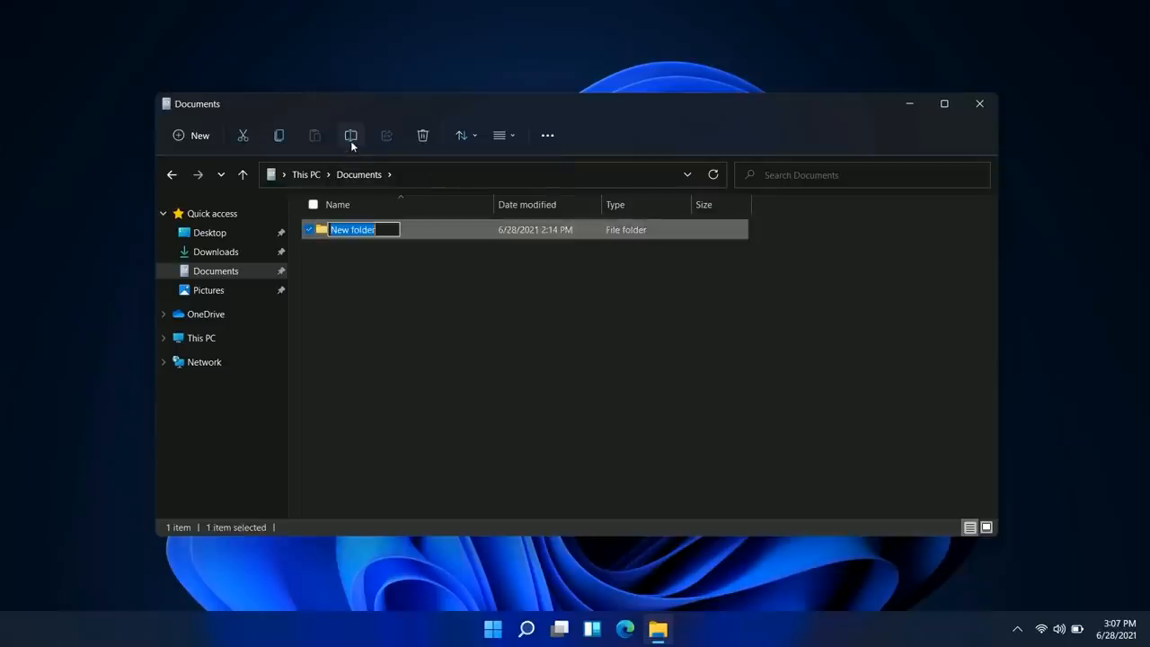
{"action": "type", "text": "test"}
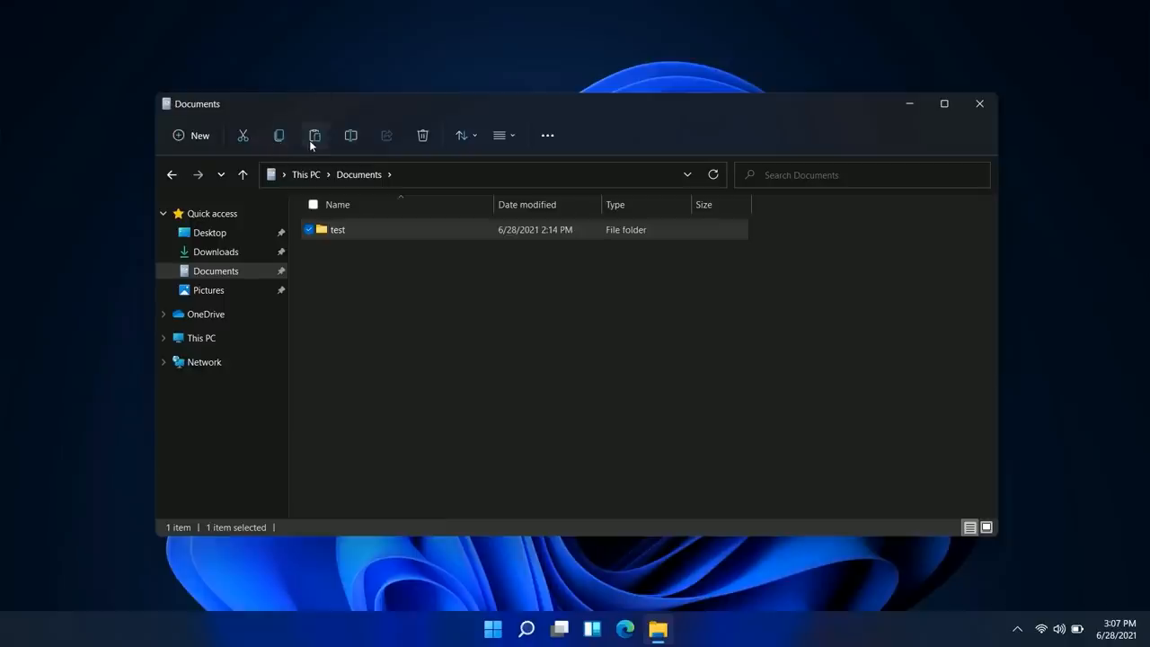
{"action": "left_click", "coordinate": [315, 136]}
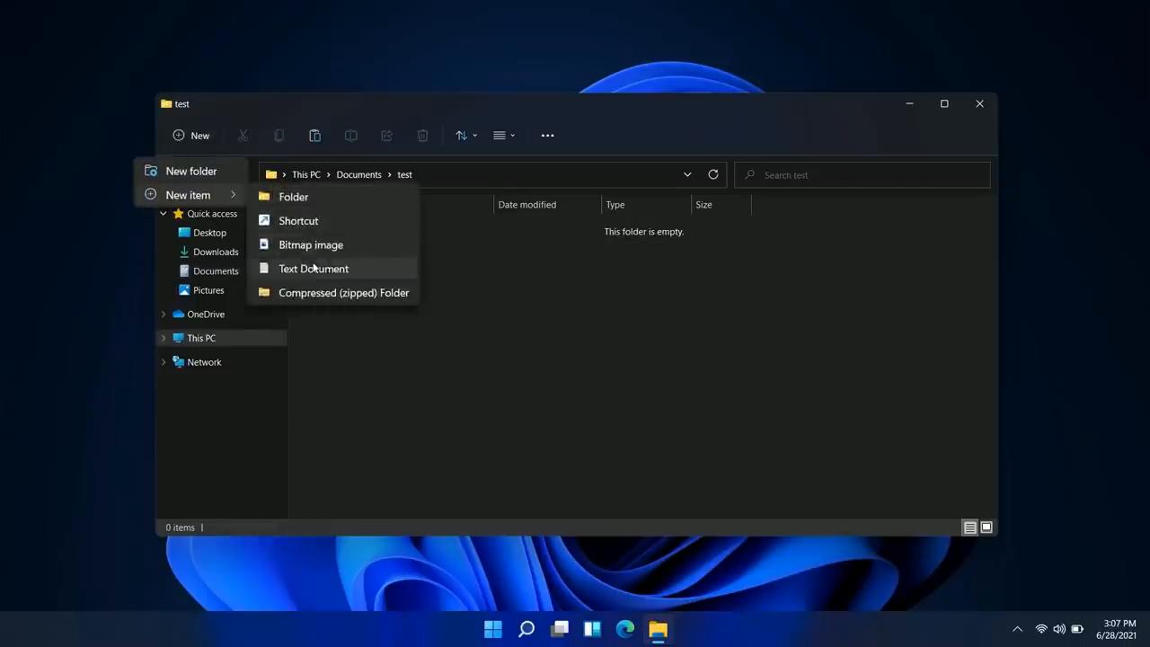
{"action": "left_click", "coordinate": [314, 268]}
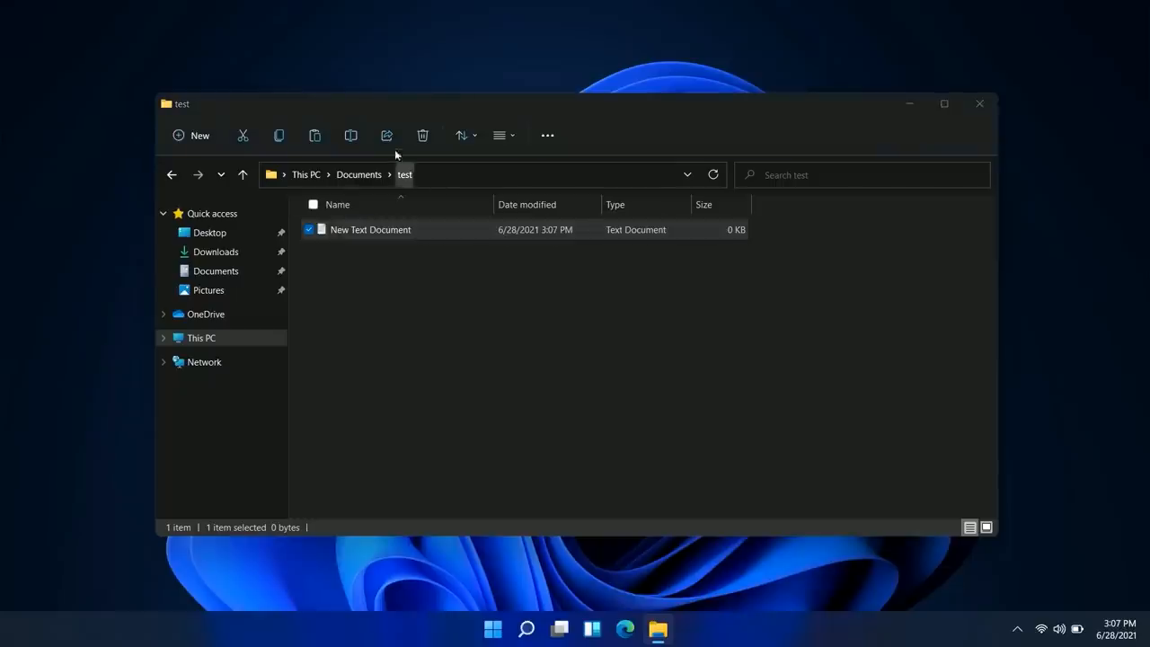
{"action": "left_click", "coordinate": [387, 135]}
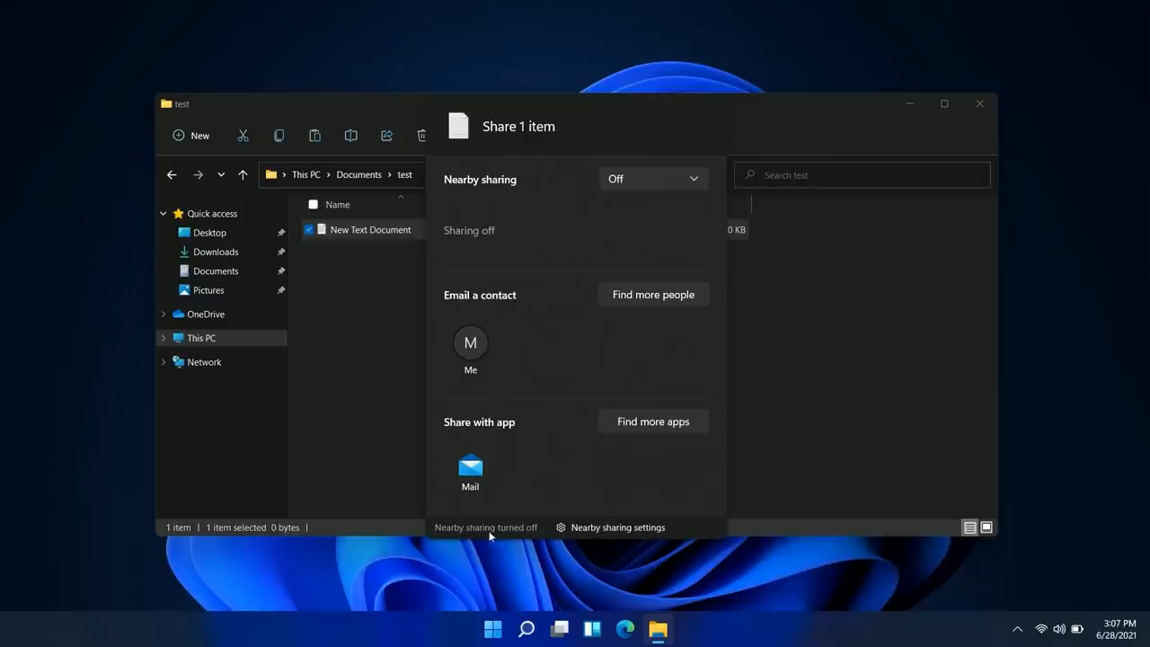
{"action": "mouse_move", "coordinate": [659, 409]}
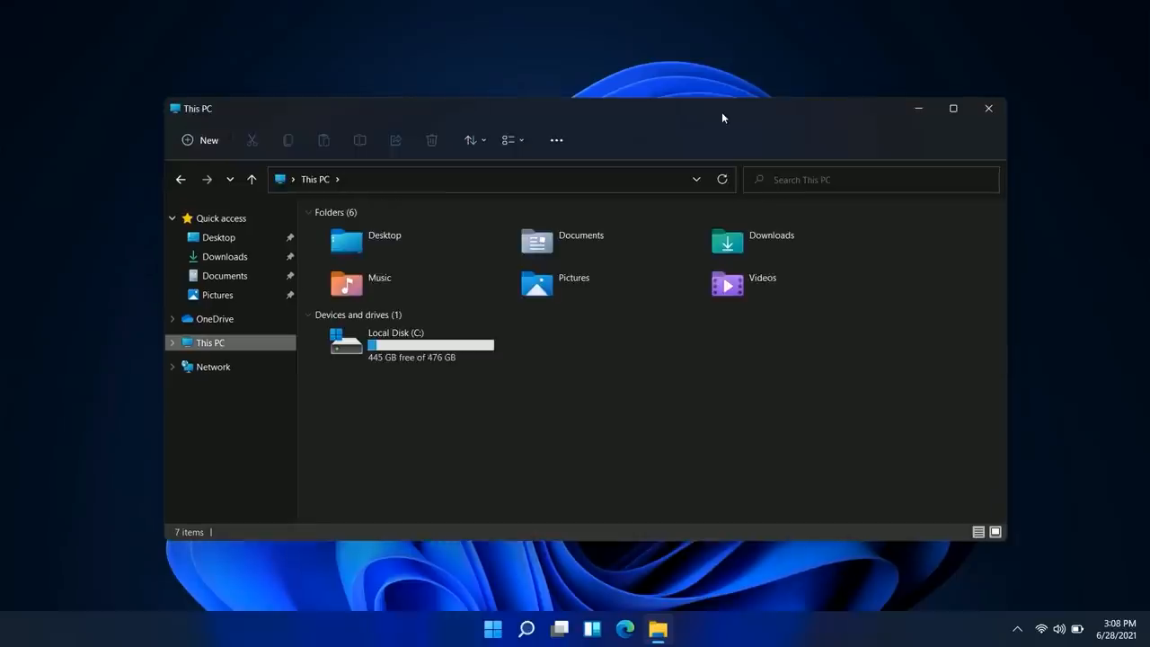
Drag the File Explorer window down and back up, then launch Calendar from the taskbar.
{"action": "left_click_drag", "start_coordinate": [722, 118], "coordinate": [677, 213]}
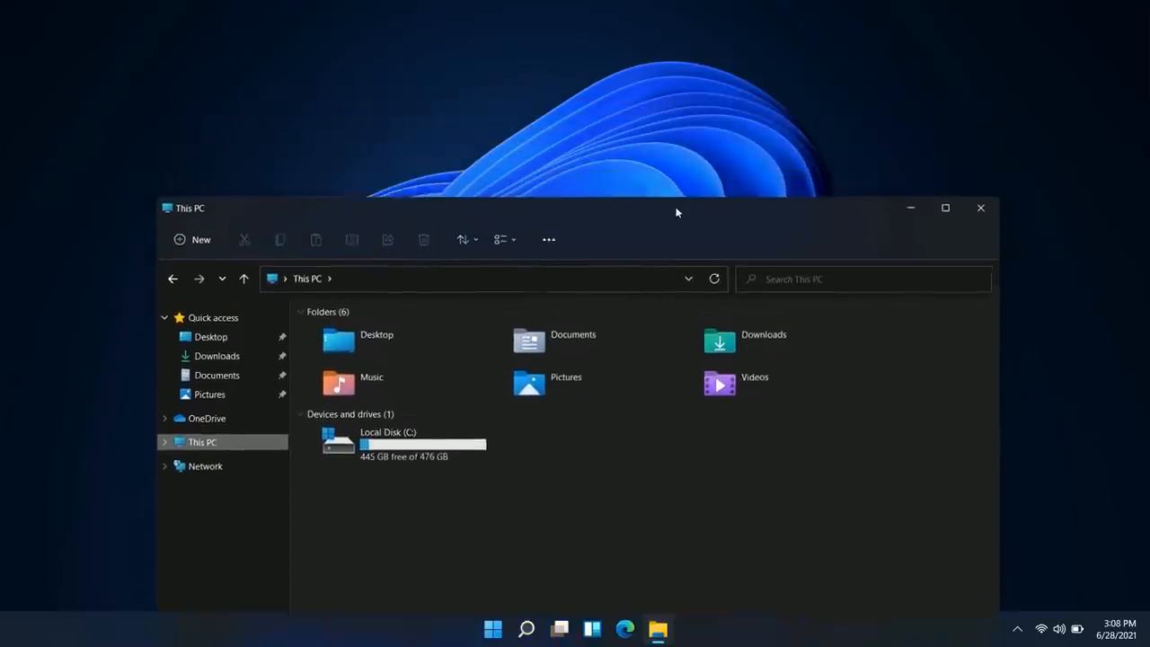
{"action": "left_click_drag", "start_coordinate": [677, 208], "coordinate": [658, 312]}
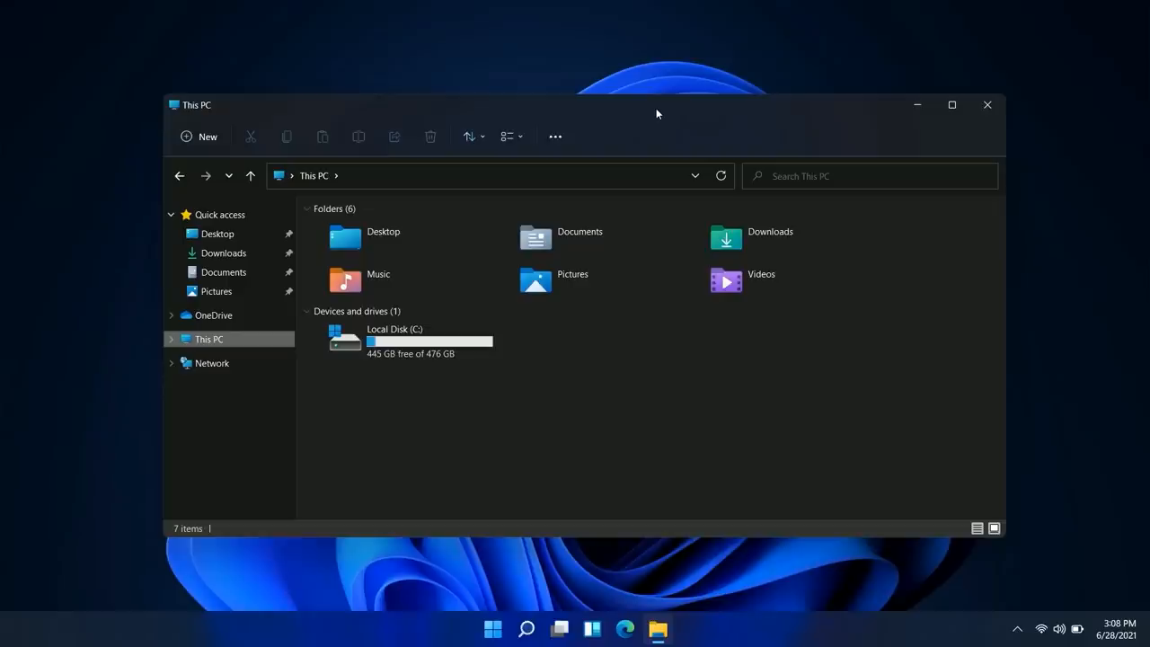
{"action": "mouse_move", "coordinate": [492, 628]}
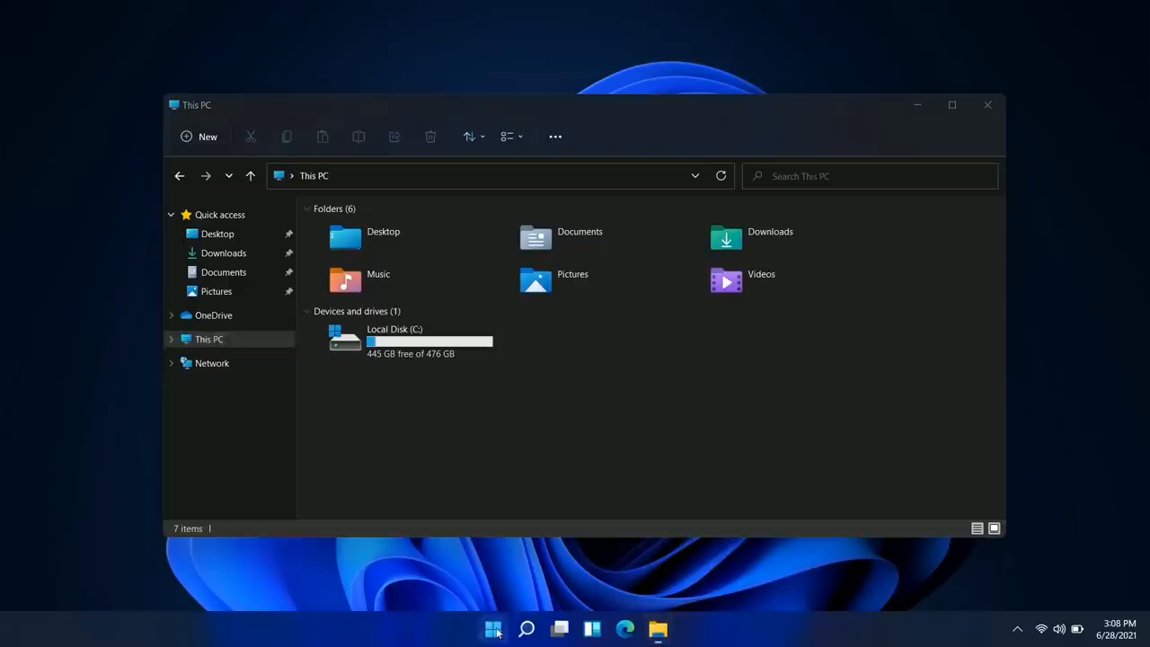
{"action": "left_click", "coordinate": [673, 628]}
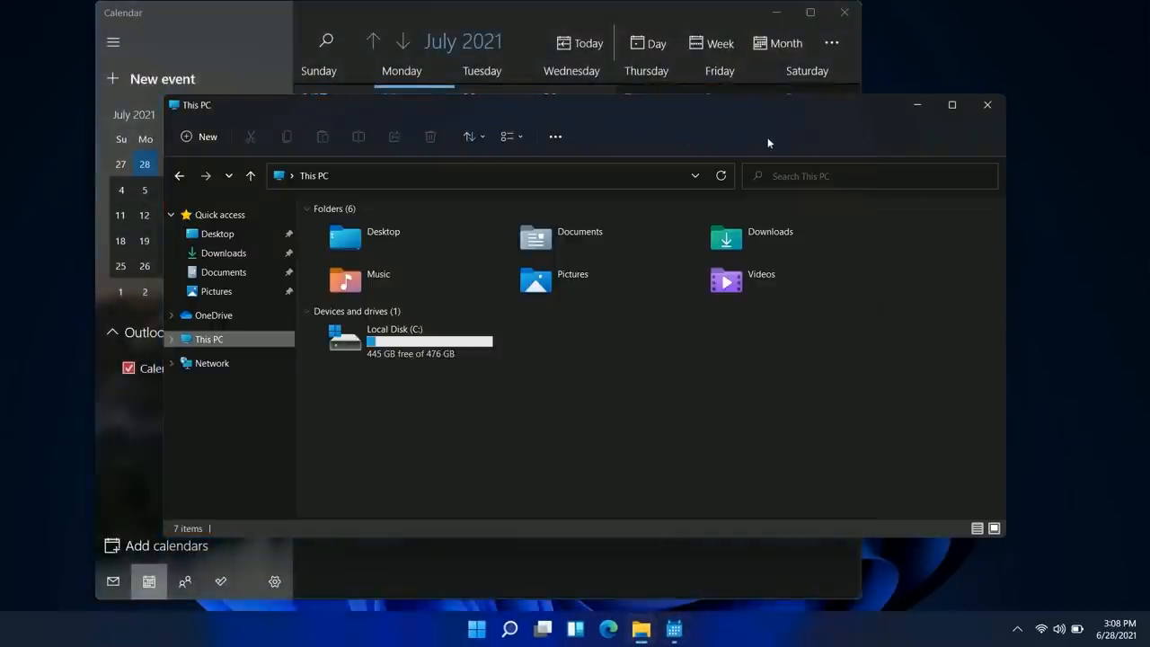
{"action": "mouse_move", "coordinate": [677, 115]}
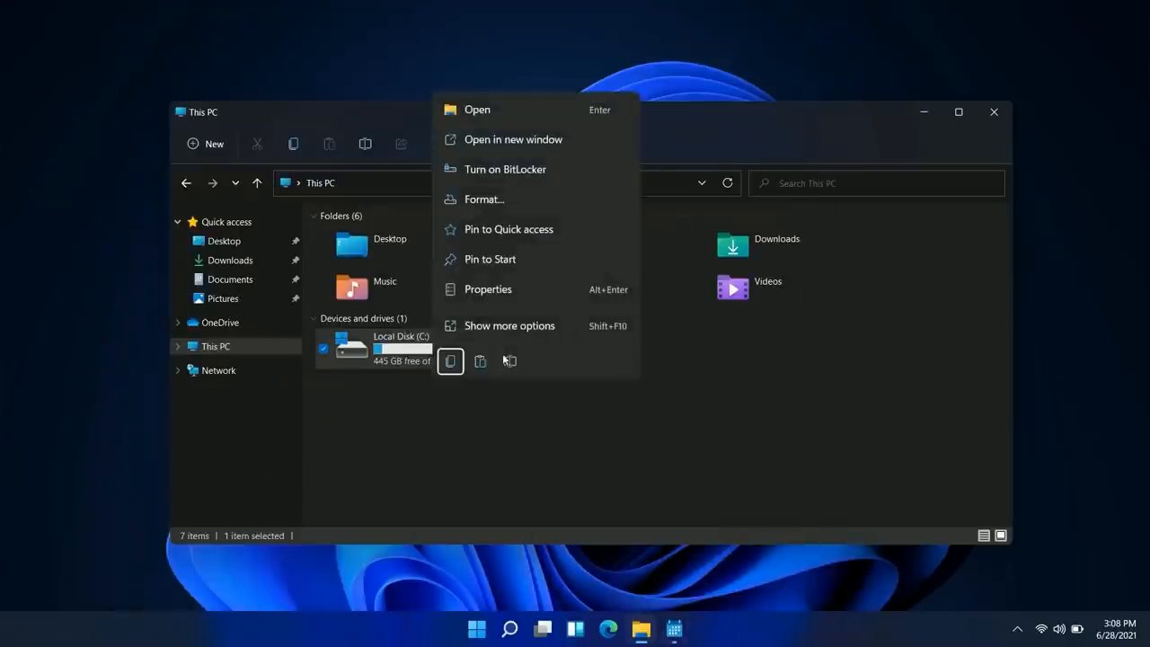
{"action": "mouse_move", "coordinate": [527, 287]}
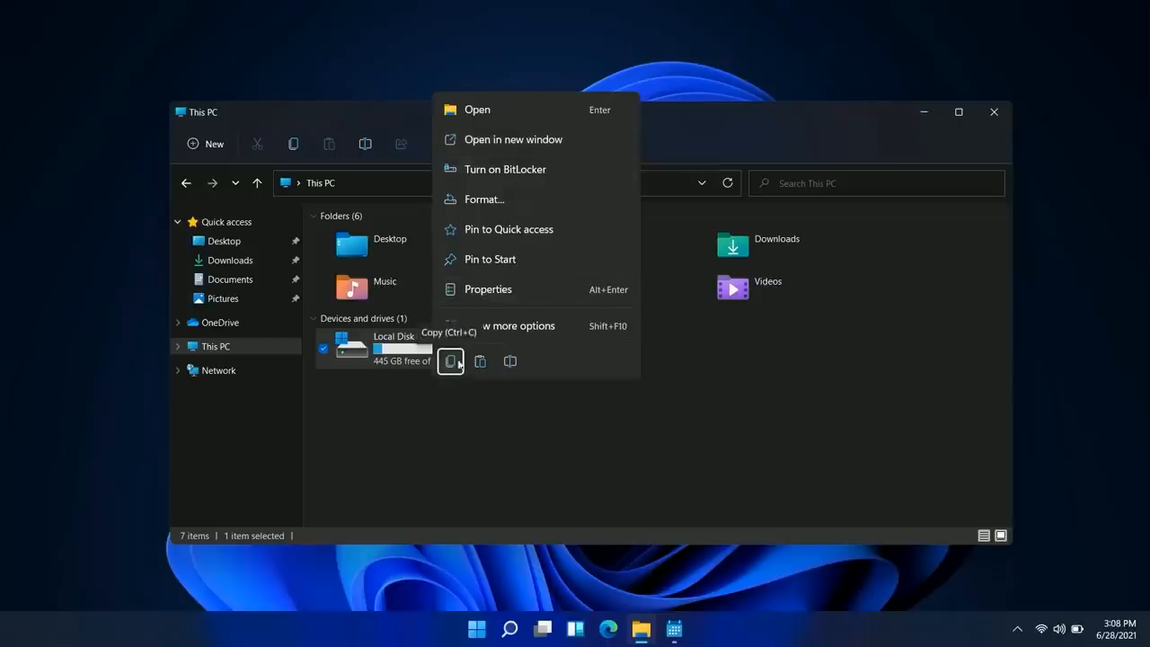
{"action": "mouse_move", "coordinate": [552, 292]}
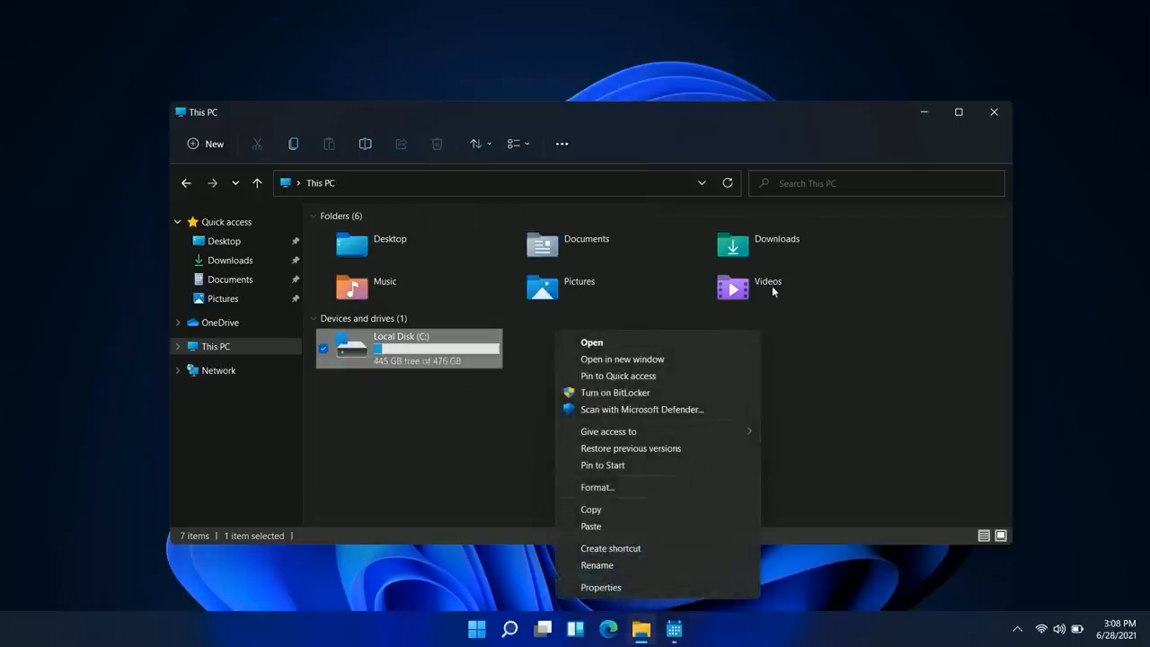
{"action": "mouse_move", "coordinate": [550, 259]}
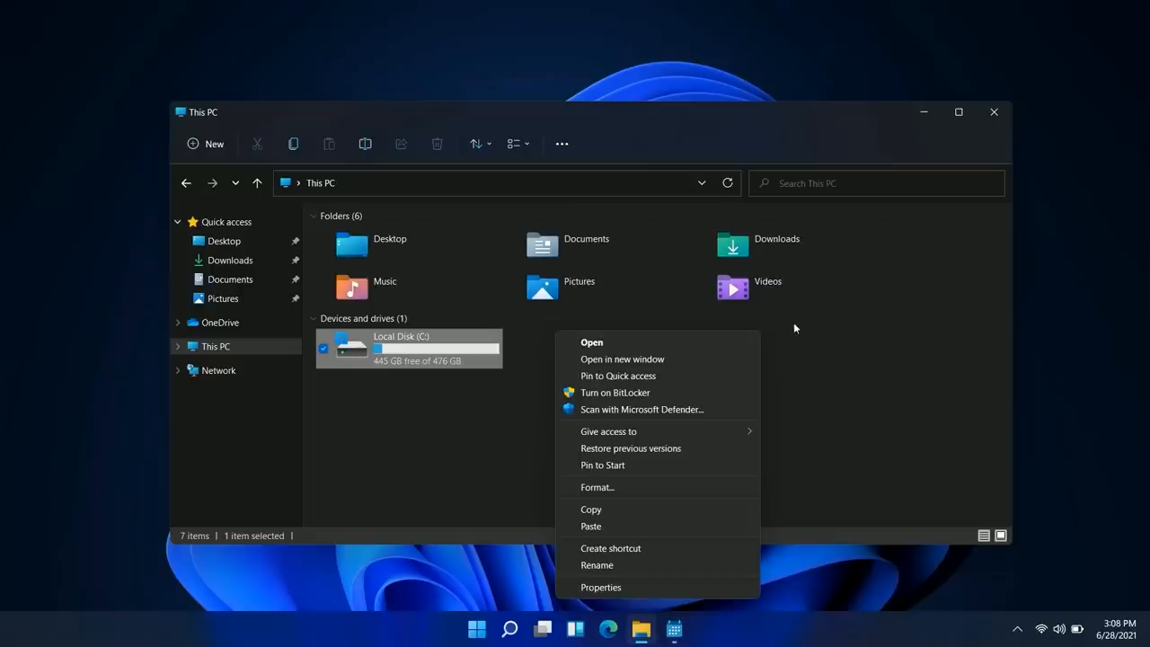
{"action": "mouse_move", "coordinate": [534, 357]}
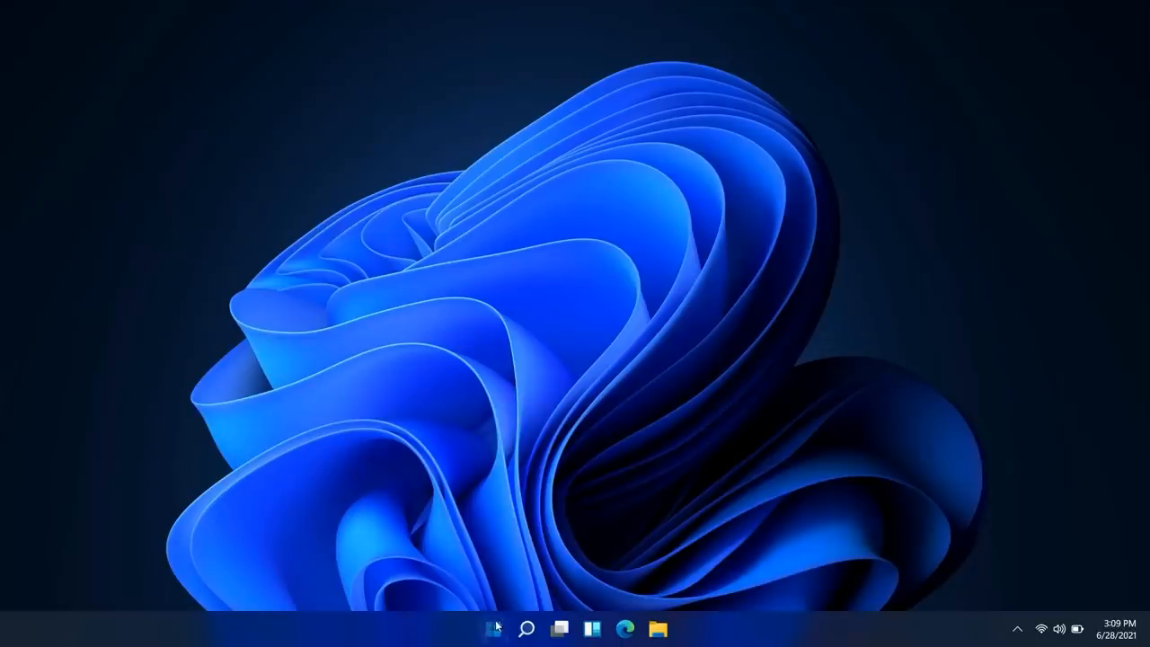
Open Settings, briefly visit Bluetooth & devices, and return to System.
{"action": "left_click", "coordinate": [674, 628]}
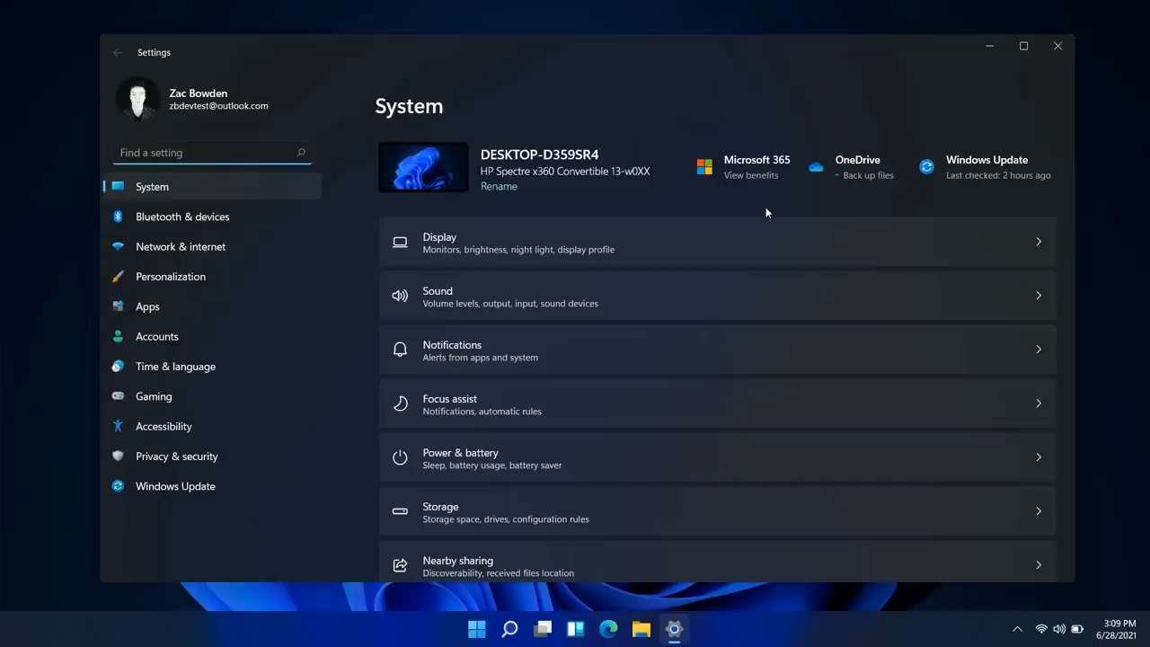
{"action": "mouse_move", "coordinate": [251, 222]}
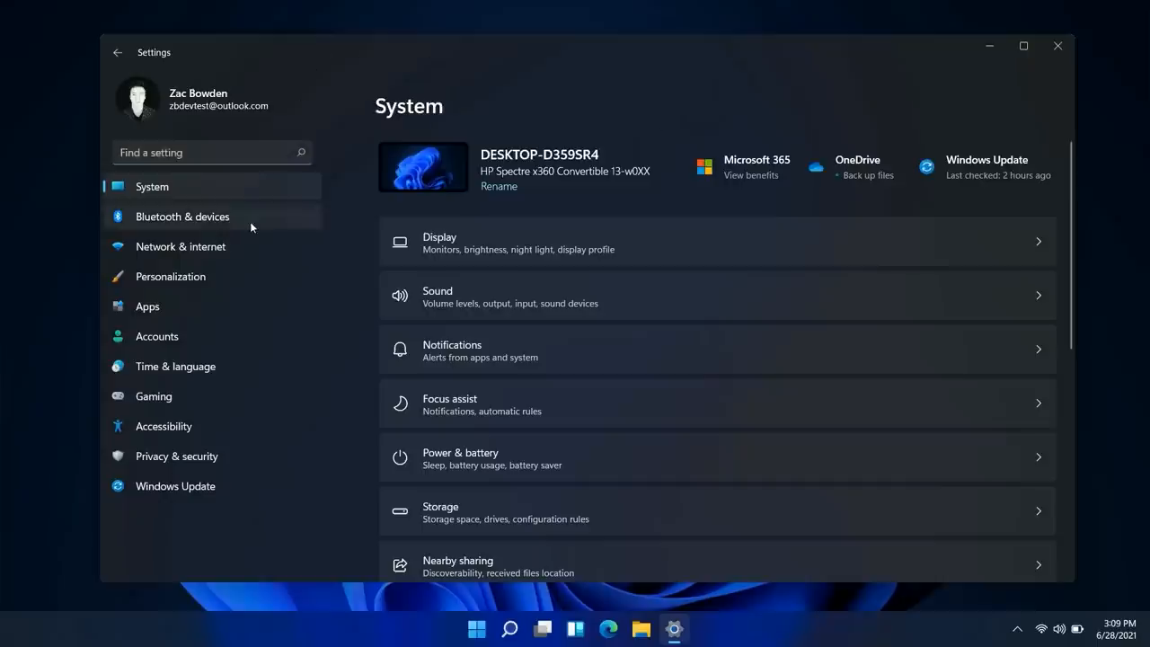
{"action": "left_click", "coordinate": [183, 216]}
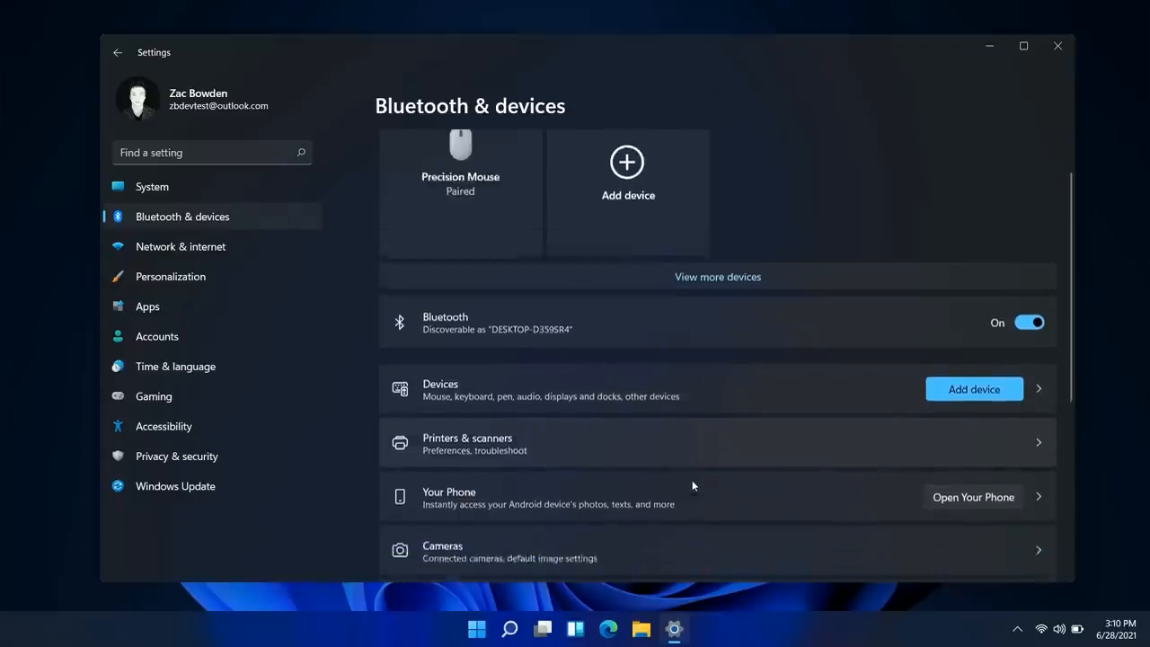
{"action": "left_click", "coordinate": [151, 186]}
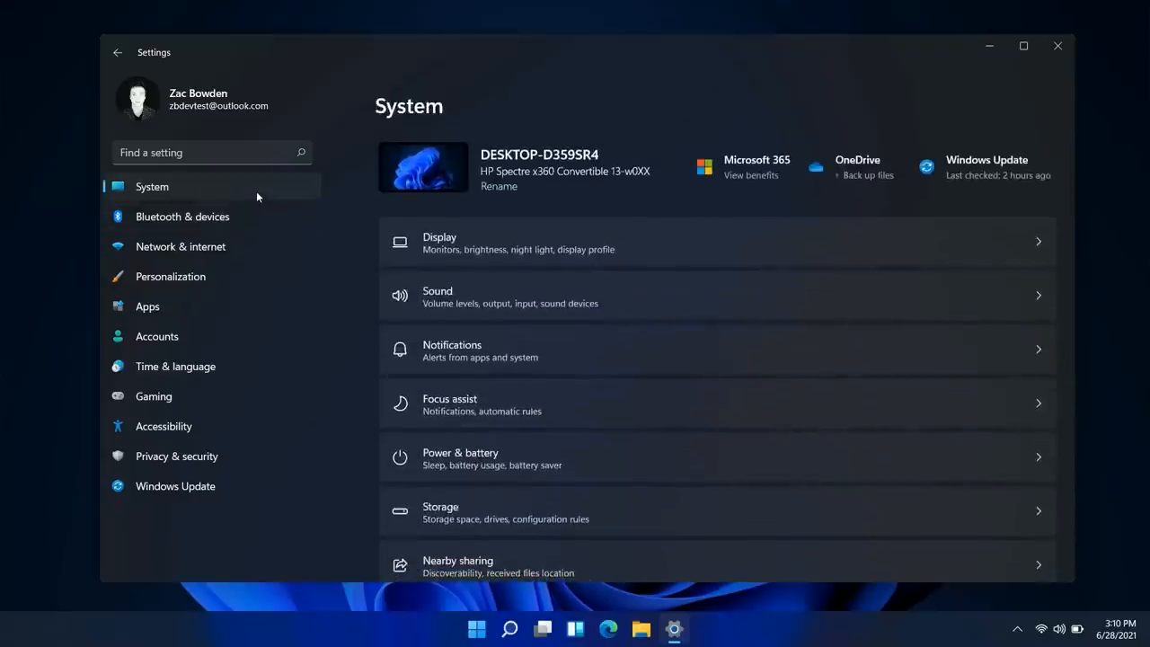
{"action": "mouse_move", "coordinate": [551, 331]}
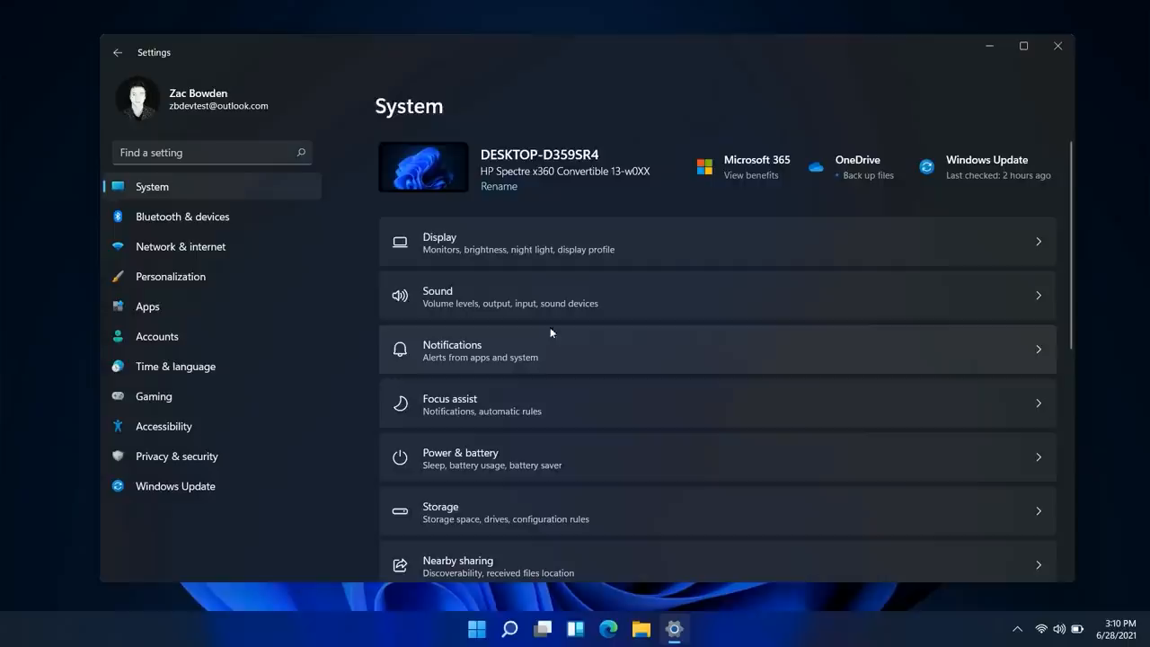
Review Power & battery usage details, then switch to Bluetooth & devices.
{"action": "left_click", "coordinate": [460, 457]}
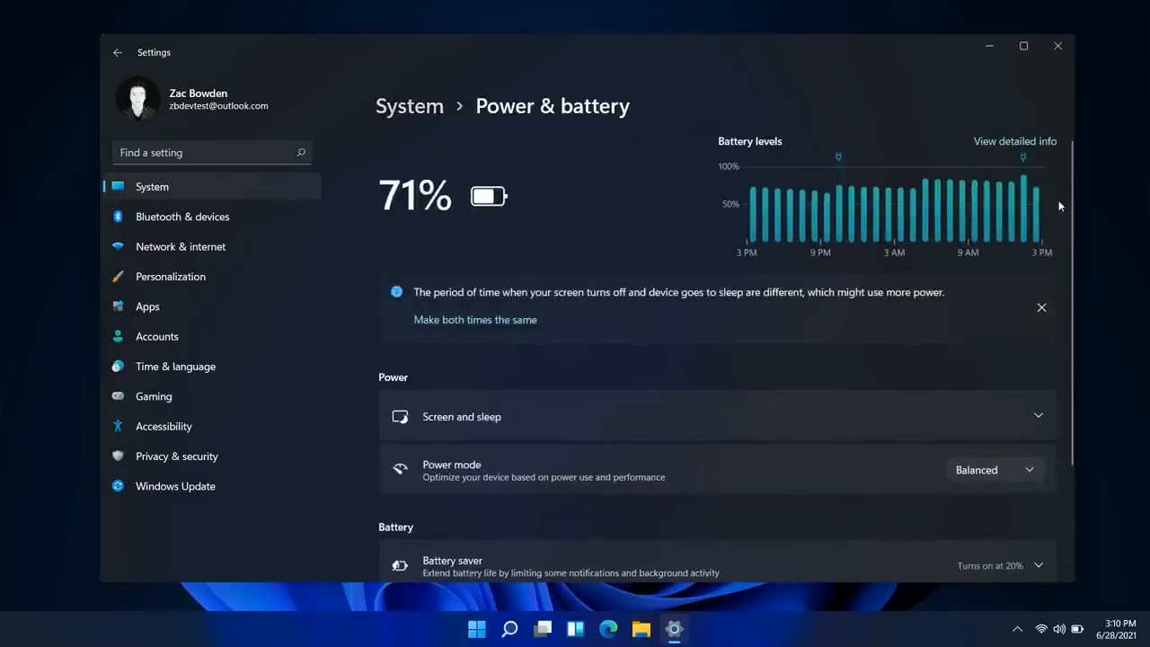
{"action": "scroll", "scroll_direction": "down", "scroll_amount": 3}
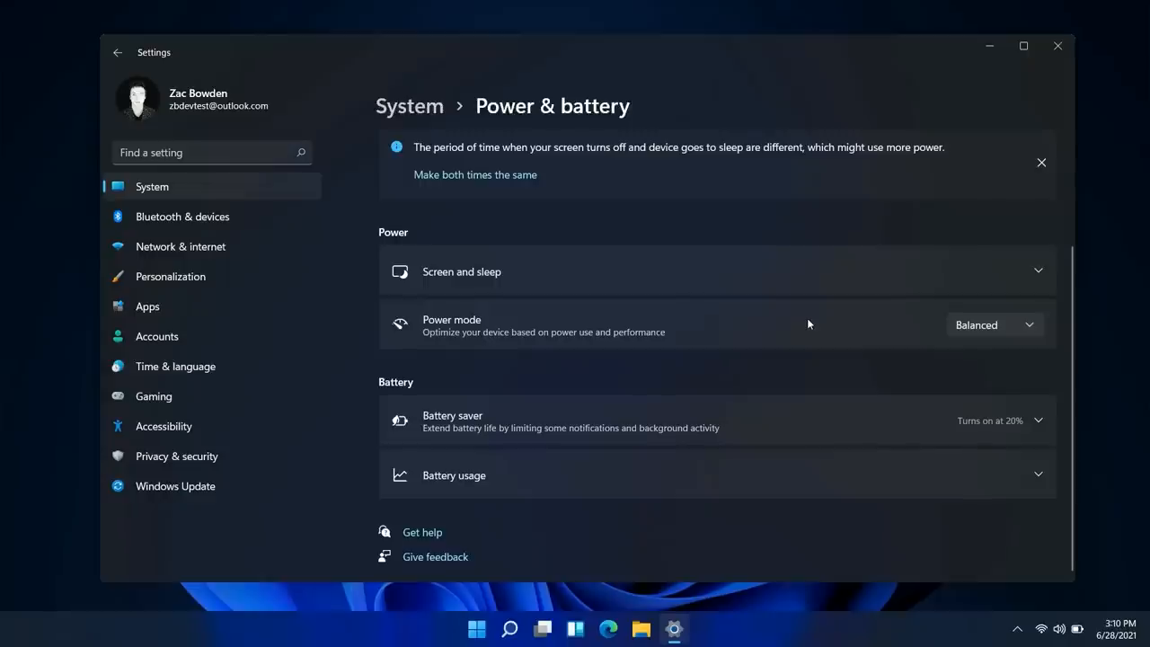
{"action": "left_click", "coordinate": [453, 475]}
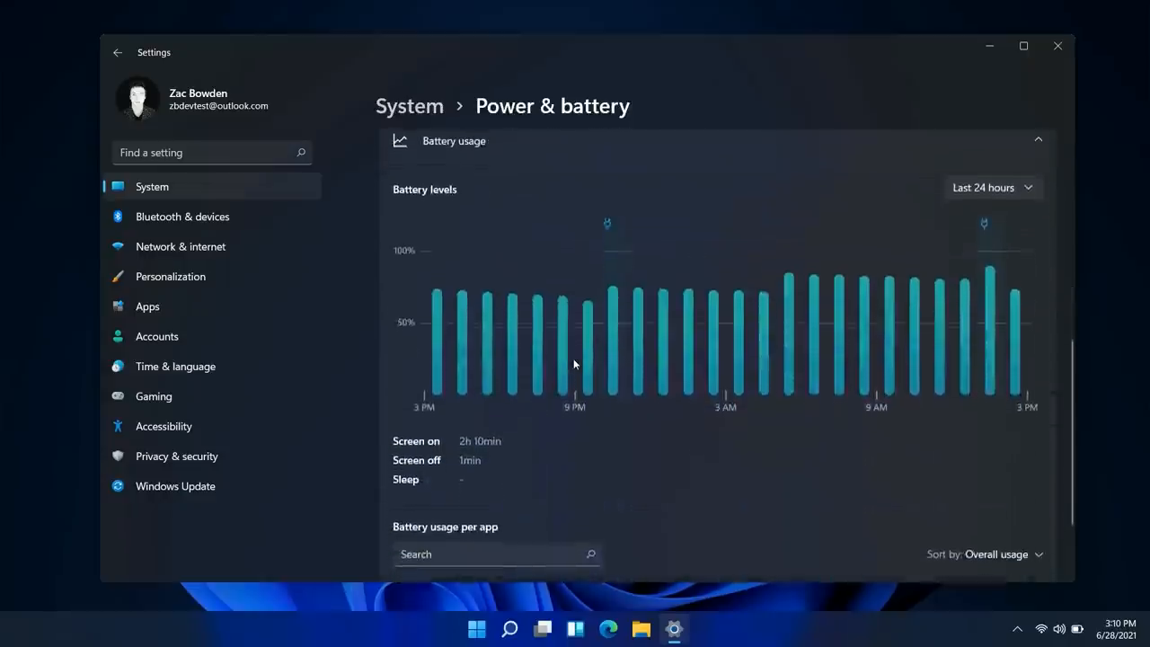
{"action": "scroll", "scroll_direction": "down", "scroll_amount": 3}
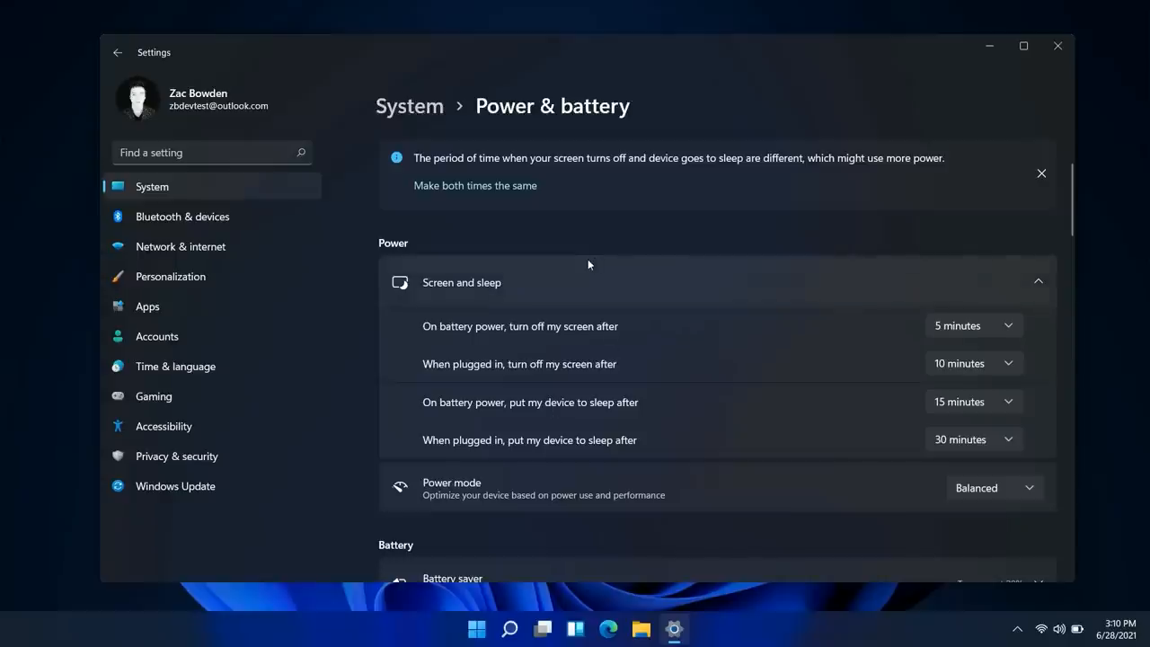
{"action": "mouse_move", "coordinate": [260, 277]}
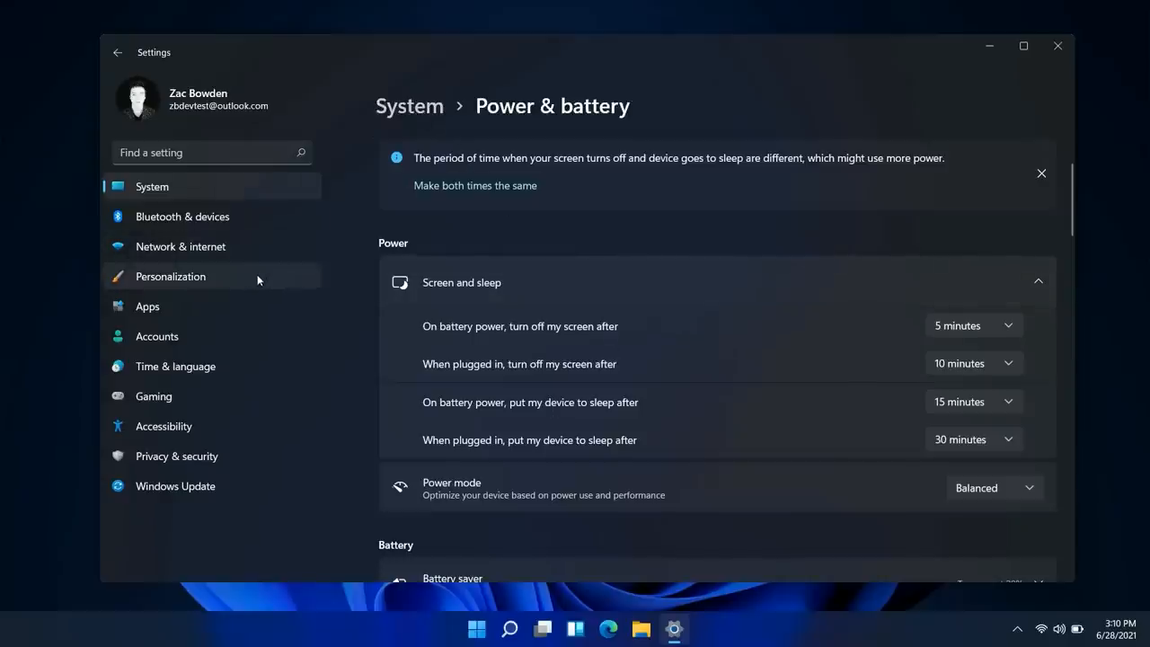
{"action": "left_click", "coordinate": [183, 216]}
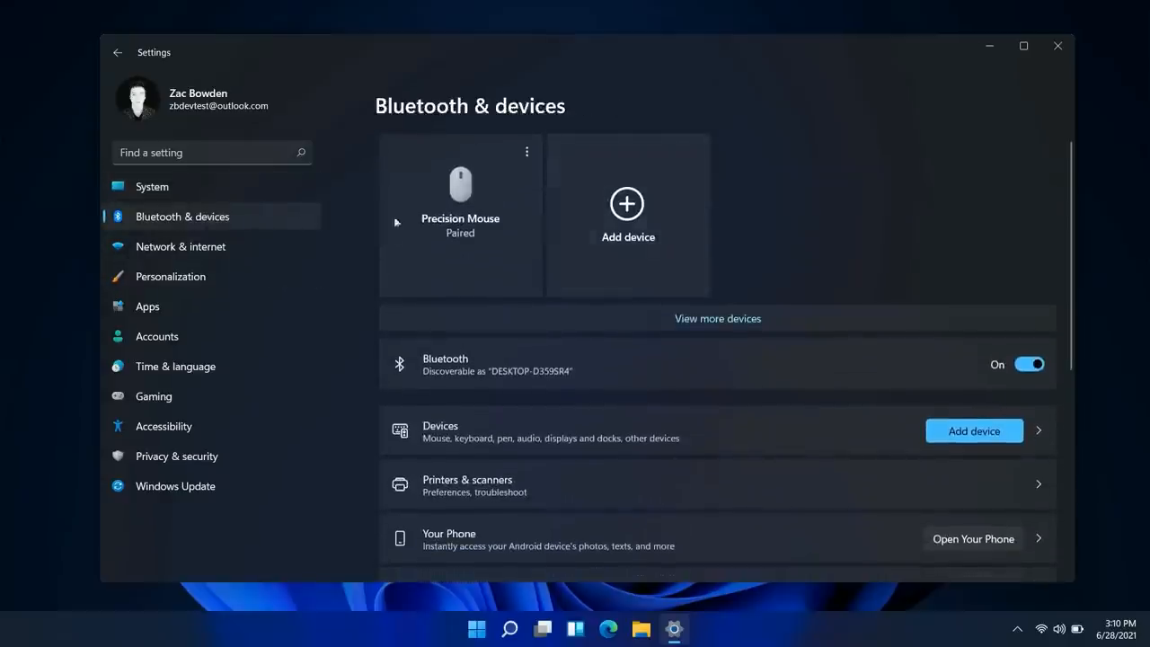
{"action": "mouse_move", "coordinate": [887, 236]}
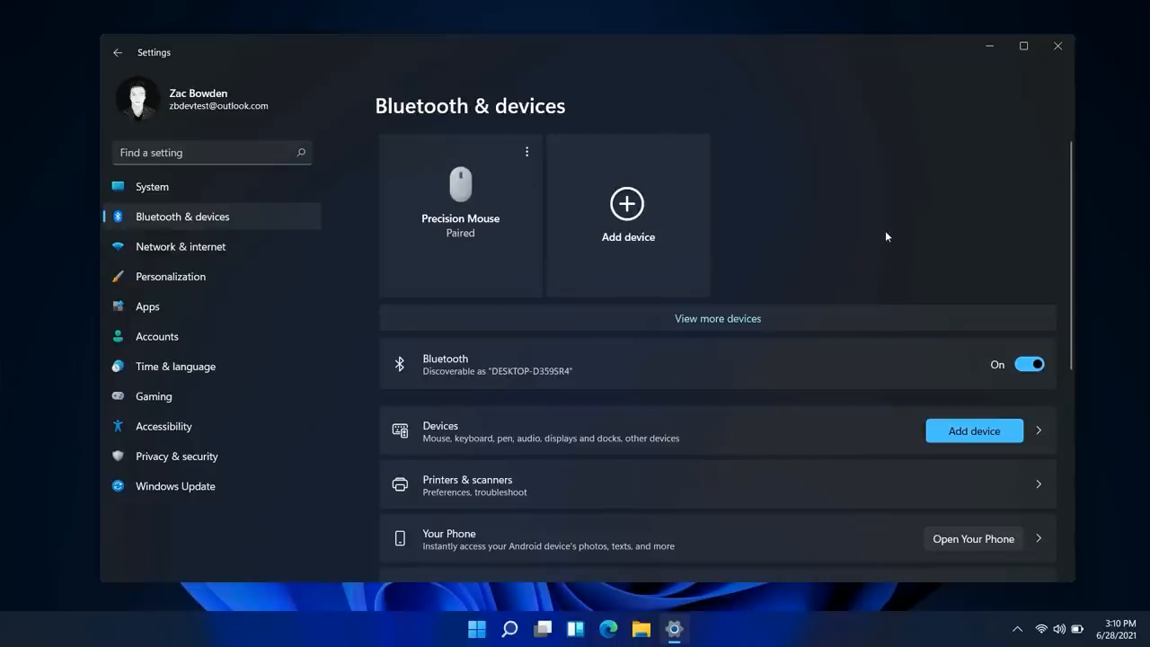
Open Personalization, scroll its page, and go to the Touch keyboard settings.
{"action": "scroll", "scroll_direction": "down", "scroll_amount": 3}
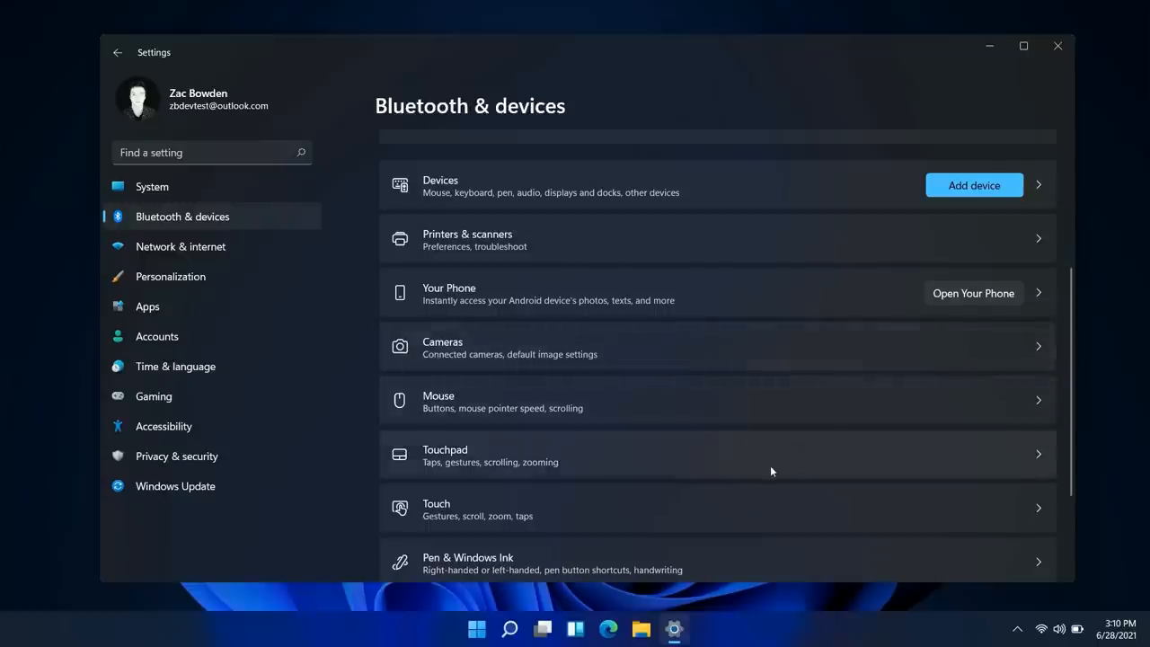
{"action": "left_click", "coordinate": [170, 276]}
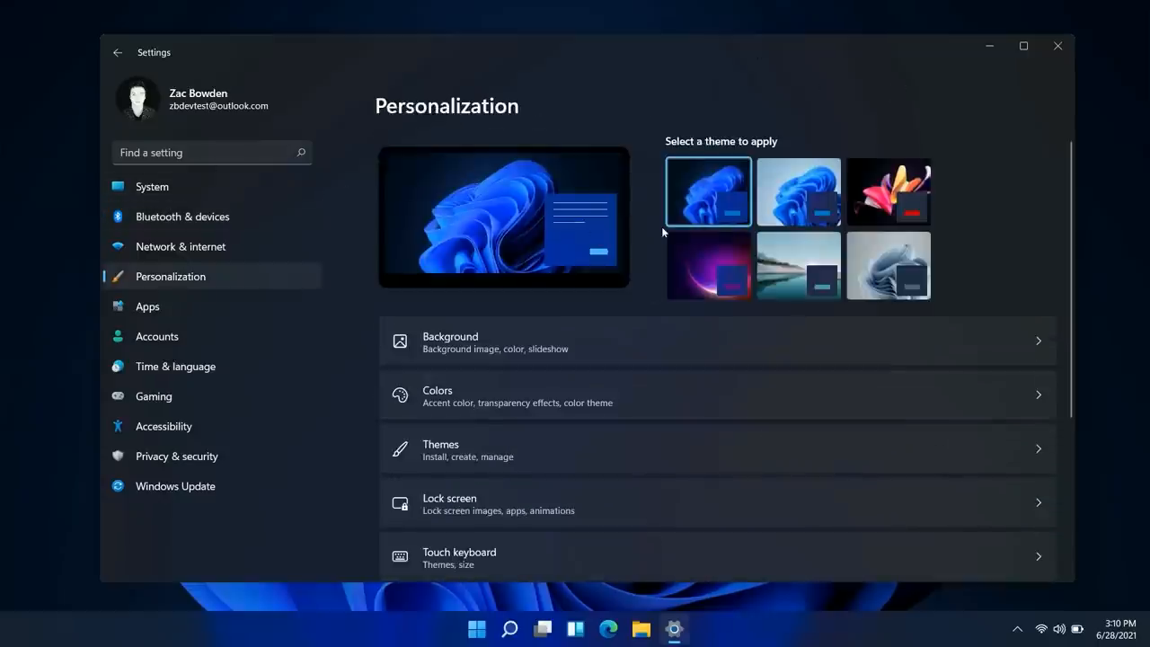
{"action": "mouse_move", "coordinate": [717, 232]}
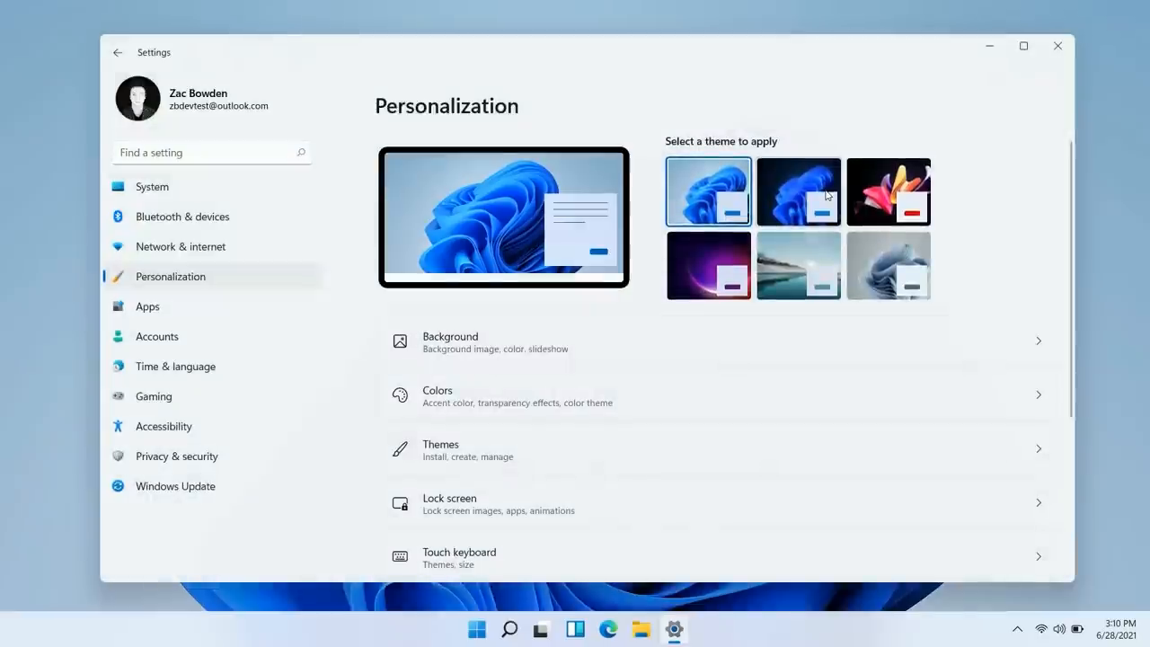
{"action": "scroll", "scroll_direction": "down", "scroll_amount": 3}
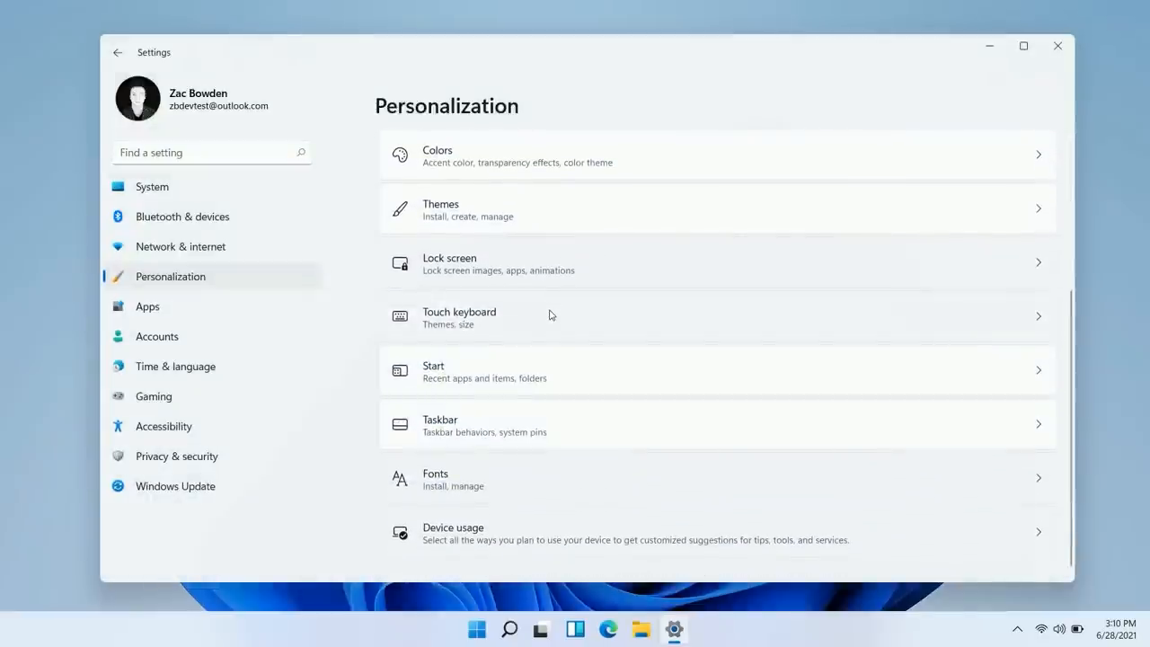
{"action": "left_click", "coordinate": [459, 316]}
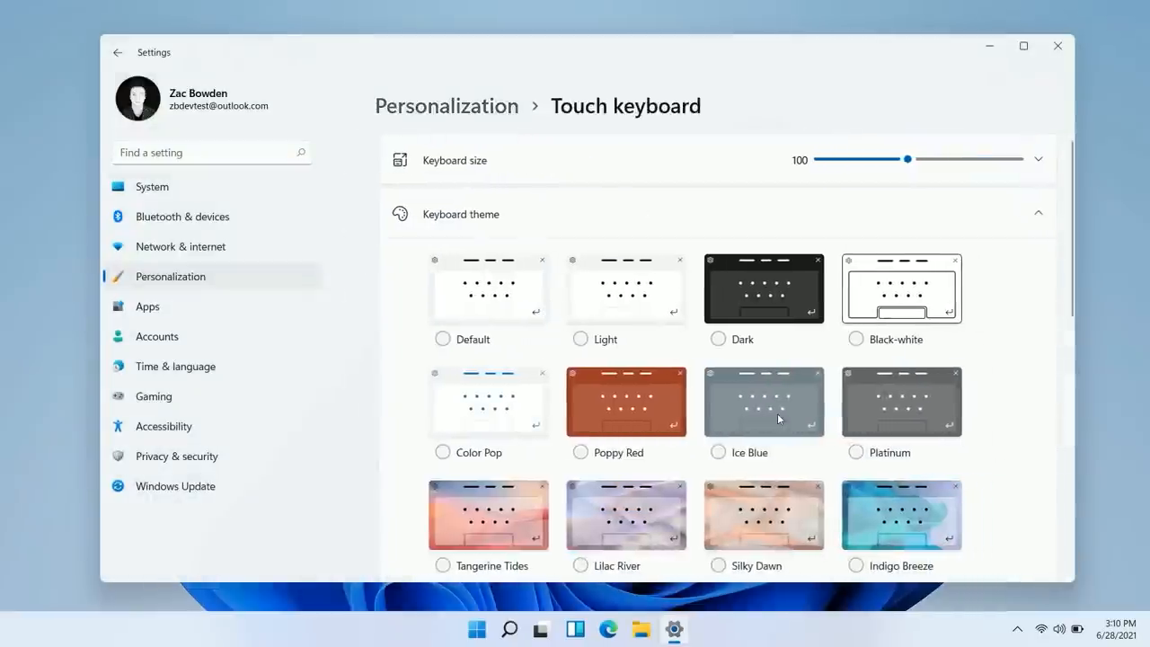
Preview the touch keyboard, dismiss the emoji tip, and browse the custom theme's key colours.
{"action": "scroll", "scroll_direction": "down", "scroll_amount": 3}
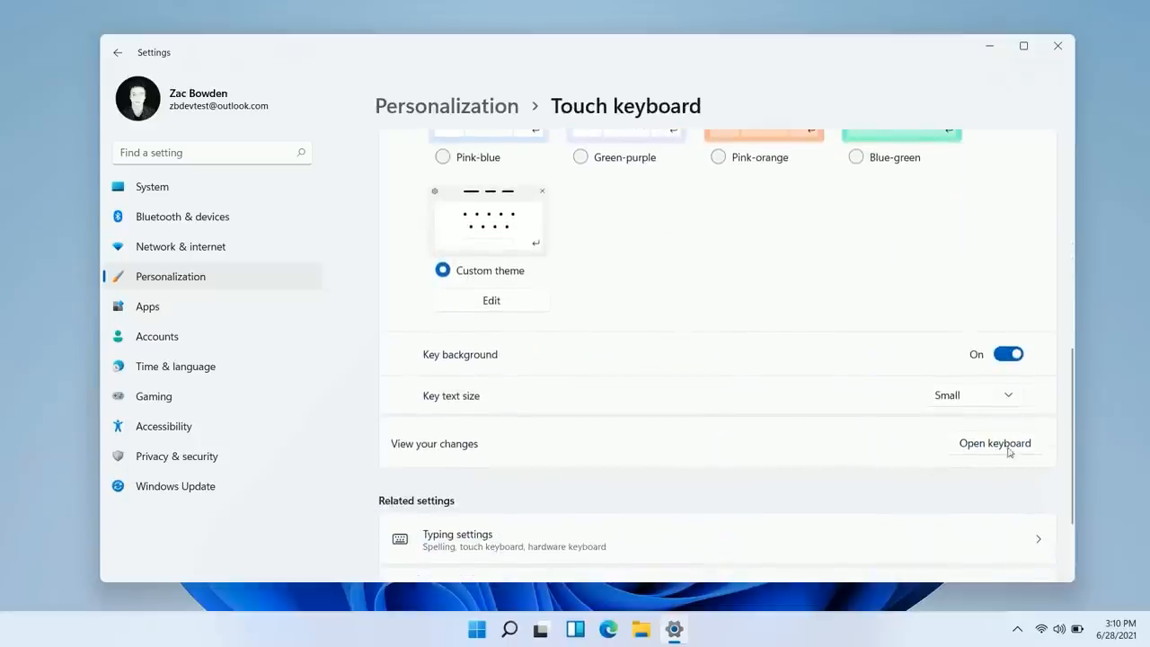
{"action": "left_click", "coordinate": [994, 443]}
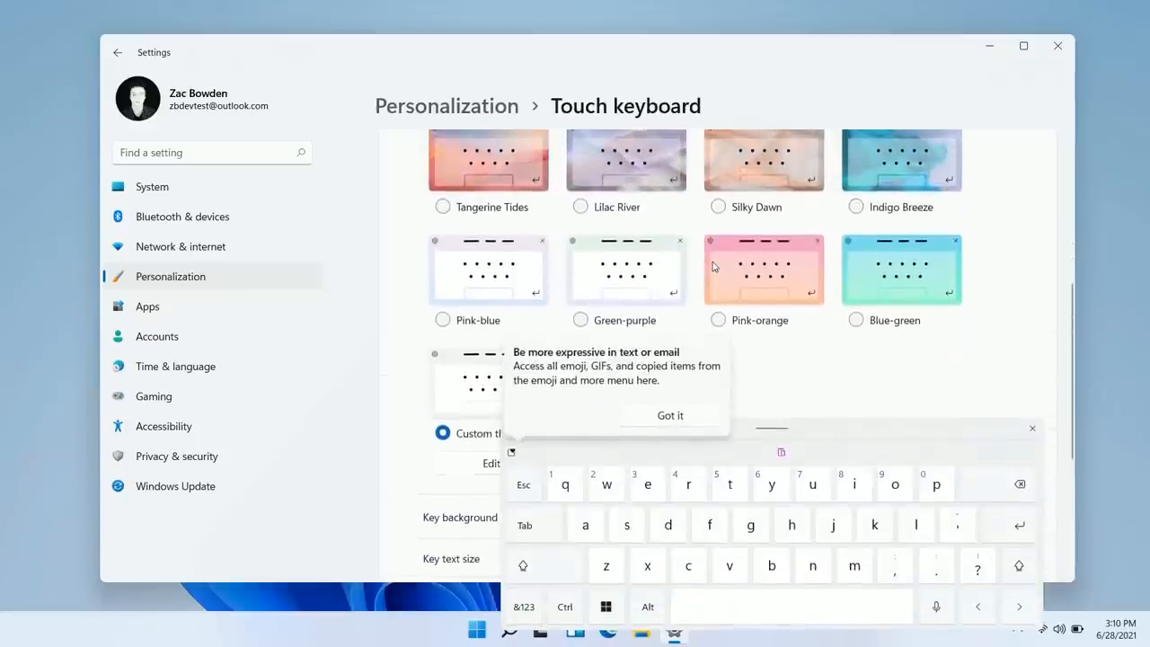
{"action": "left_click", "coordinate": [589, 207]}
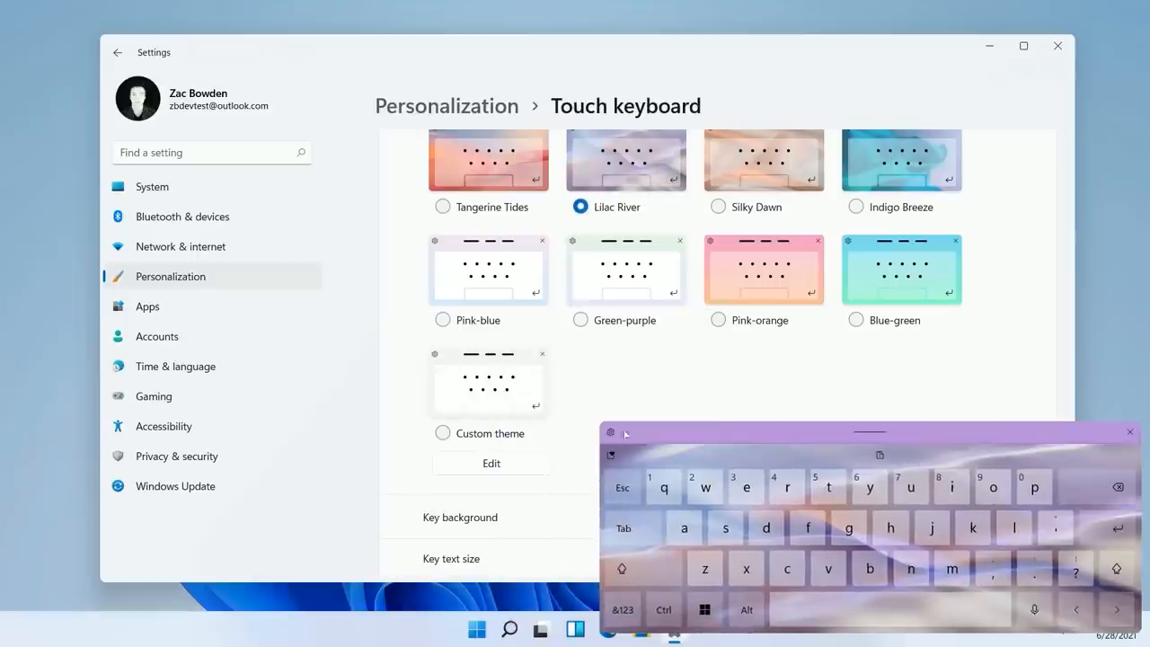
{"action": "left_click", "coordinate": [491, 463]}
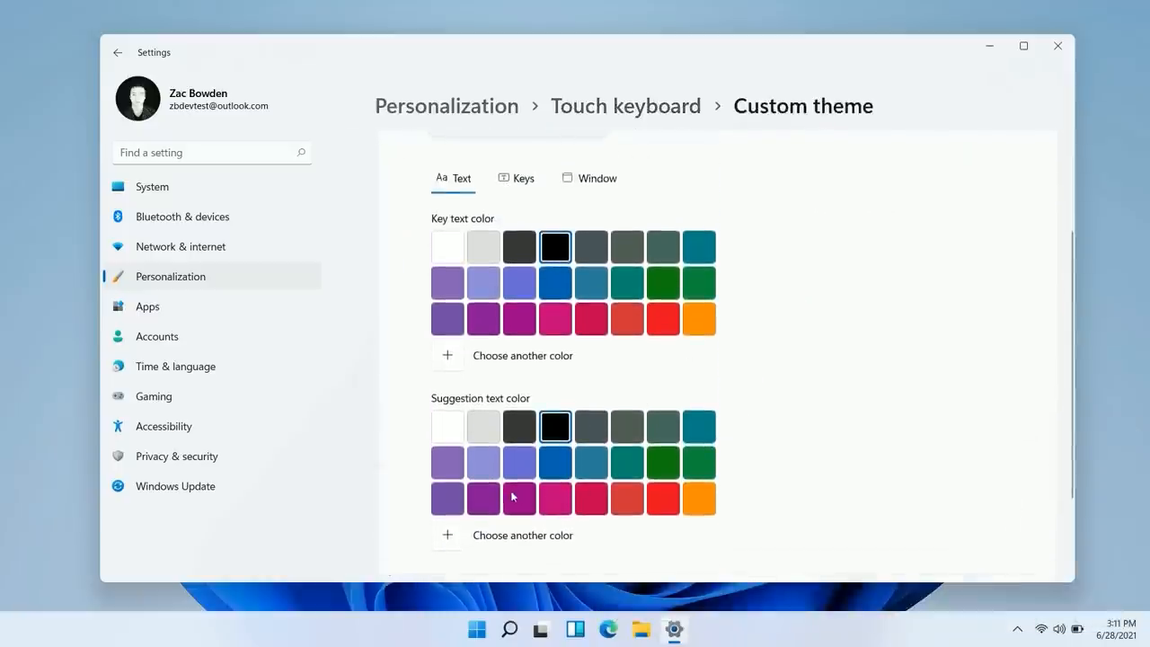
{"action": "left_click", "coordinate": [517, 177]}
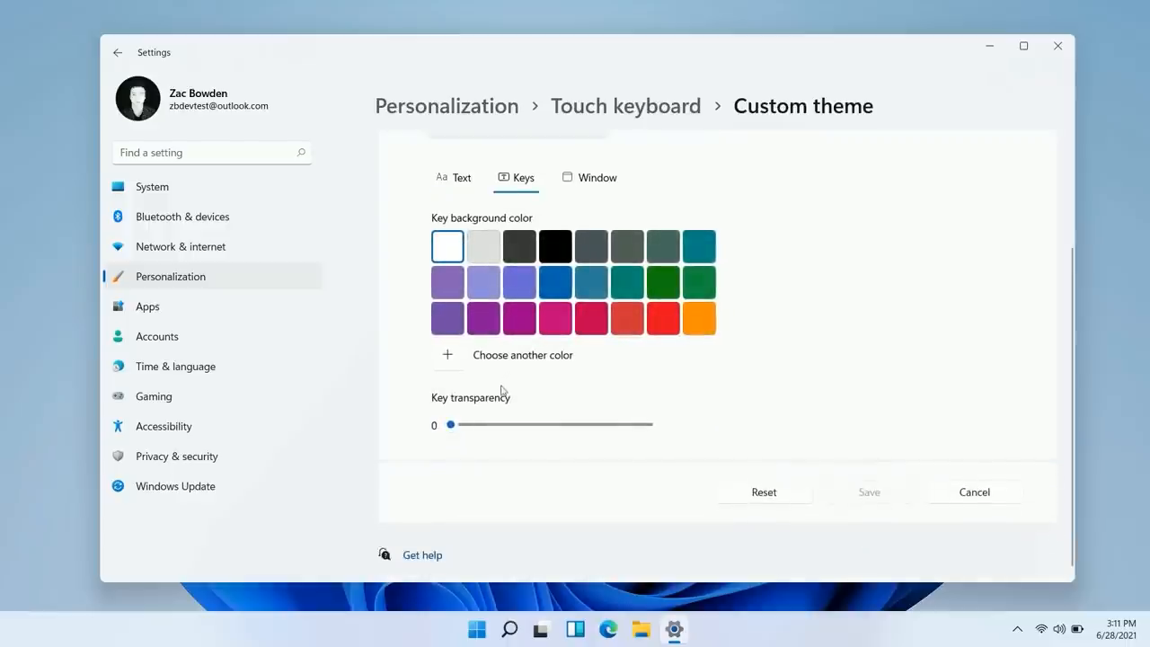
{"action": "left_click", "coordinate": [590, 177]}
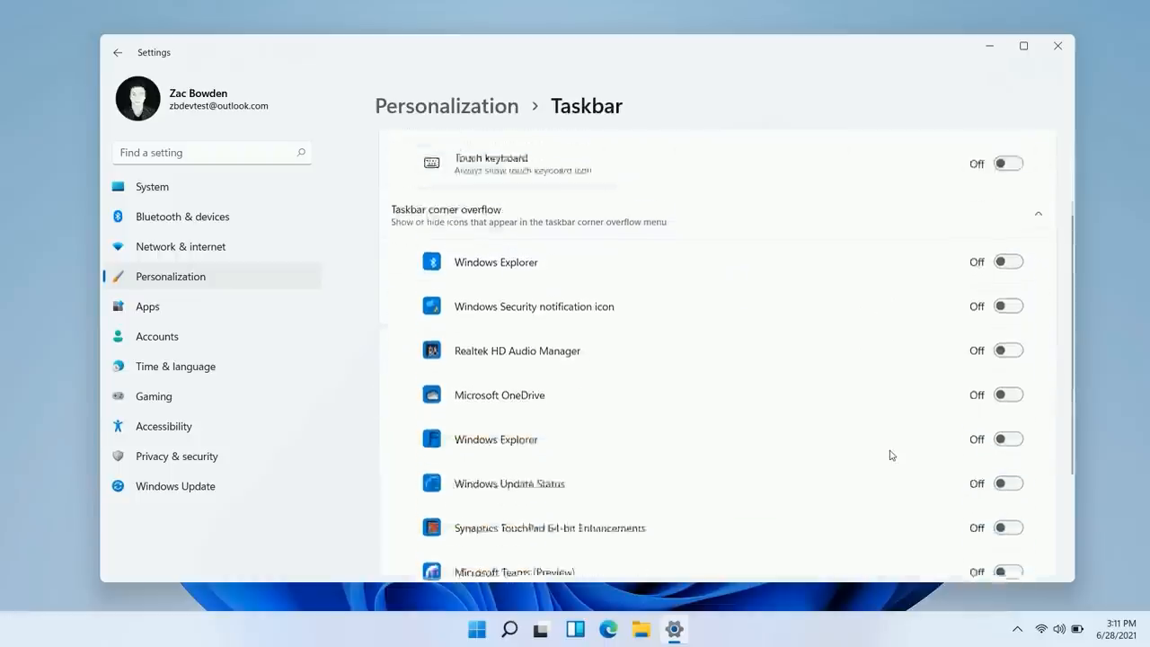
Show OneDrive in corner overflow, align the taskbar left, and return to Personalization.
{"action": "scroll", "scroll_direction": "down", "scroll_amount": 3}
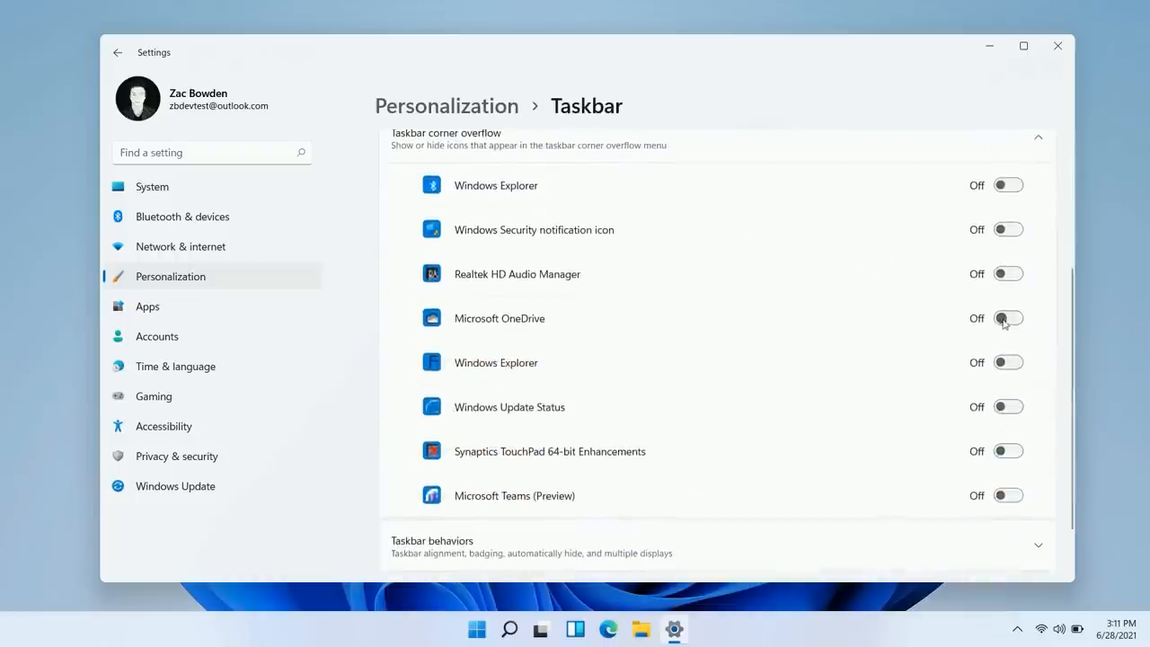
{"action": "left_click", "coordinate": [1008, 318]}
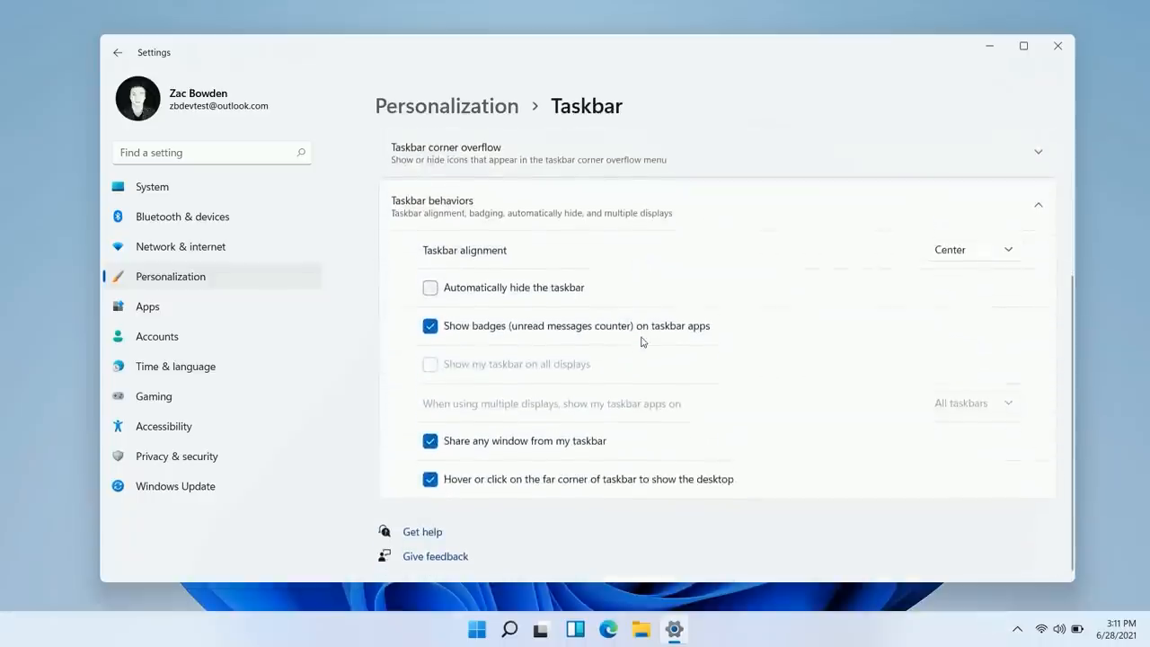
{"action": "left_click", "coordinate": [973, 249]}
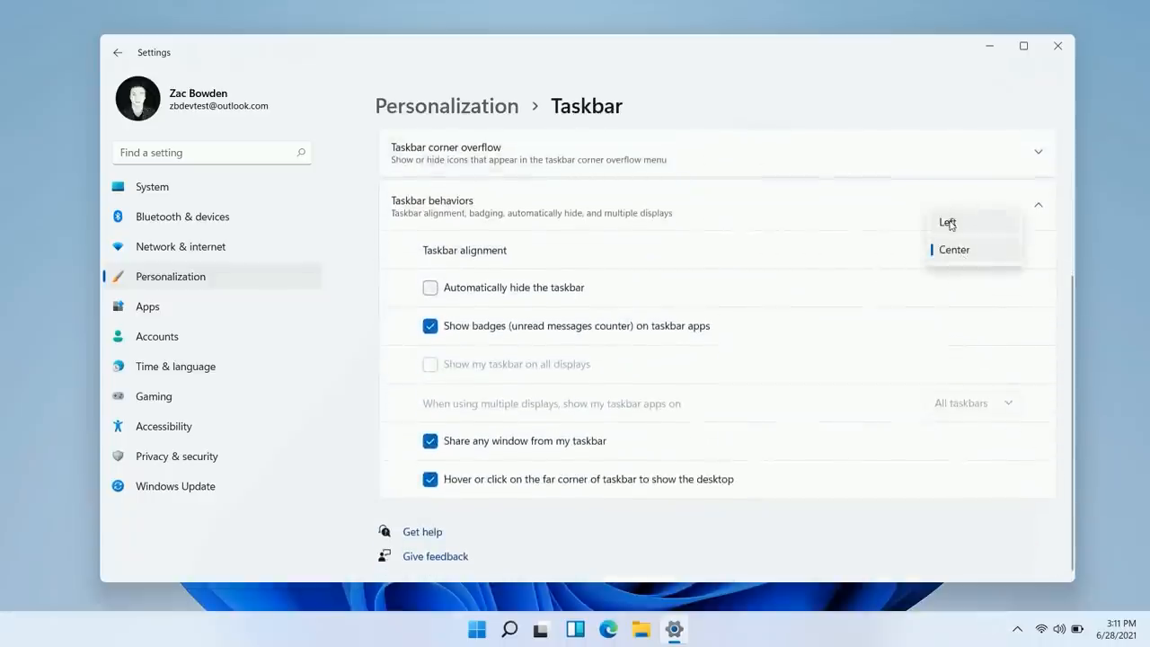
{"action": "left_click", "coordinate": [948, 222]}
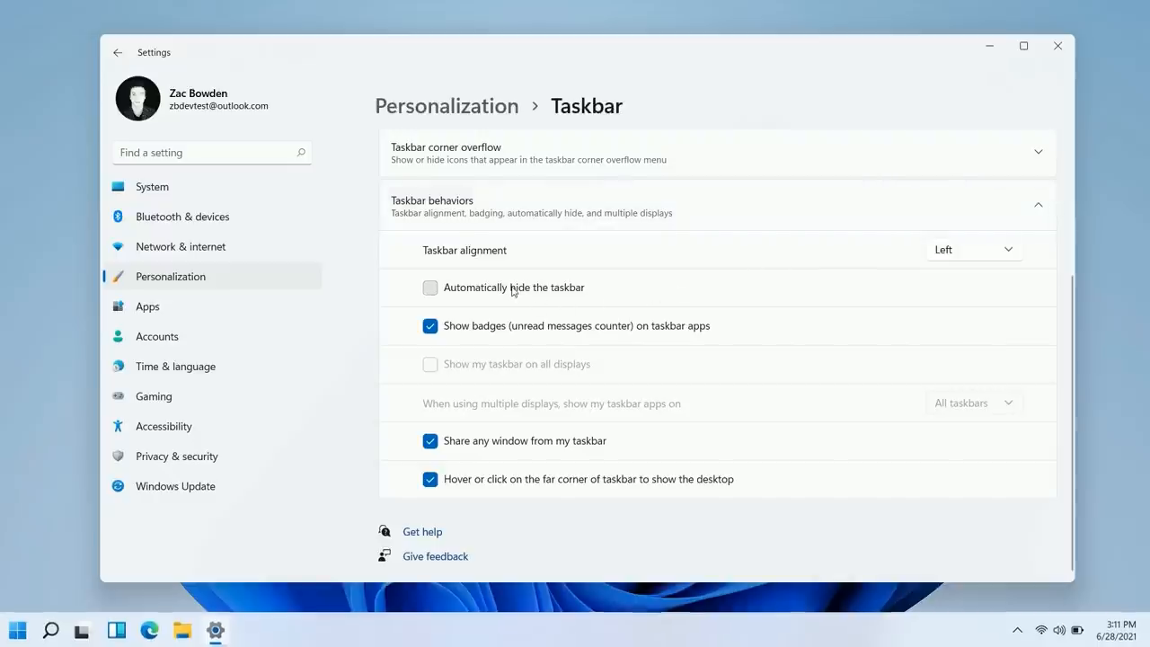
{"action": "left_click", "coordinate": [430, 288]}
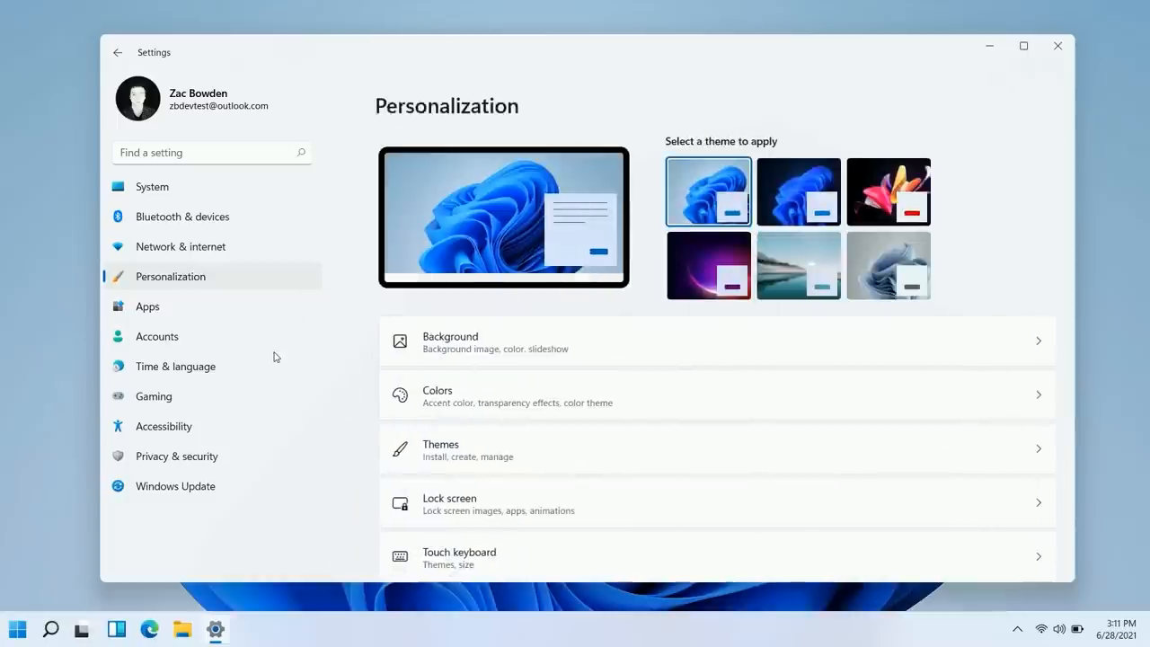
{"action": "mouse_move", "coordinate": [259, 486]}
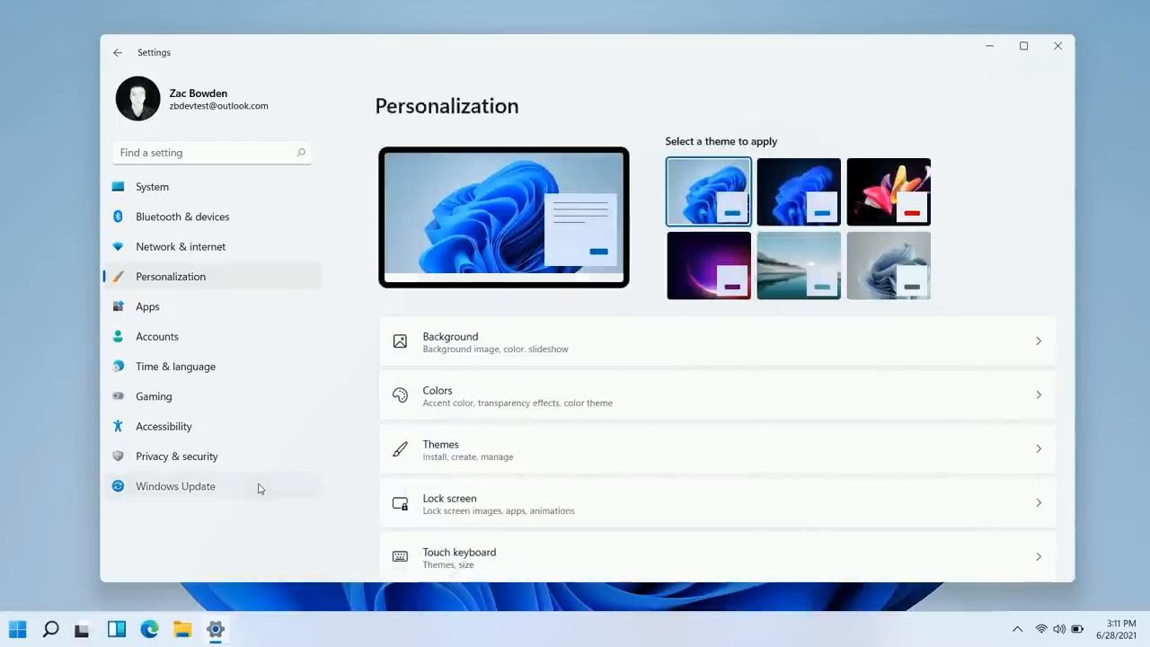
Check for Windows updates, view update history, then go back and open System.
{"action": "left_click", "coordinate": [175, 486]}
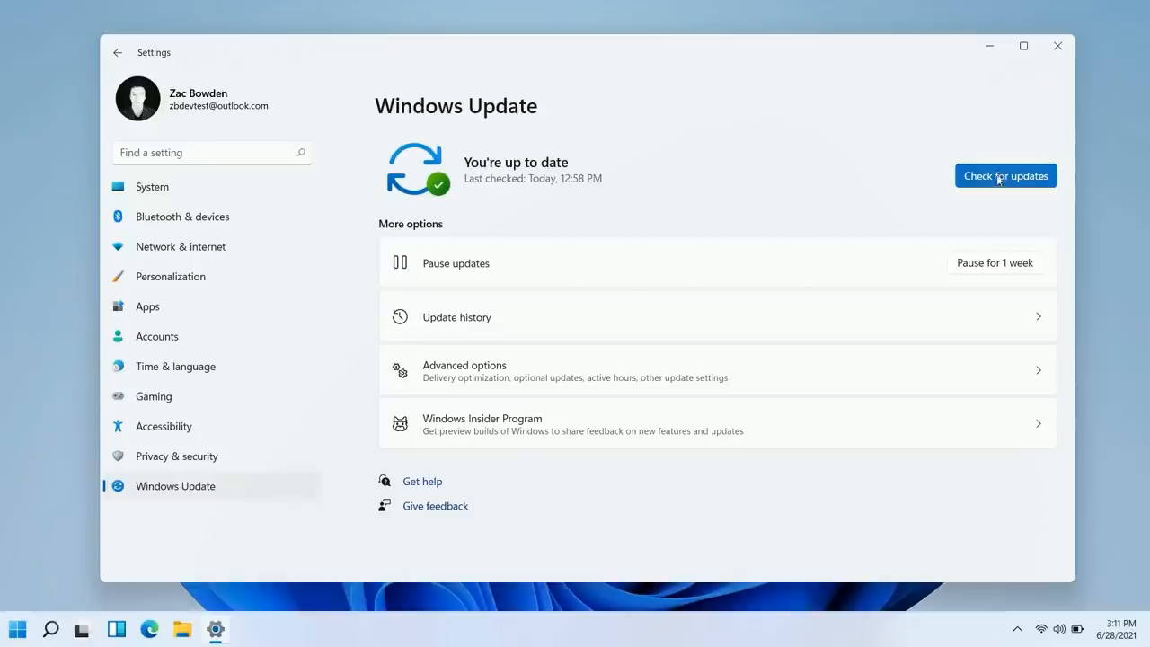
{"action": "left_click", "coordinate": [1005, 175]}
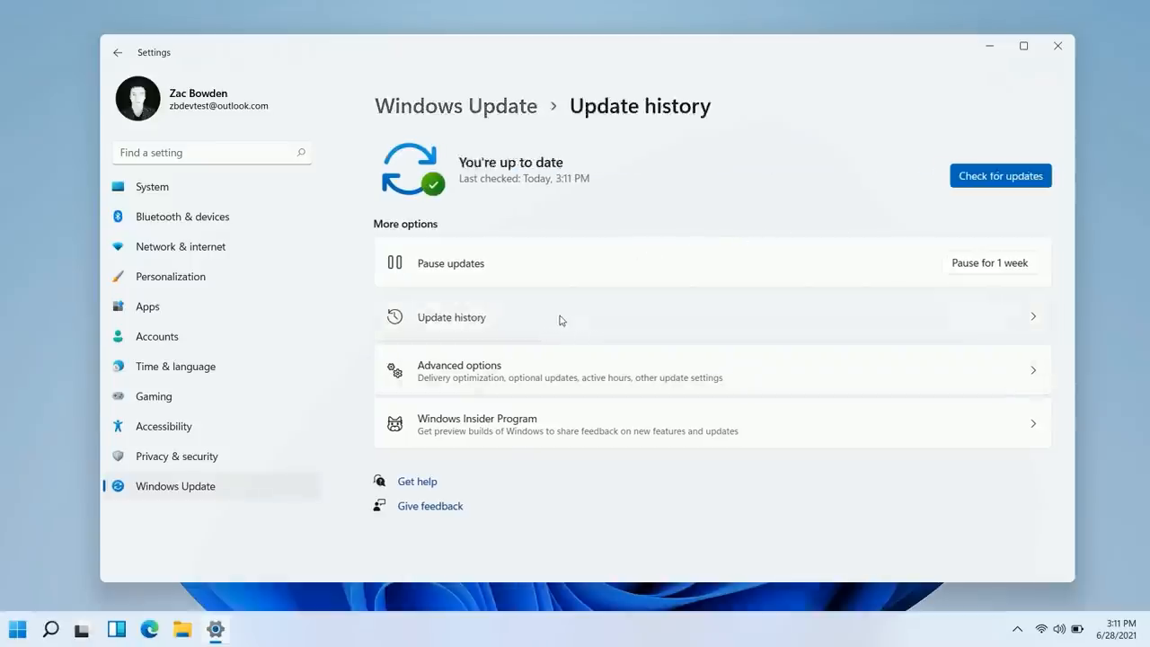
{"action": "left_click", "coordinate": [451, 317]}
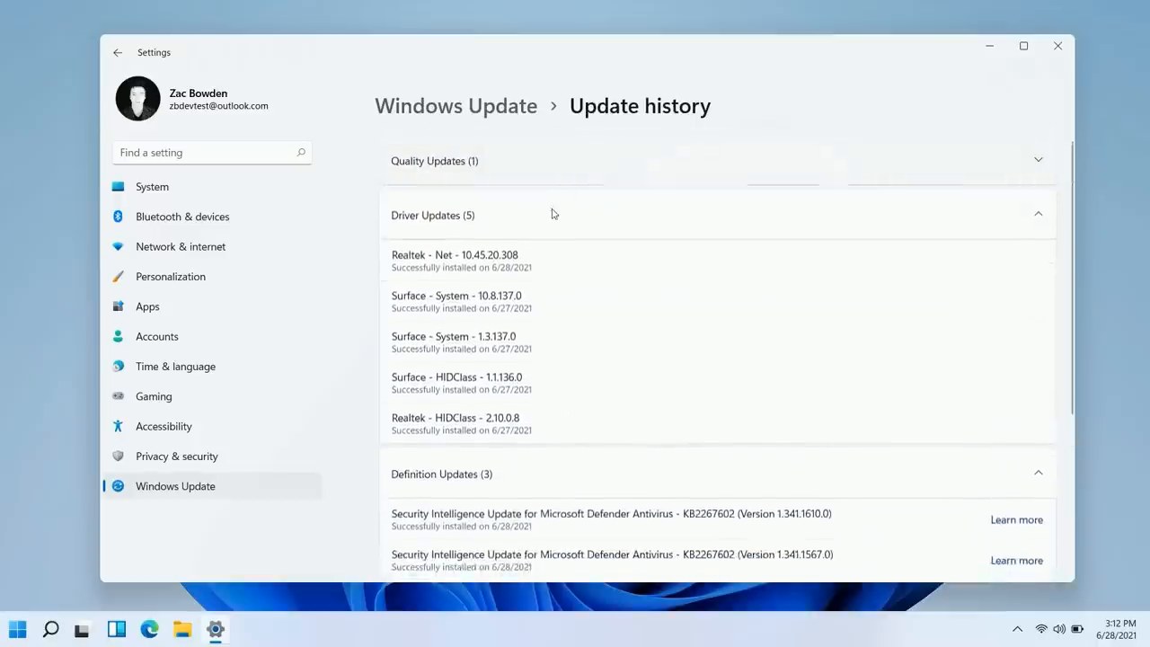
{"action": "left_click", "coordinate": [117, 53]}
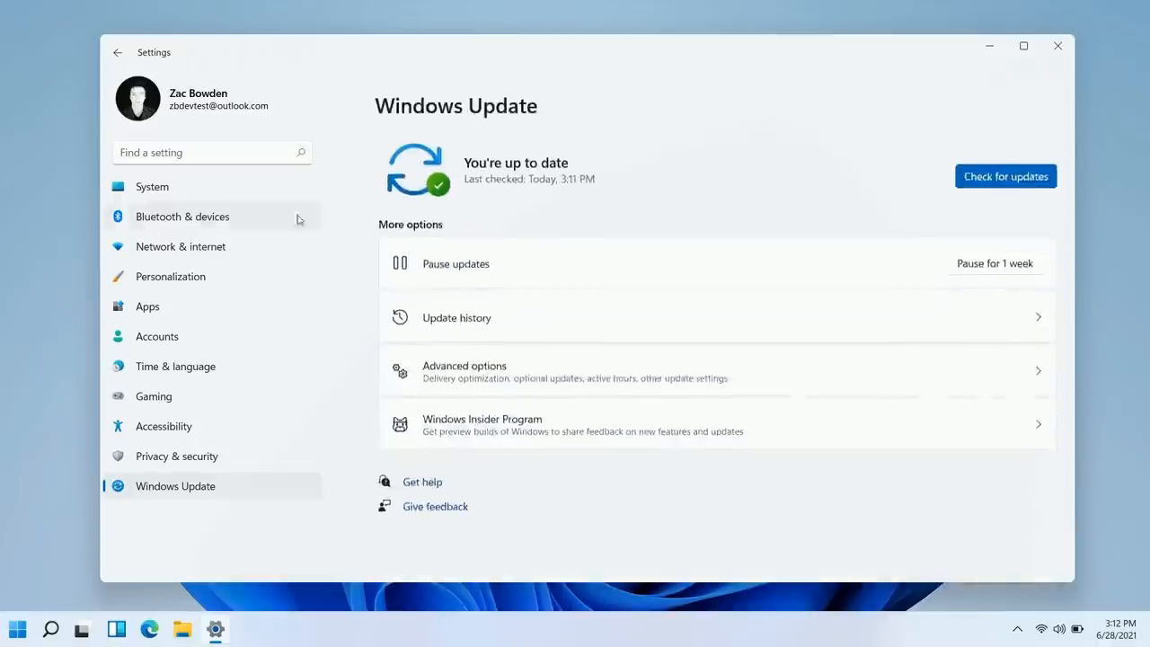
{"action": "left_click", "coordinate": [151, 186]}
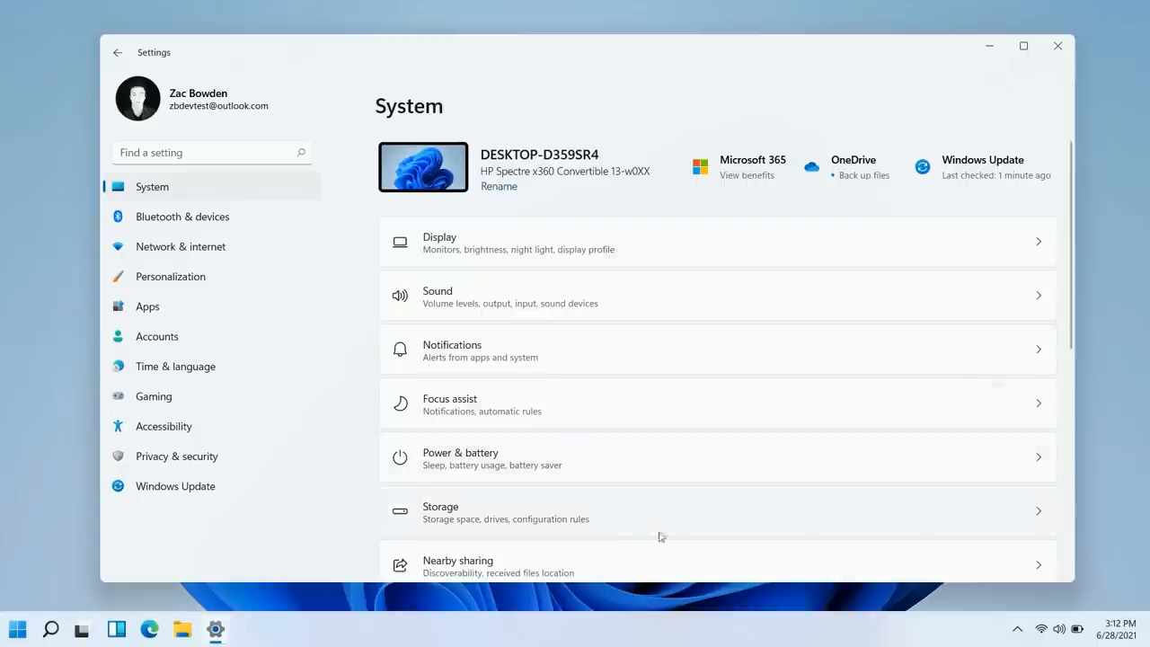
{"action": "mouse_move", "coordinate": [32, 393]}
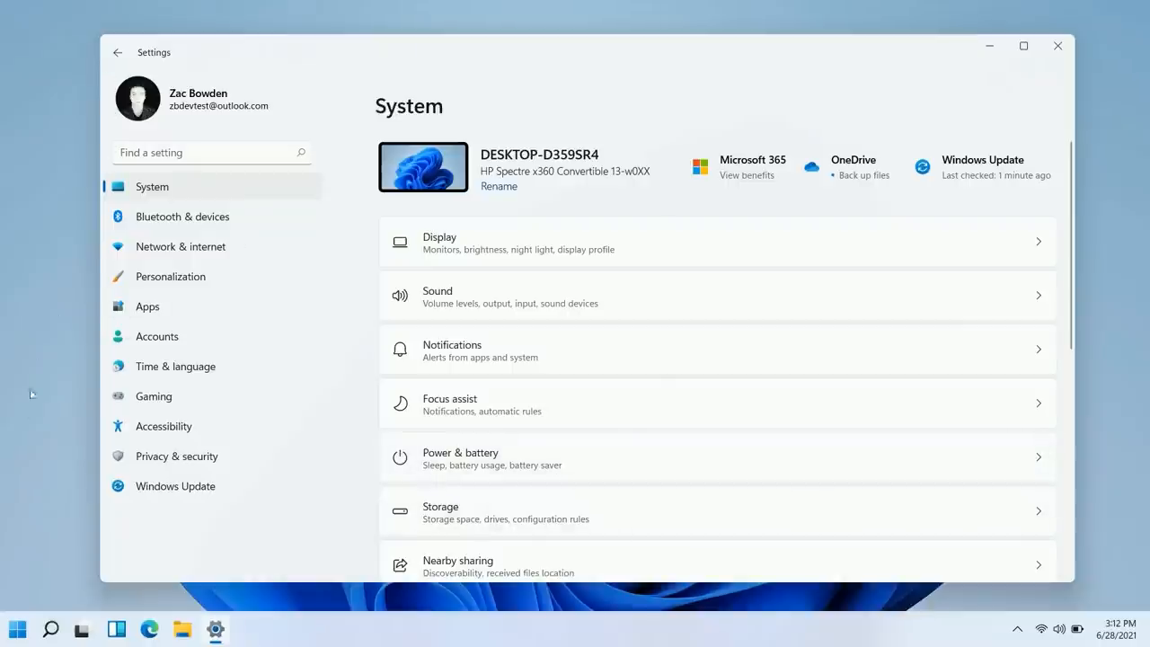
{"action": "mouse_move", "coordinate": [170, 276]}
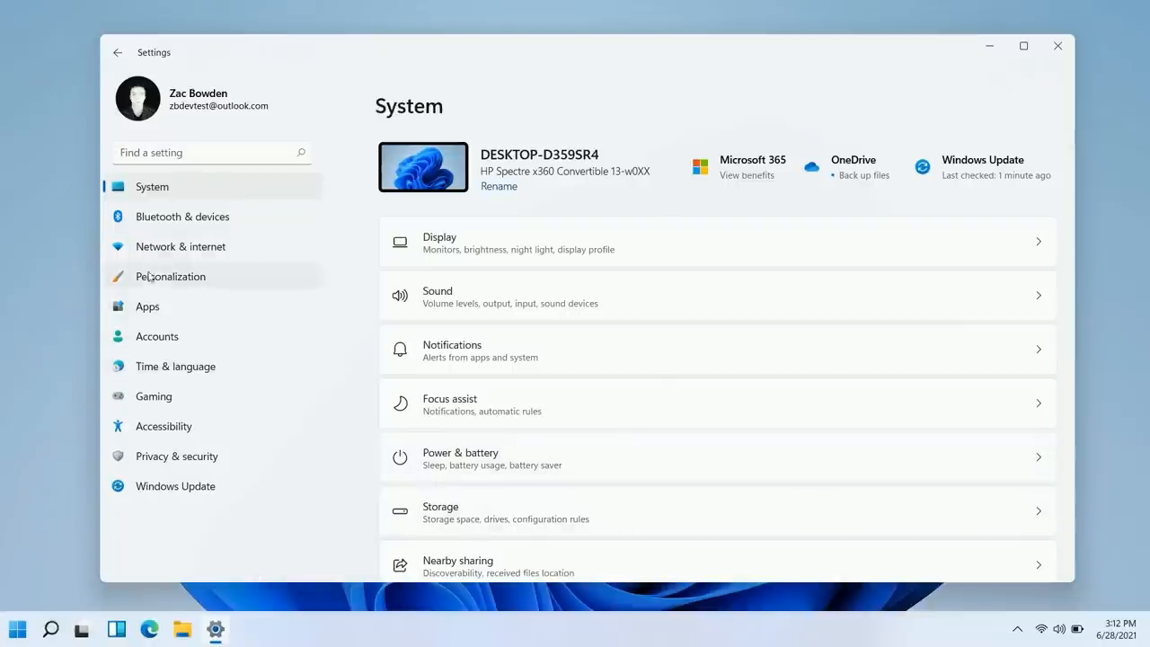
{"action": "mouse_move", "coordinate": [165, 311]}
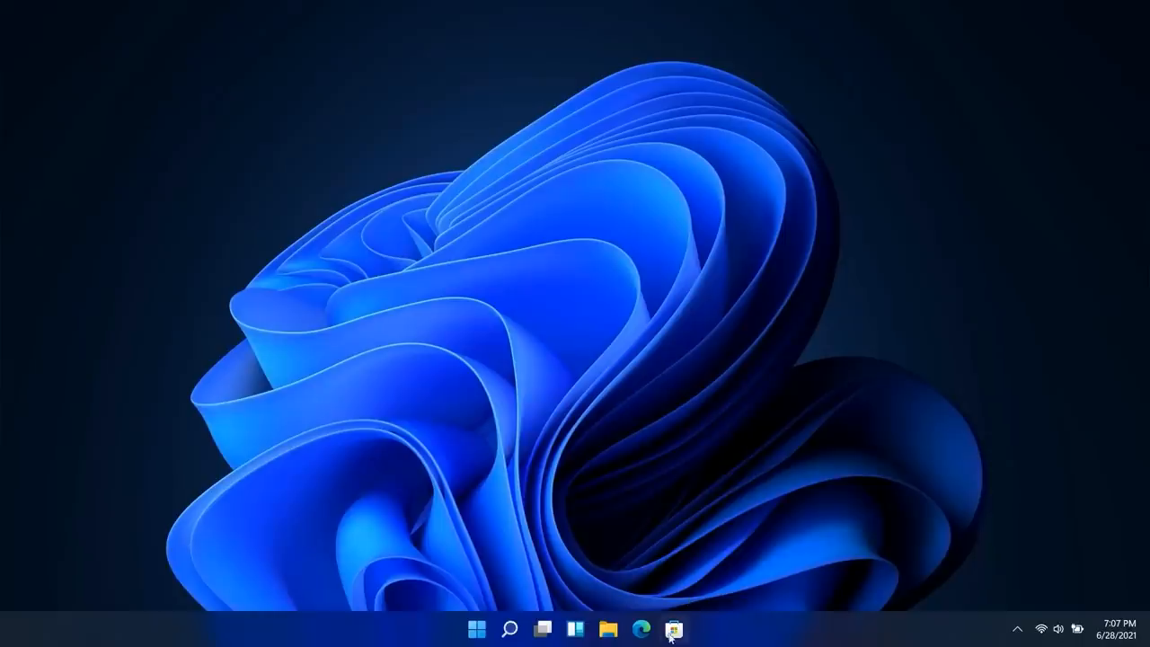
Launch Microsoft Store from the taskbar and scroll through the Home page sections.
{"action": "left_click", "coordinate": [674, 628]}
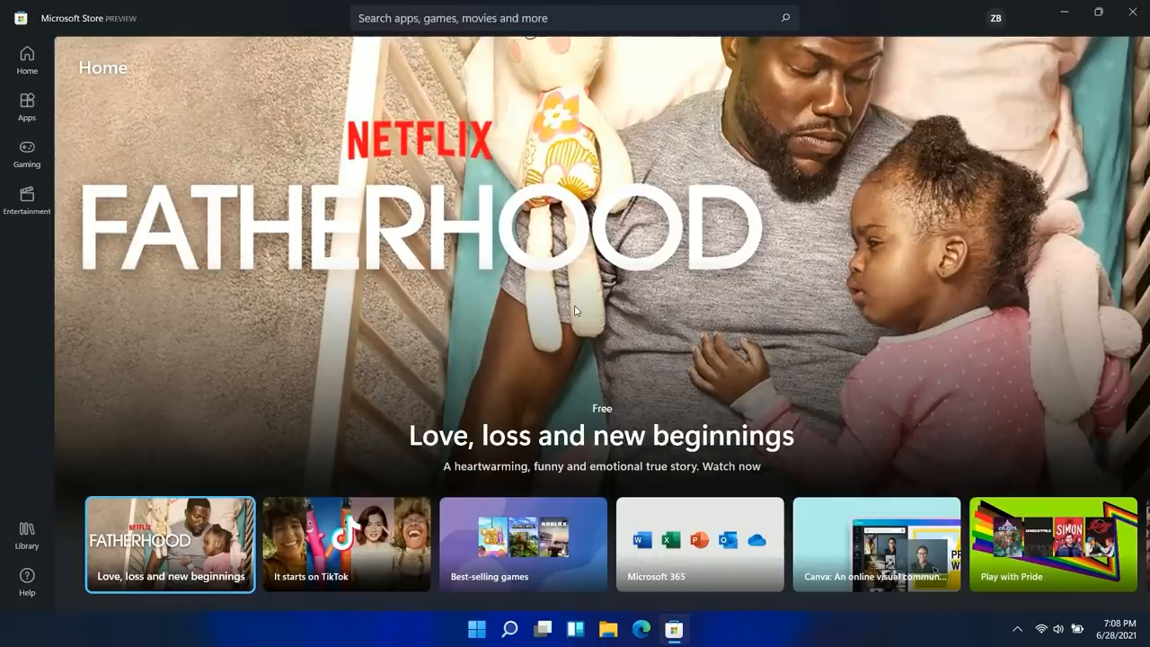
{"action": "scroll", "scroll_direction": "down", "scroll_amount": 3}
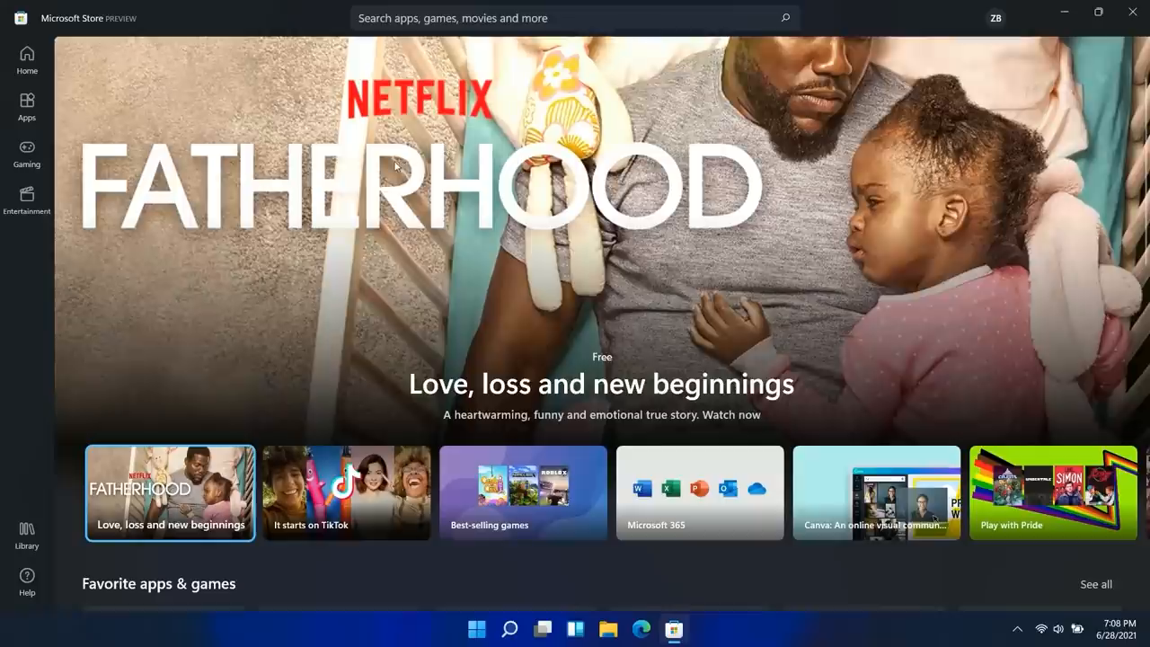
{"action": "scroll", "scroll_direction": "down", "scroll_amount": 3}
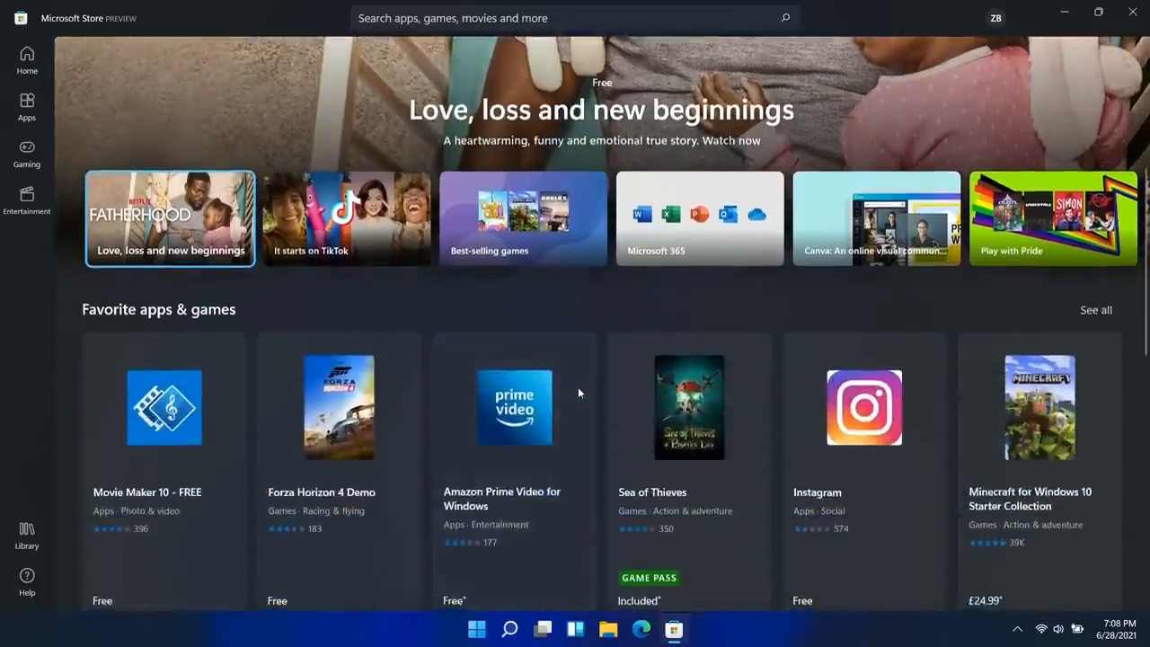
{"action": "scroll", "scroll_direction": "down", "scroll_amount": 3}
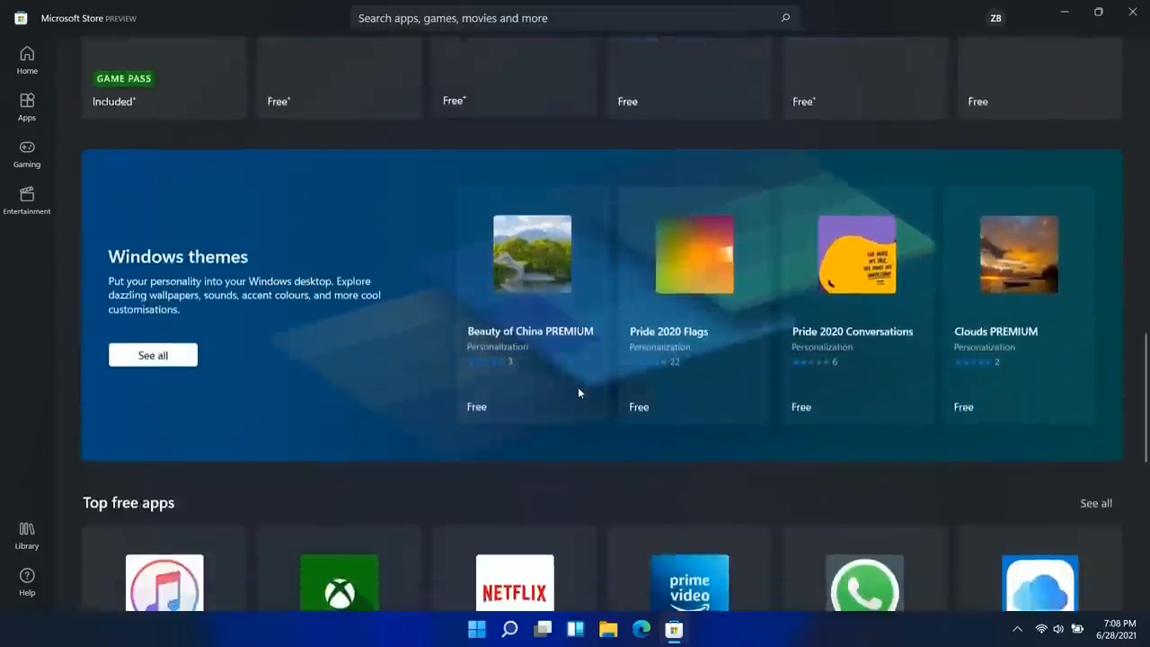
{"action": "scroll", "scroll_direction": "down", "scroll_amount": 3}
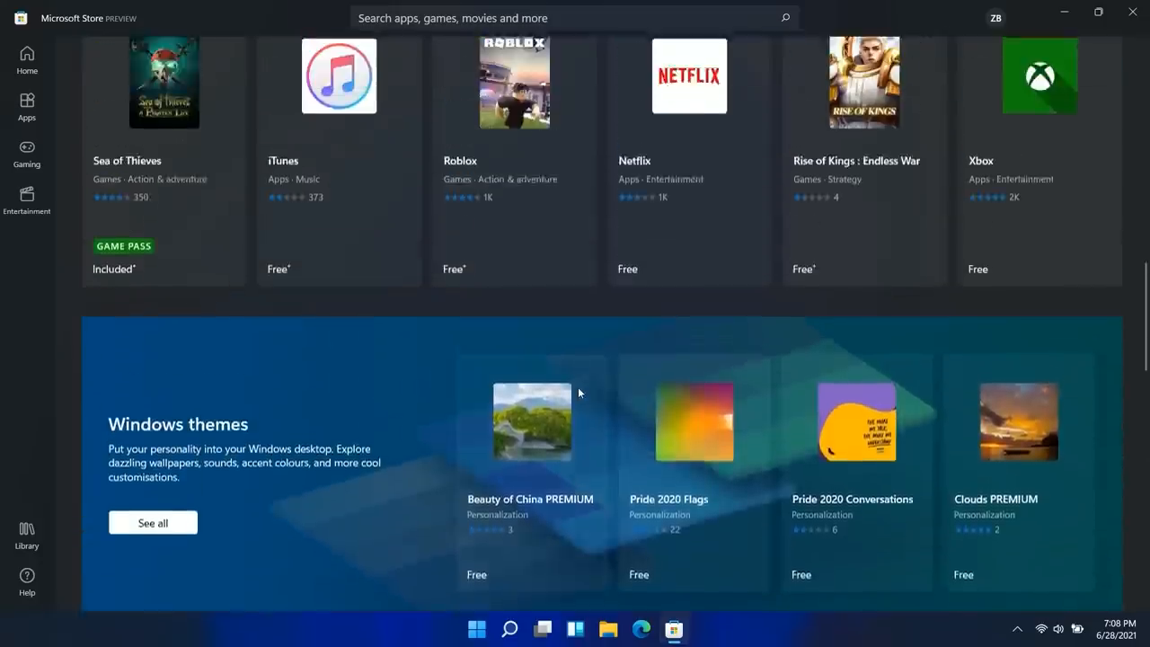
{"action": "scroll", "scroll_direction": "up", "scroll_amount": 3}
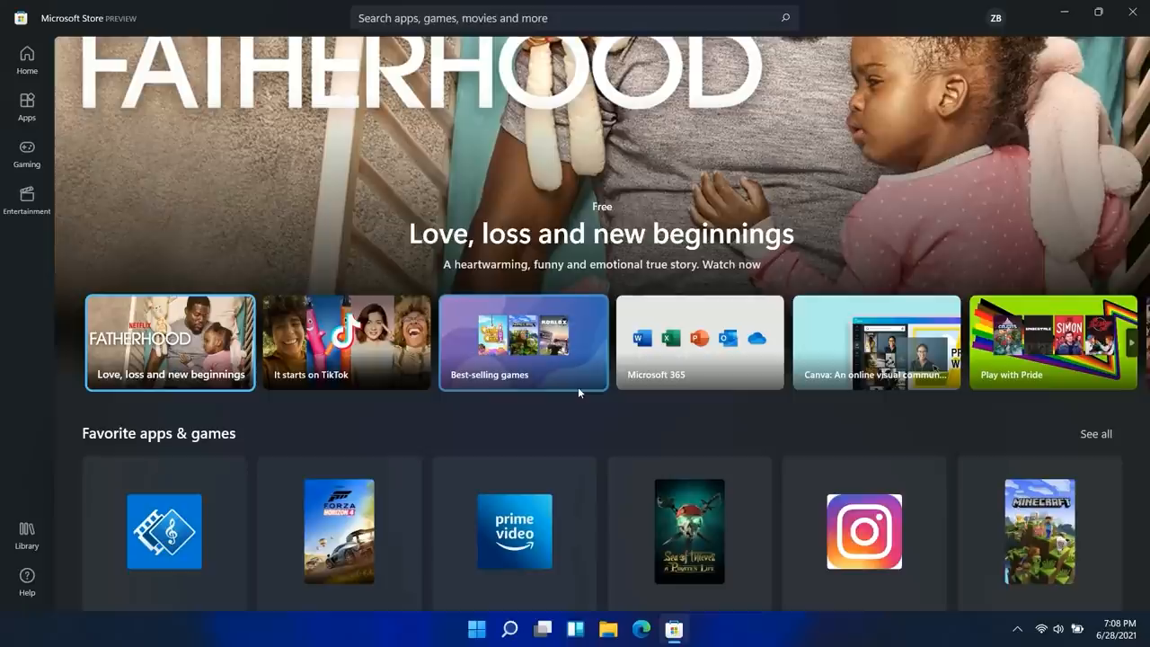
{"action": "scroll", "scroll_direction": "down", "scroll_amount": 3}
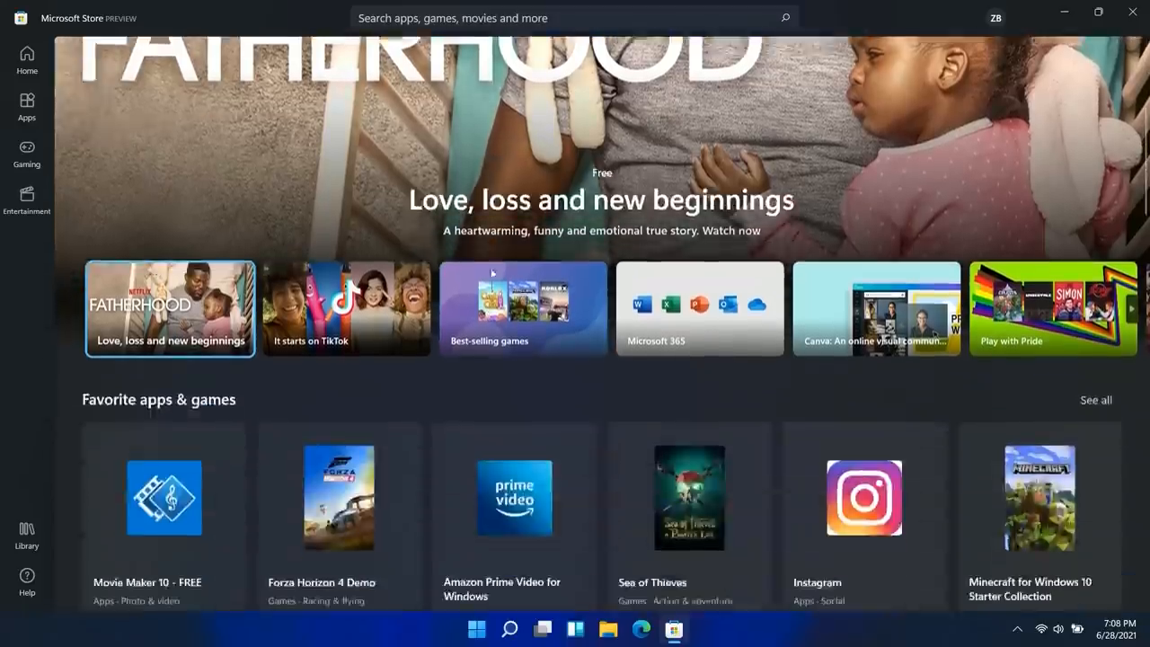
{"action": "scroll", "scroll_direction": "down", "scroll_amount": 3}
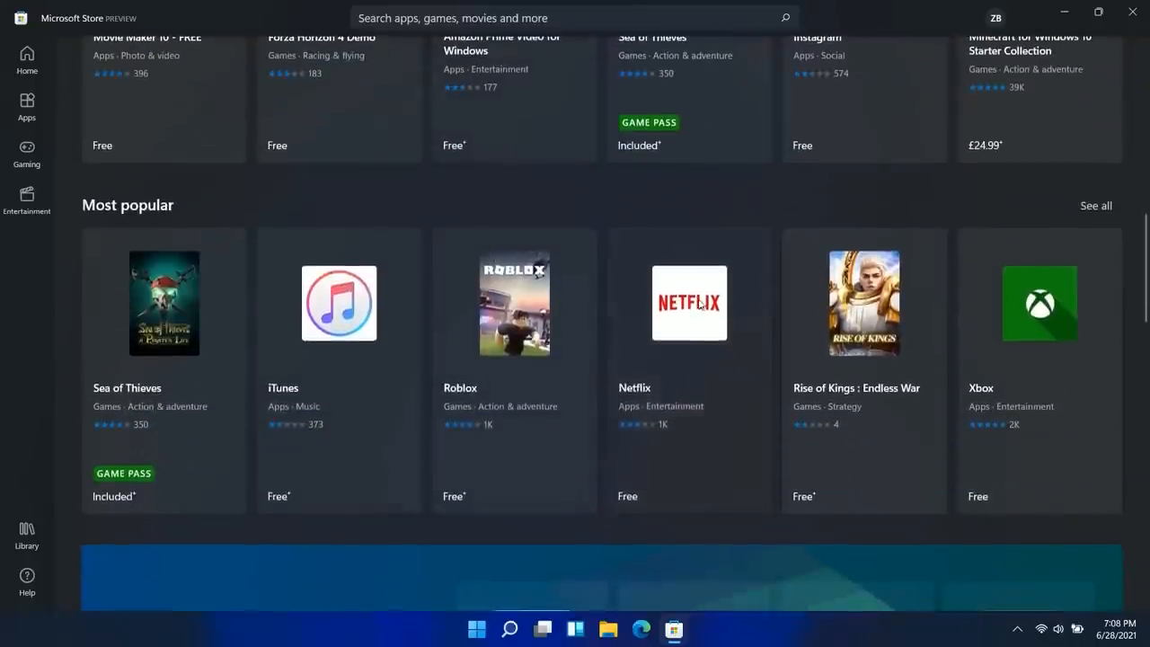
Open Netflix's Store page, view a screenshot full-size, and install Netflix.
{"action": "left_click", "coordinate": [689, 303]}
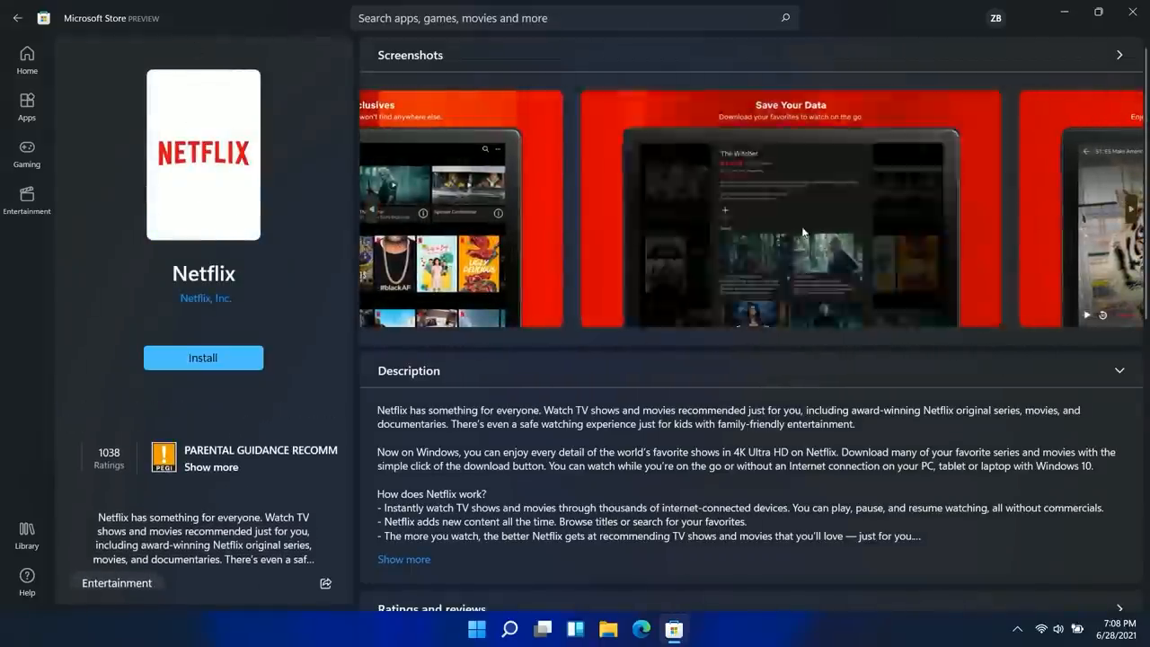
{"action": "left_click", "coordinate": [789, 207]}
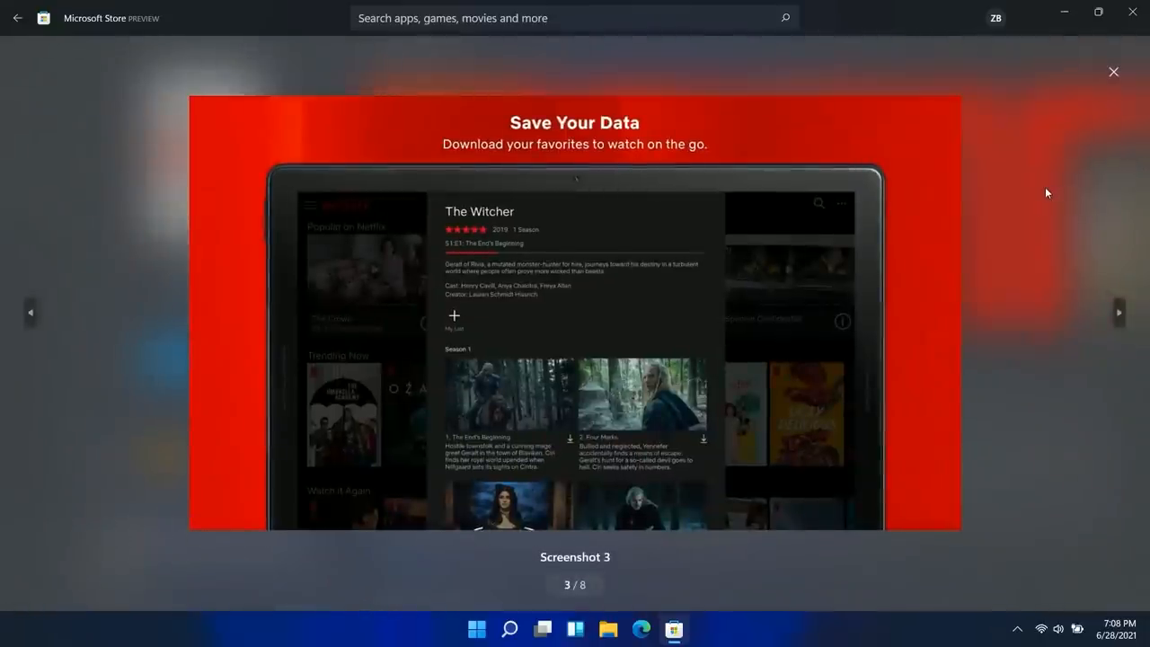
{"action": "left_click", "coordinate": [1114, 72]}
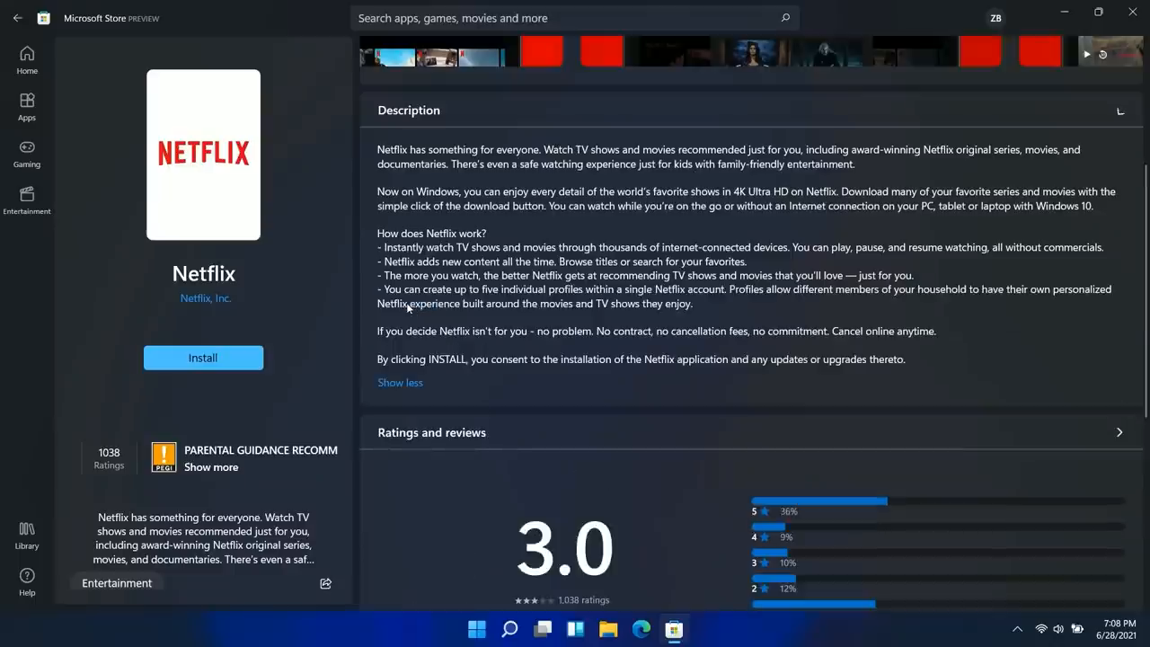
{"action": "scroll", "scroll_direction": "down", "scroll_amount": 3}
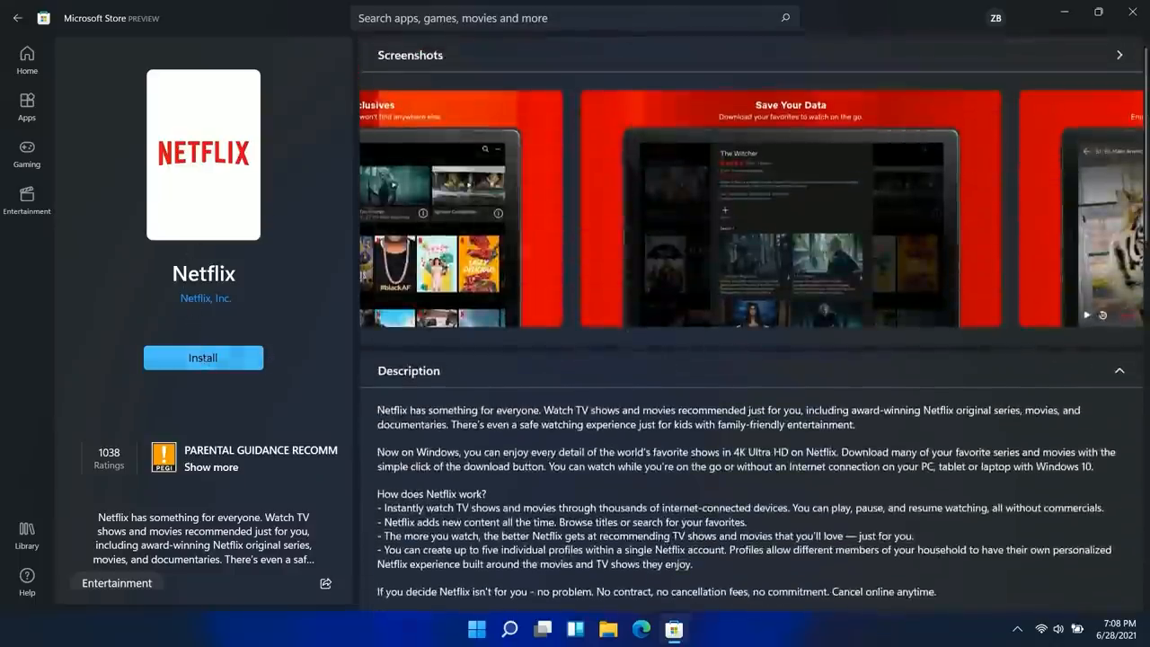
{"action": "left_click", "coordinate": [202, 357]}
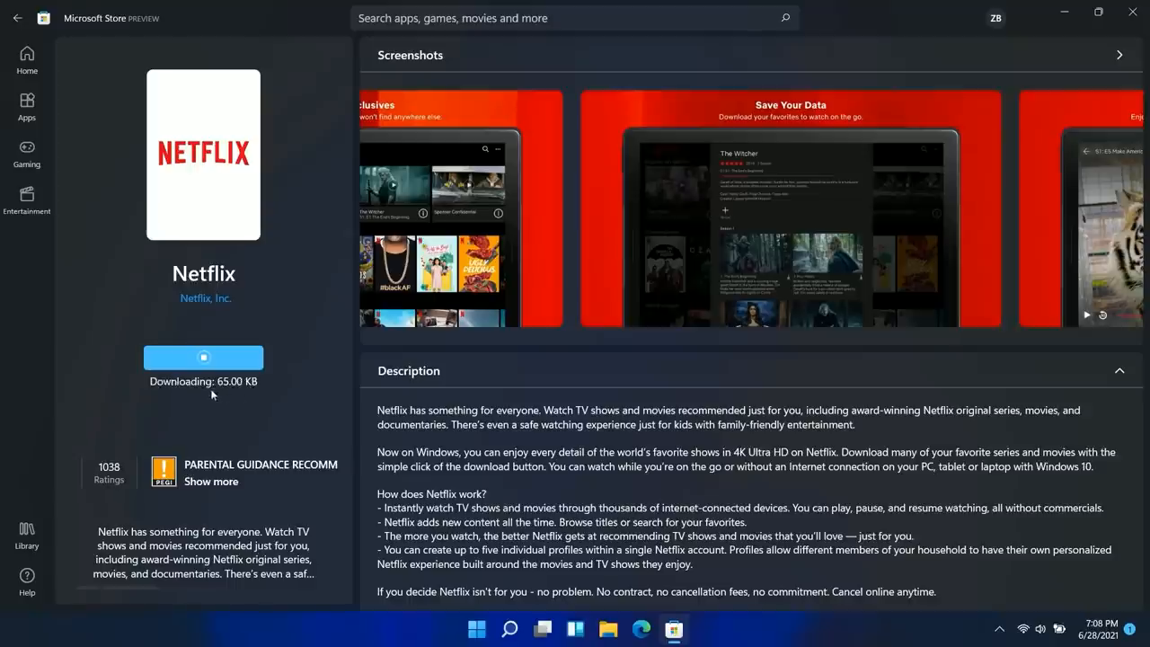
{"action": "mouse_move", "coordinate": [539, 370]}
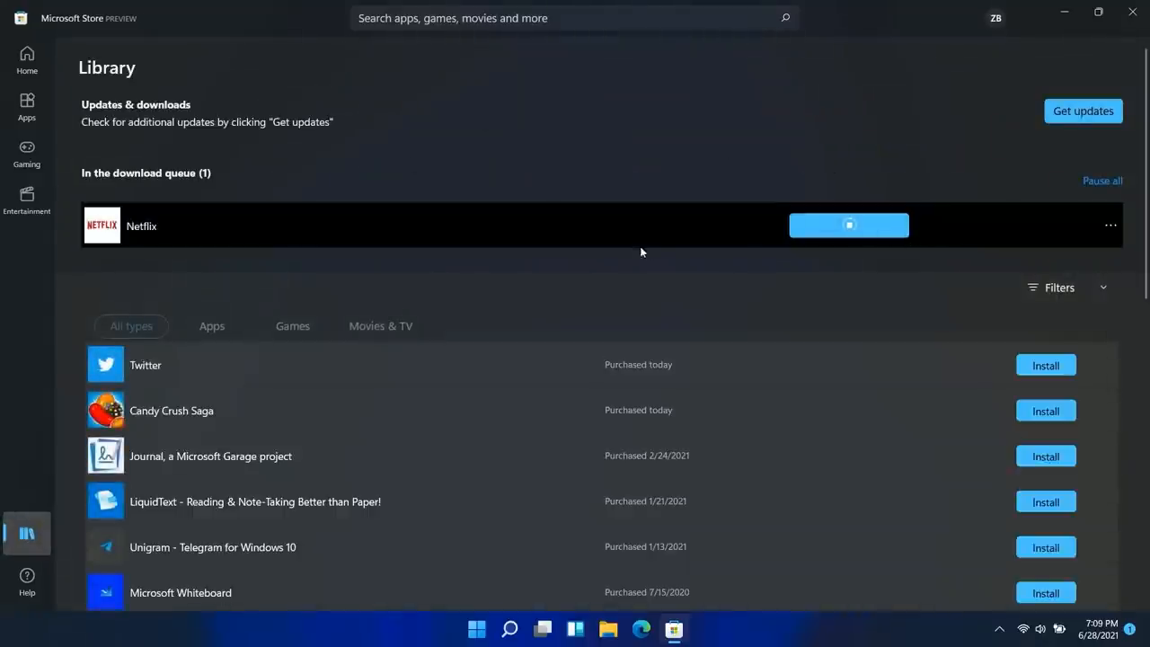
Filter the Store Library to Movies & TV, then switch to the Apps page.
{"action": "scroll", "scroll_direction": "down", "scroll_amount": 3}
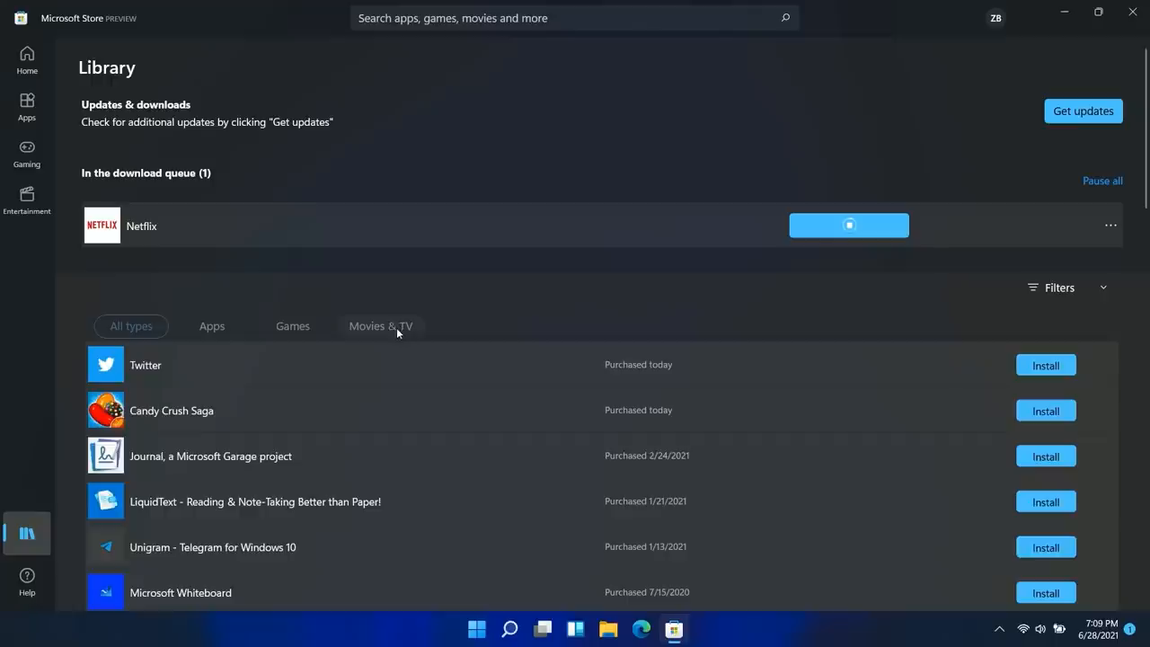
{"action": "left_click", "coordinate": [380, 325]}
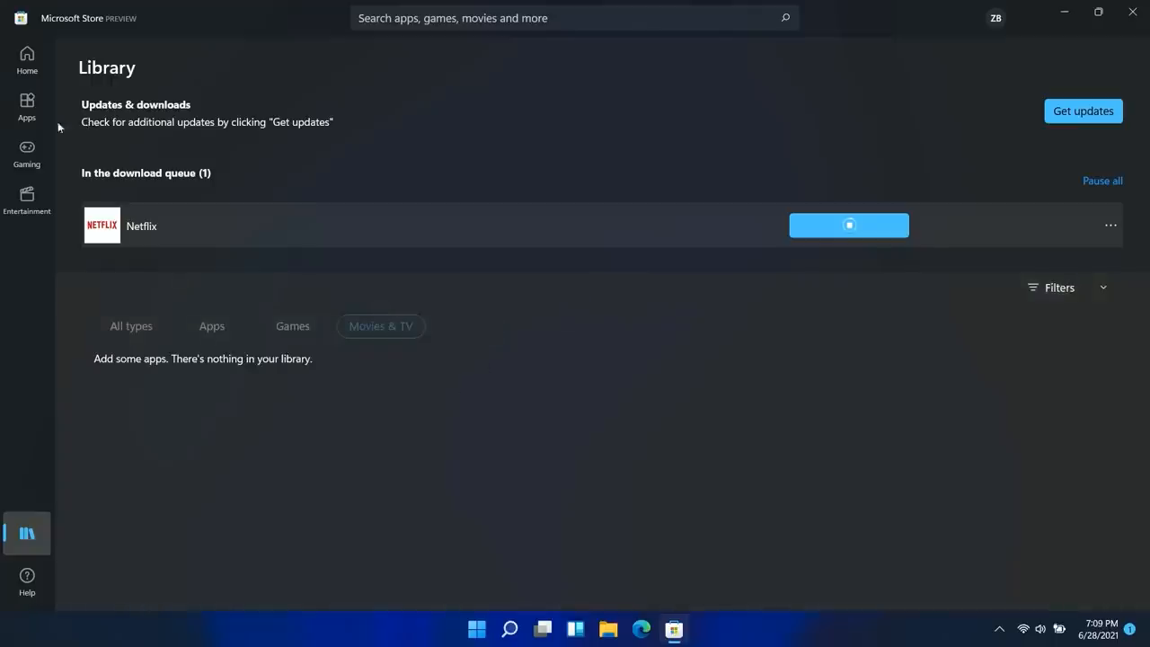
{"action": "left_click", "coordinate": [27, 105]}
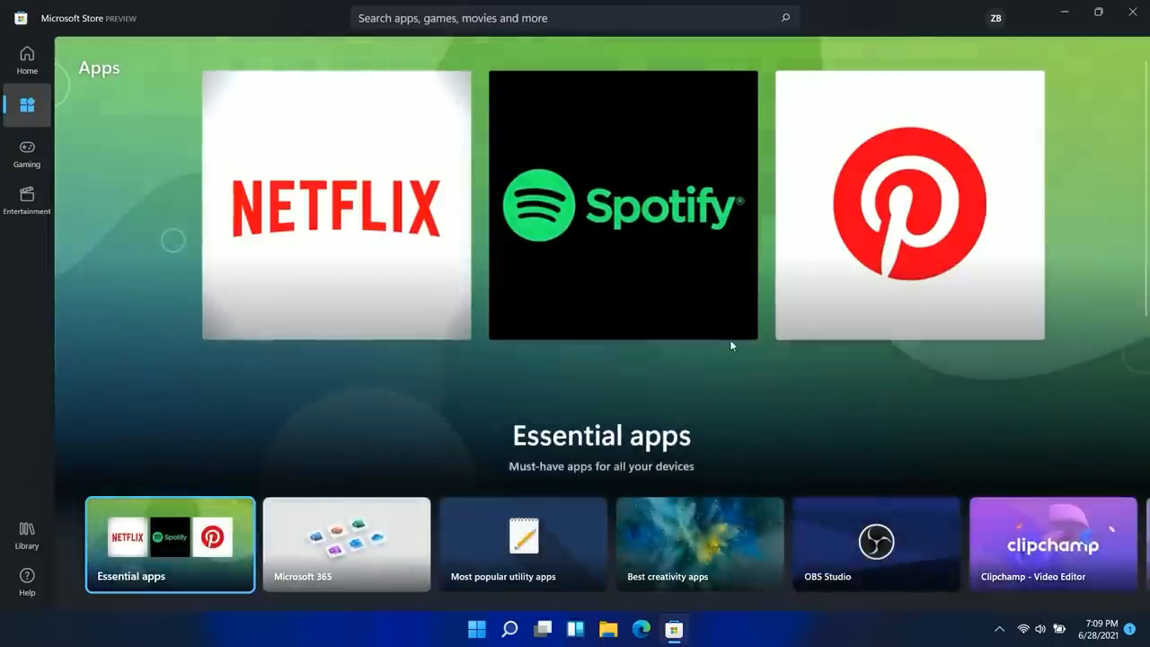
Scroll through the Apps page, then browse the Gaming section and scroll through its listings.
{"action": "scroll", "scroll_direction": "down", "scroll_amount": 3}
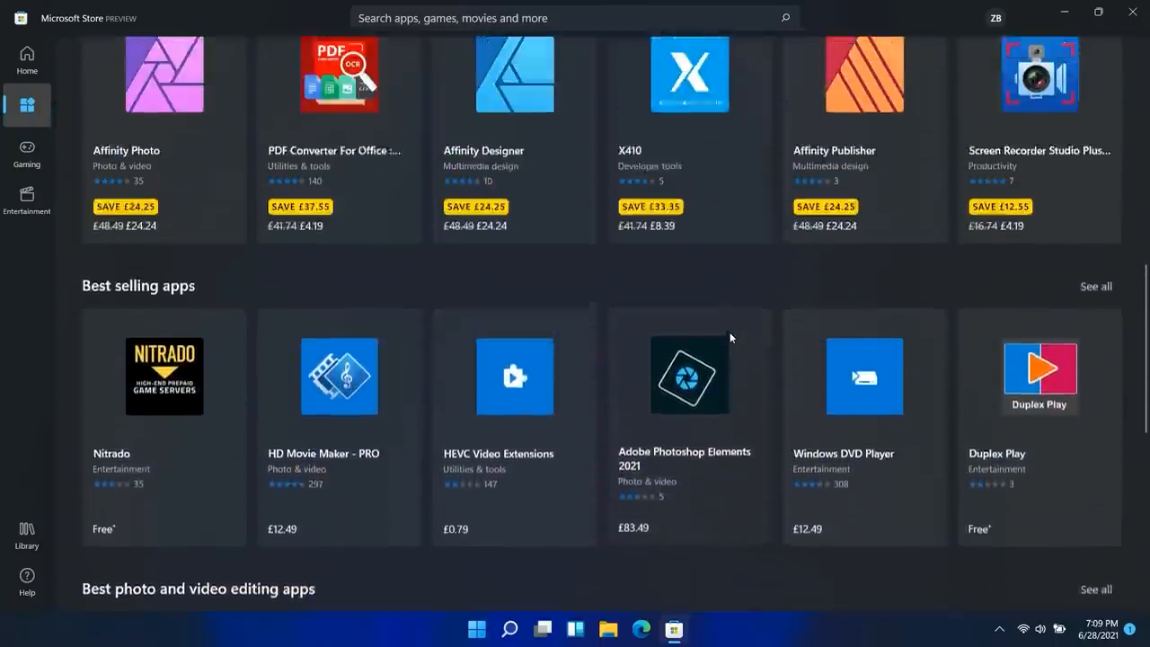
{"action": "left_click", "coordinate": [27, 151]}
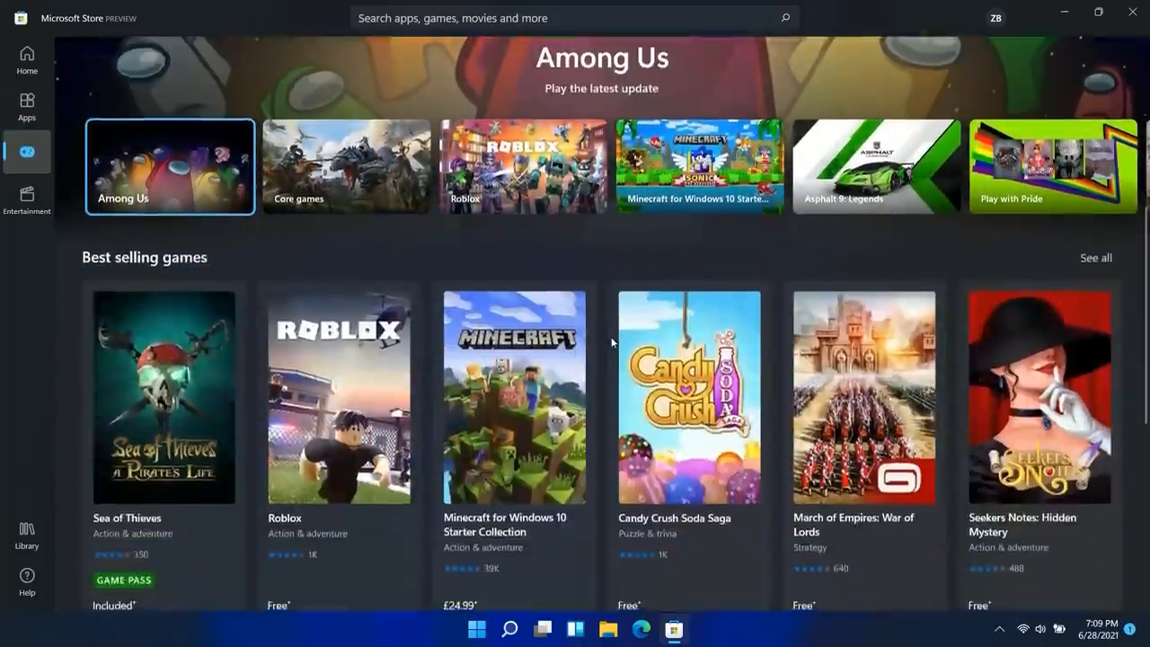
{"action": "scroll", "scroll_direction": "down", "scroll_amount": 3}
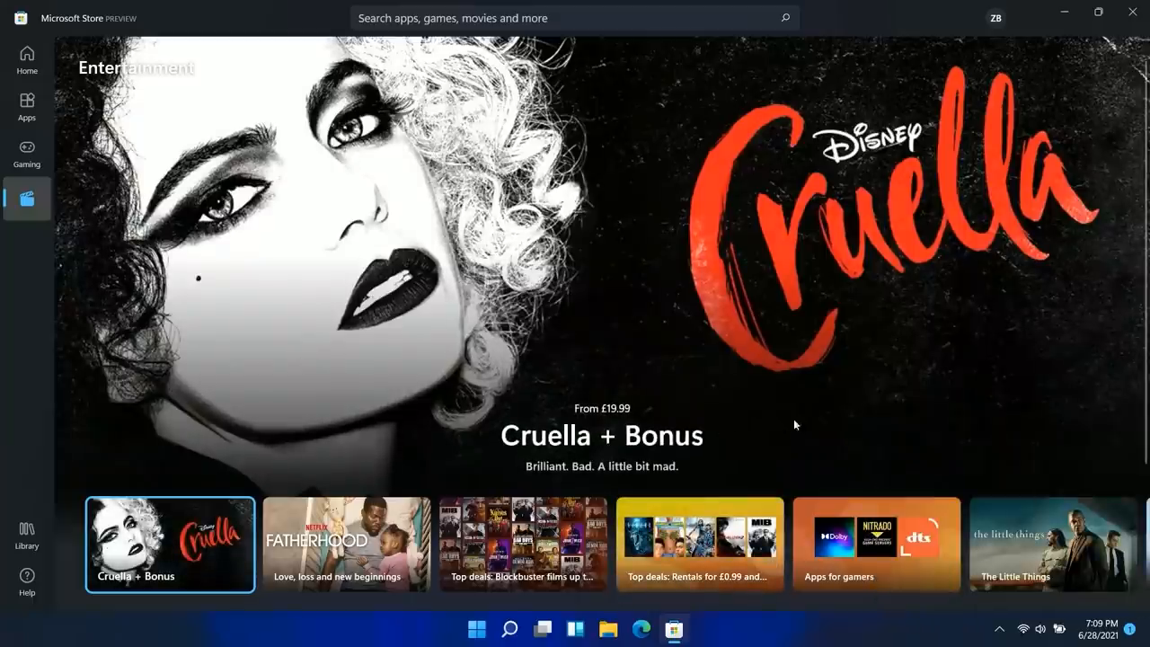
{"action": "mouse_move", "coordinate": [789, 431]}
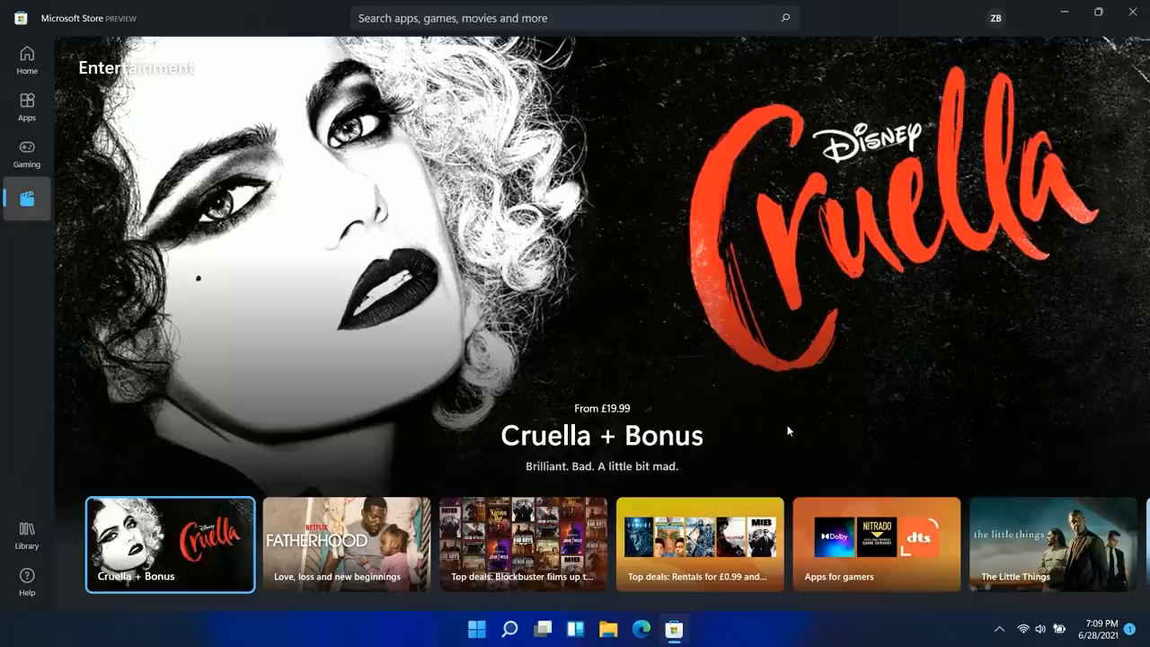
{"action": "scroll", "scroll_direction": "down", "scroll_amount": 3}
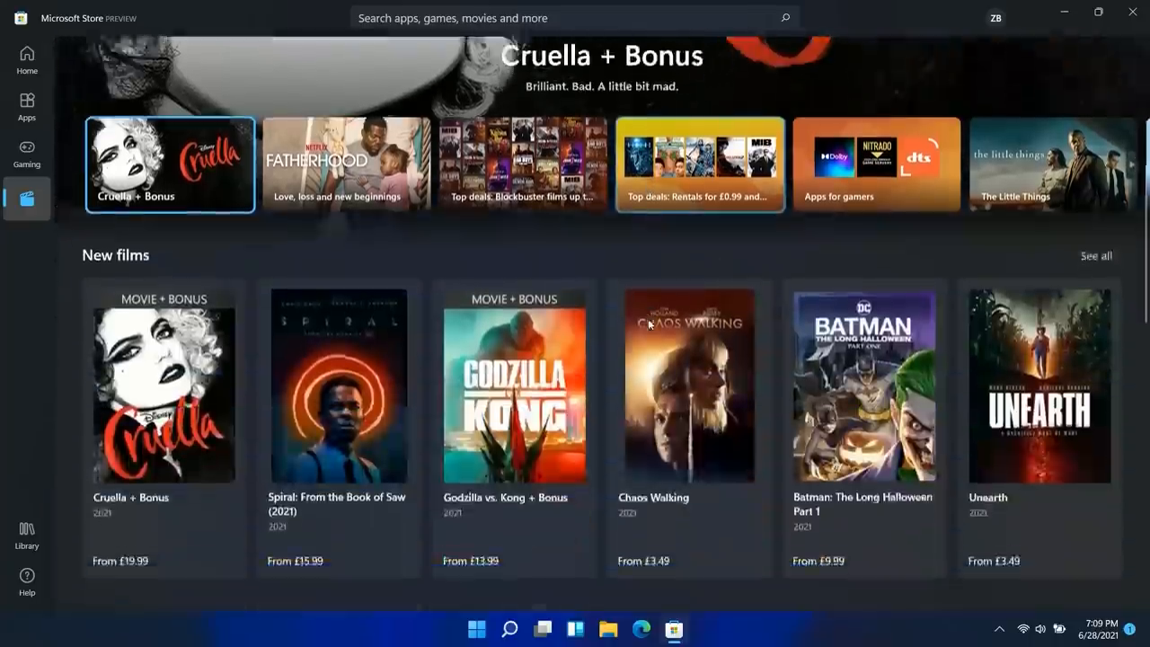
{"action": "scroll", "scroll_direction": "down", "scroll_amount": 3}
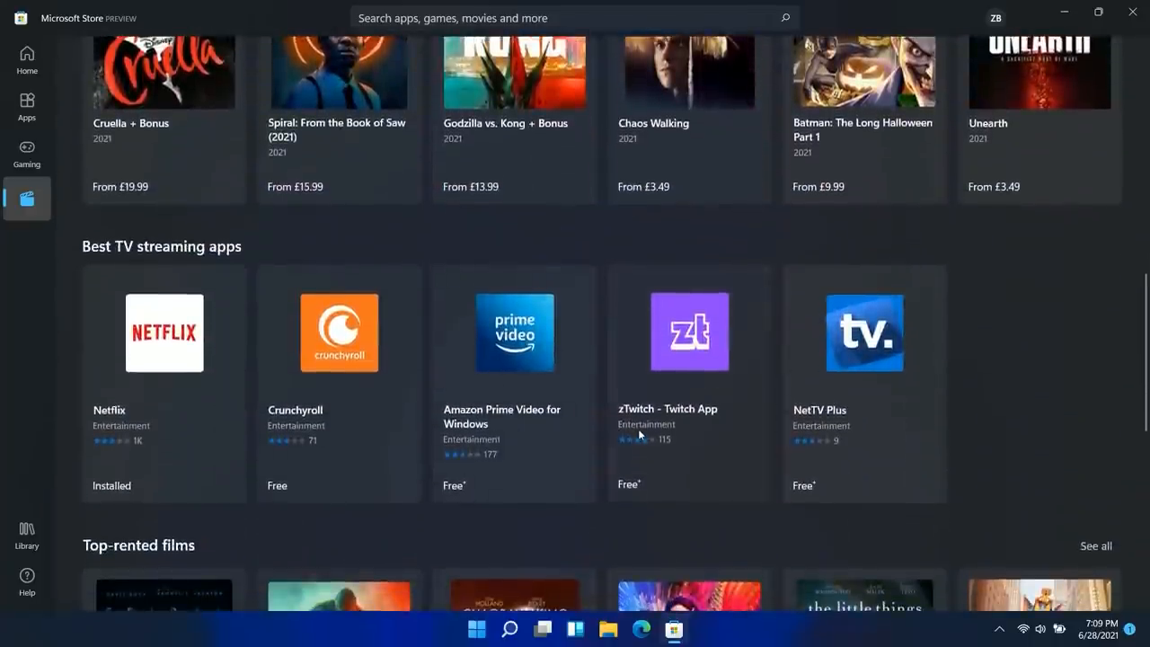
{"action": "scroll", "scroll_direction": "down", "scroll_amount": 3}
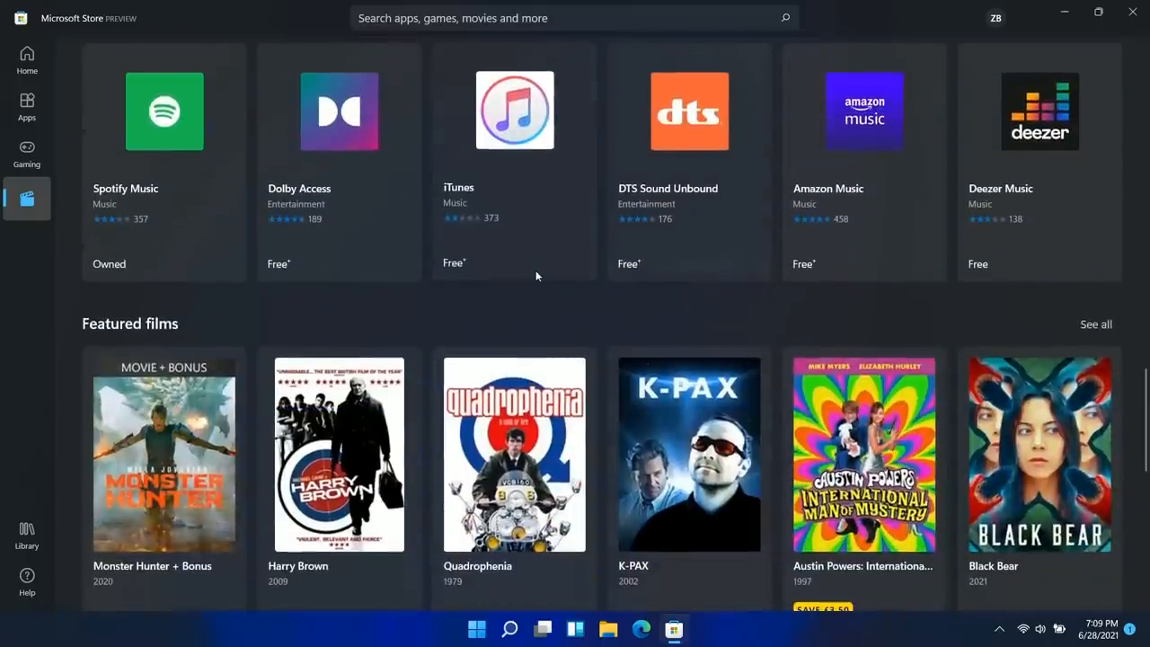
{"action": "scroll", "scroll_direction": "down", "scroll_amount": 3}
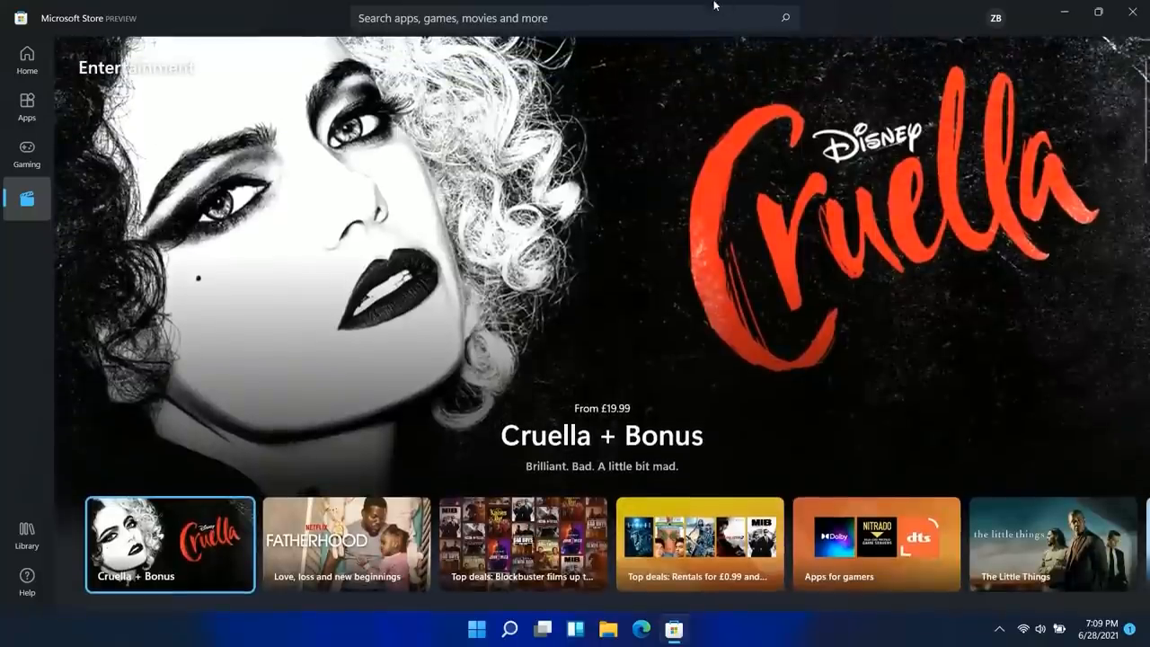
{"action": "mouse_move", "coordinate": [27, 54]}
{"action": "type", "text": "tiktok"}
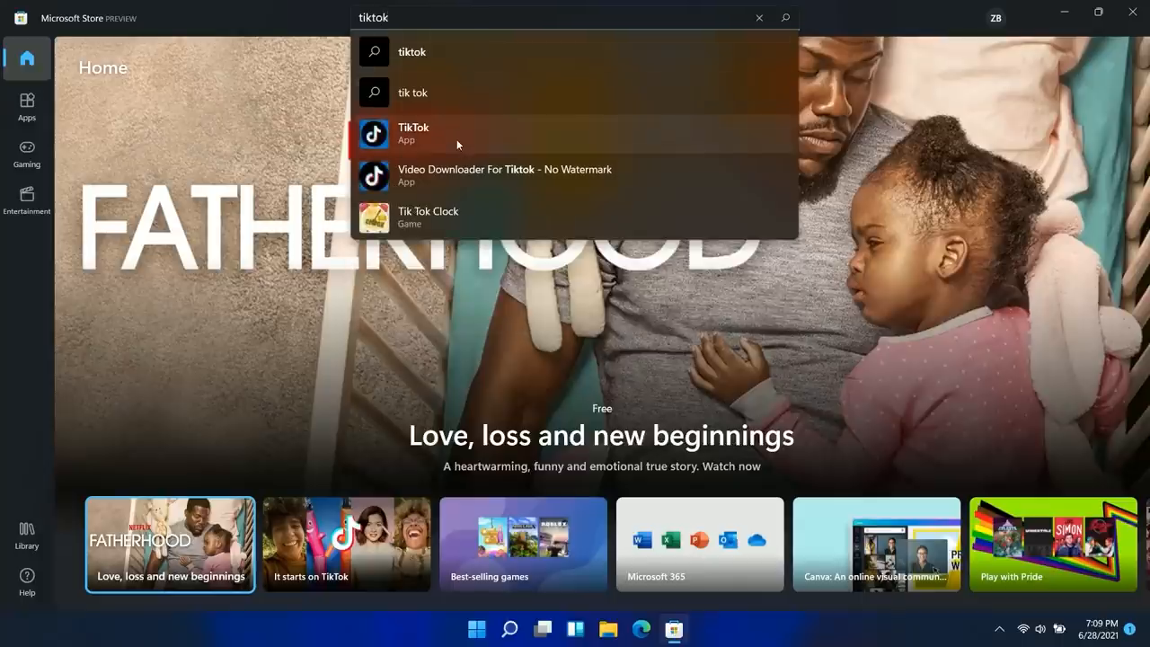
View TikTok's store page, run a search for 'tiktok', then close Microsoft Store.
{"action": "left_click", "coordinate": [413, 132]}
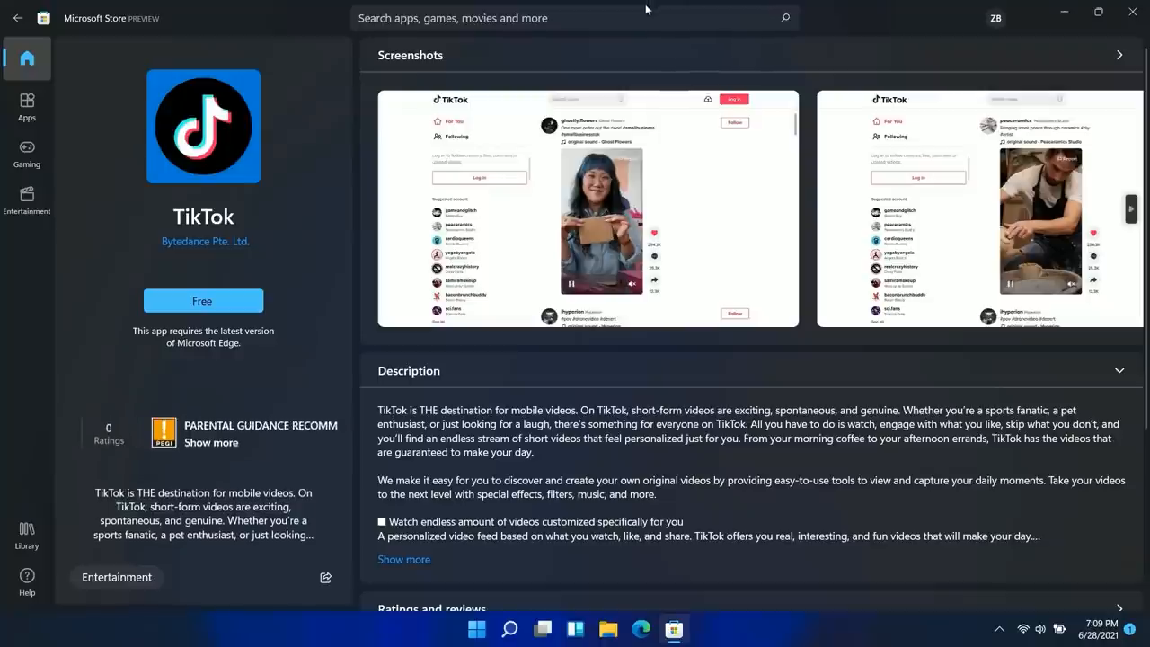
{"action": "type", "text": "tikt"}
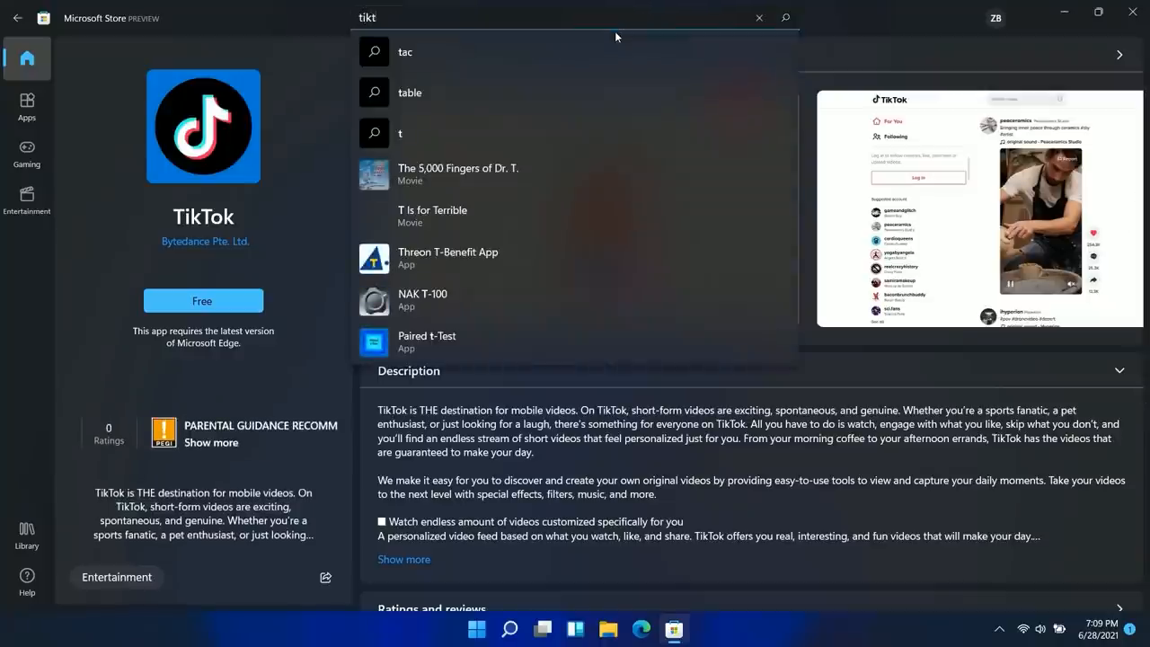
{"action": "key", "text": "Enter"}
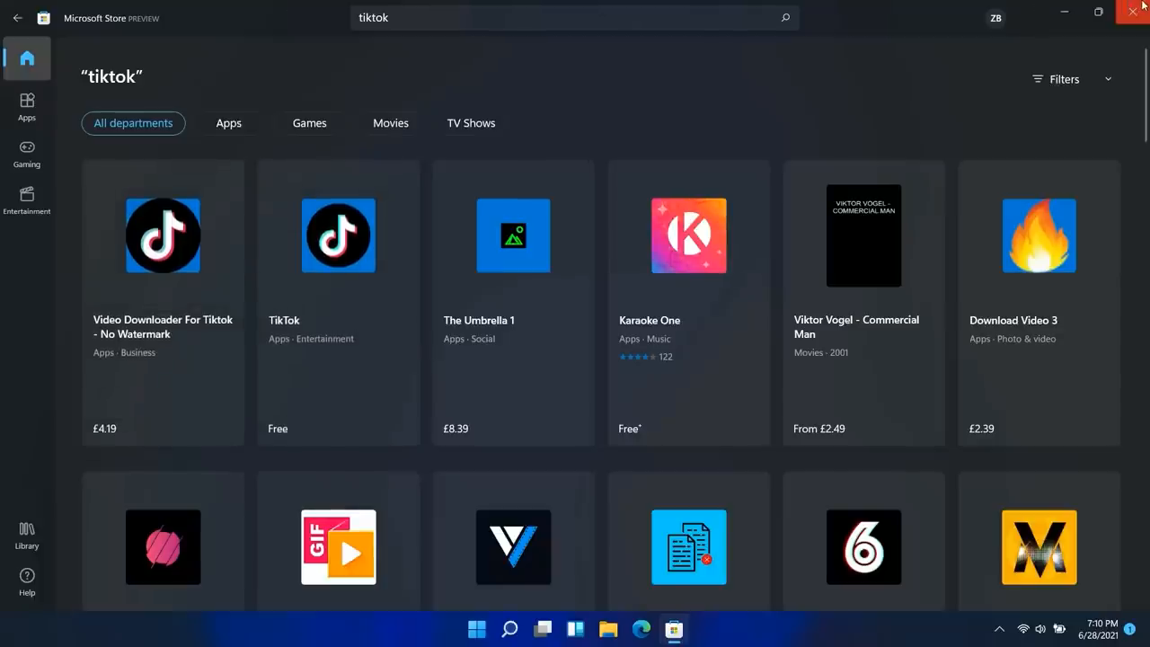
{"action": "left_click", "coordinate": [1138, 10]}
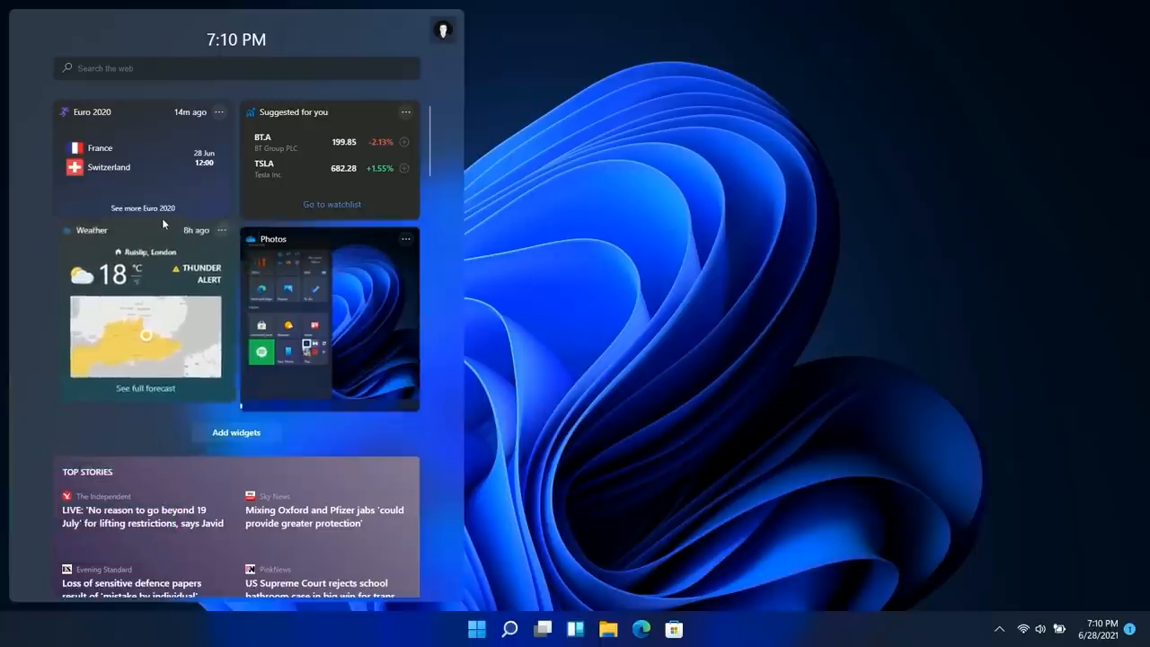
Remove the Photos widget from the board and review the widget settings for adding widgets.
{"action": "left_click", "coordinate": [405, 238]}
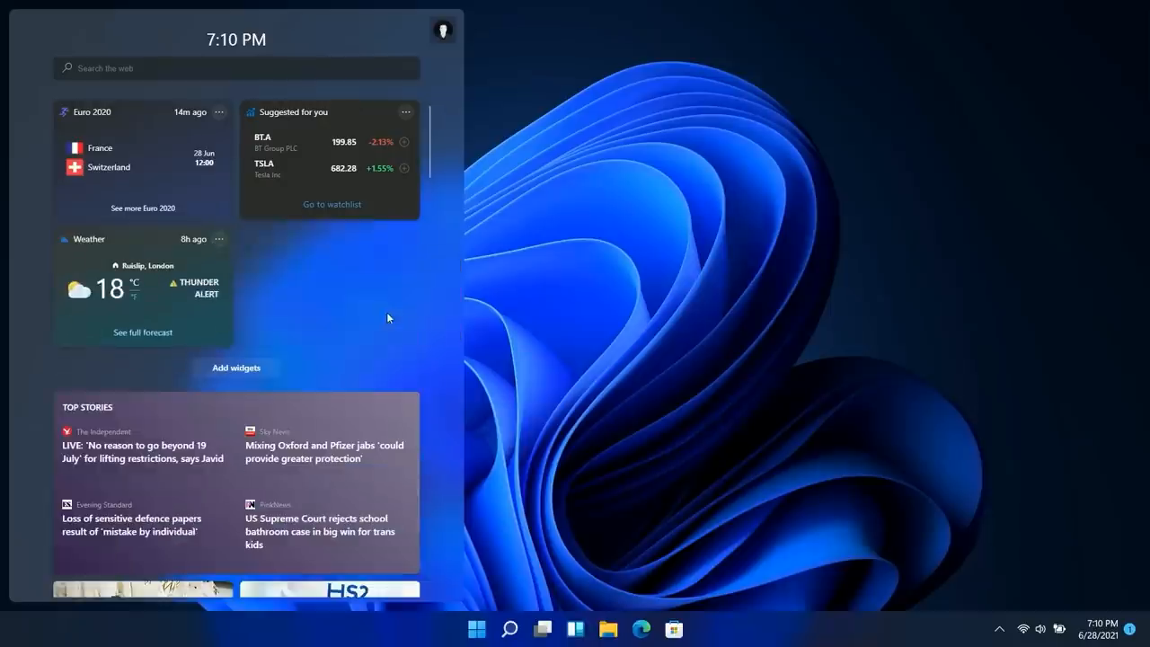
{"action": "left_click", "coordinate": [235, 367]}
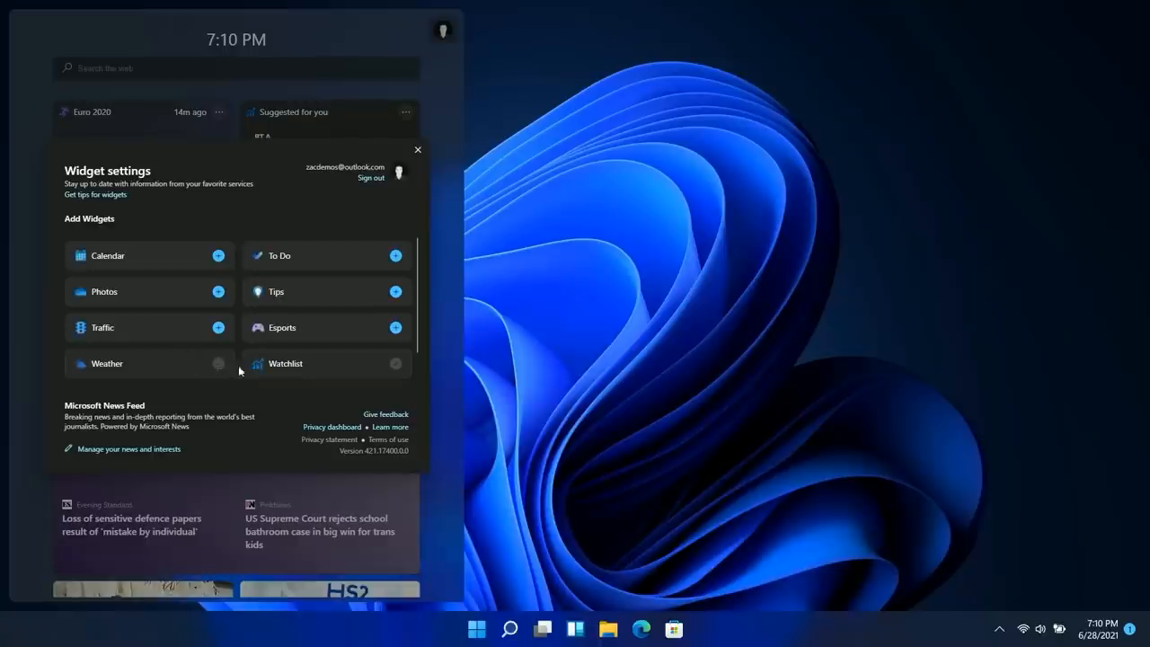
{"action": "mouse_move", "coordinate": [377, 368]}
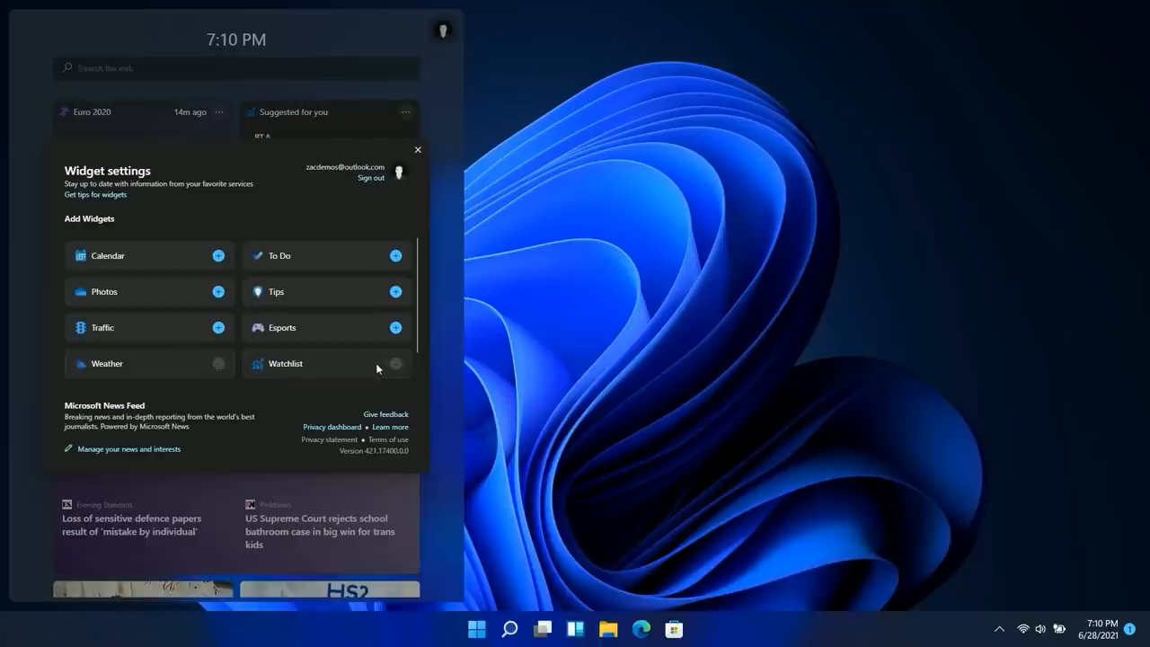
{"action": "left_click", "coordinate": [395, 256]}
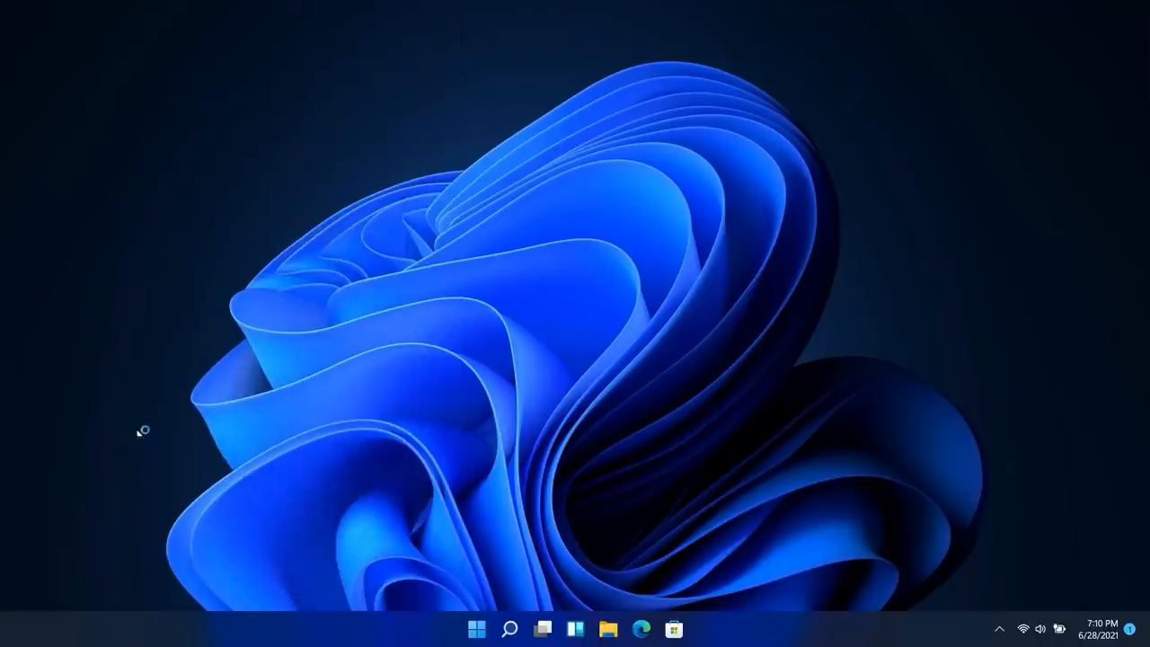
{"action": "mouse_move", "coordinate": [411, 465]}
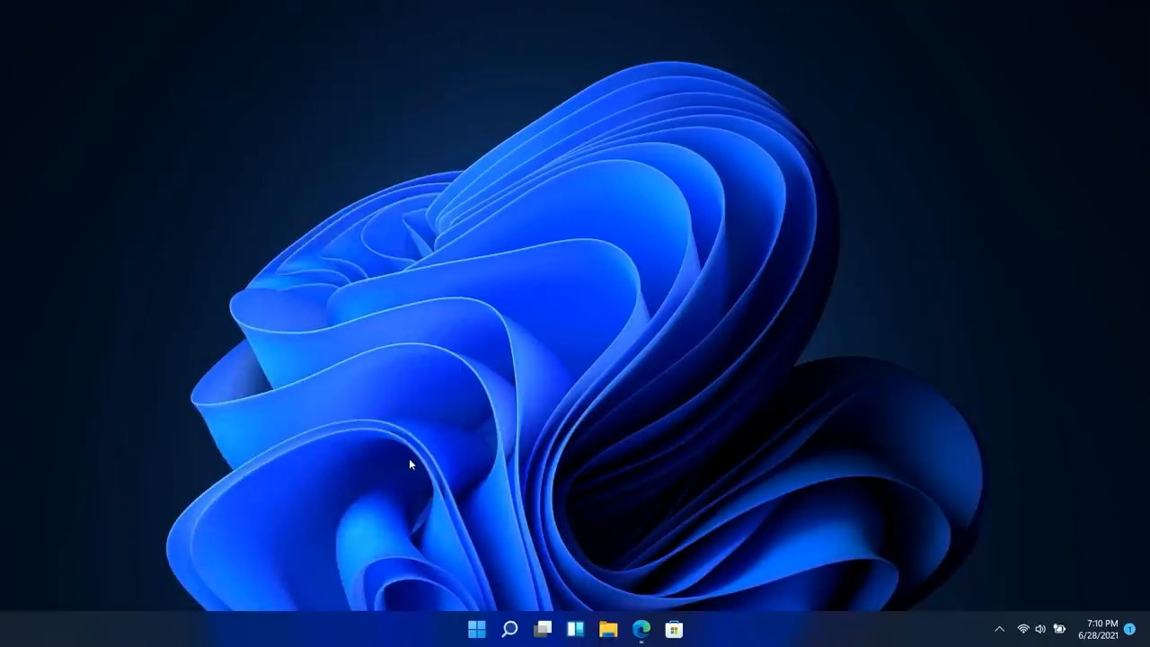
Reopen the Widgets panel from the taskbar, now showing To Do and Calendar.
{"action": "left_click", "coordinate": [640, 628]}
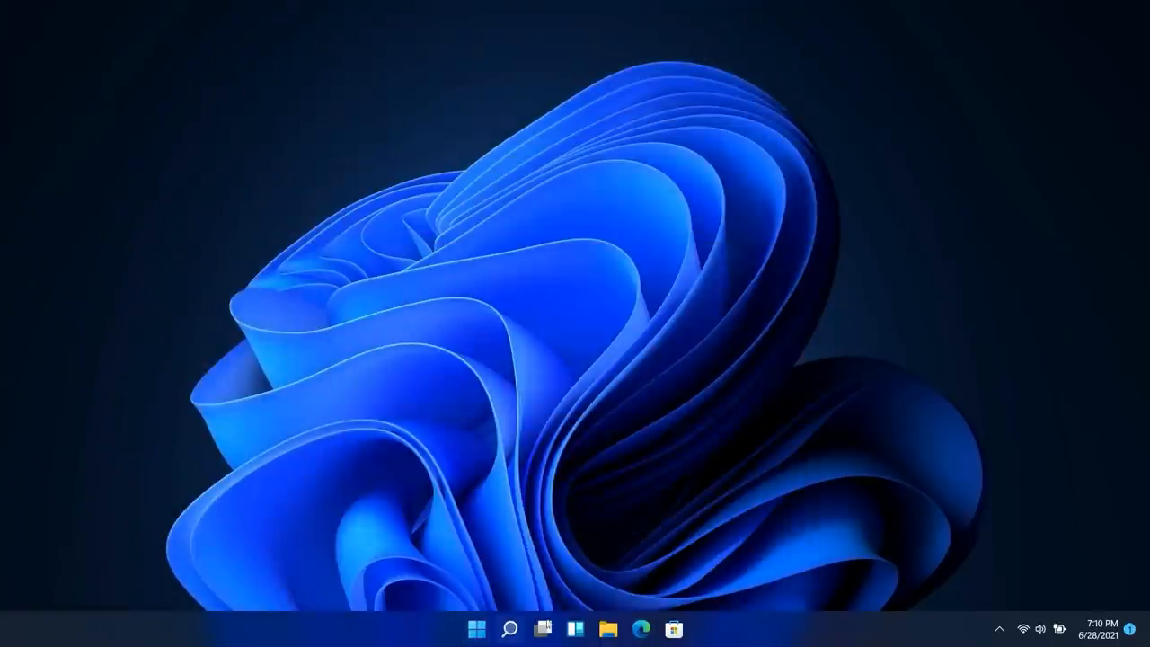
{"action": "left_click", "coordinate": [542, 628]}
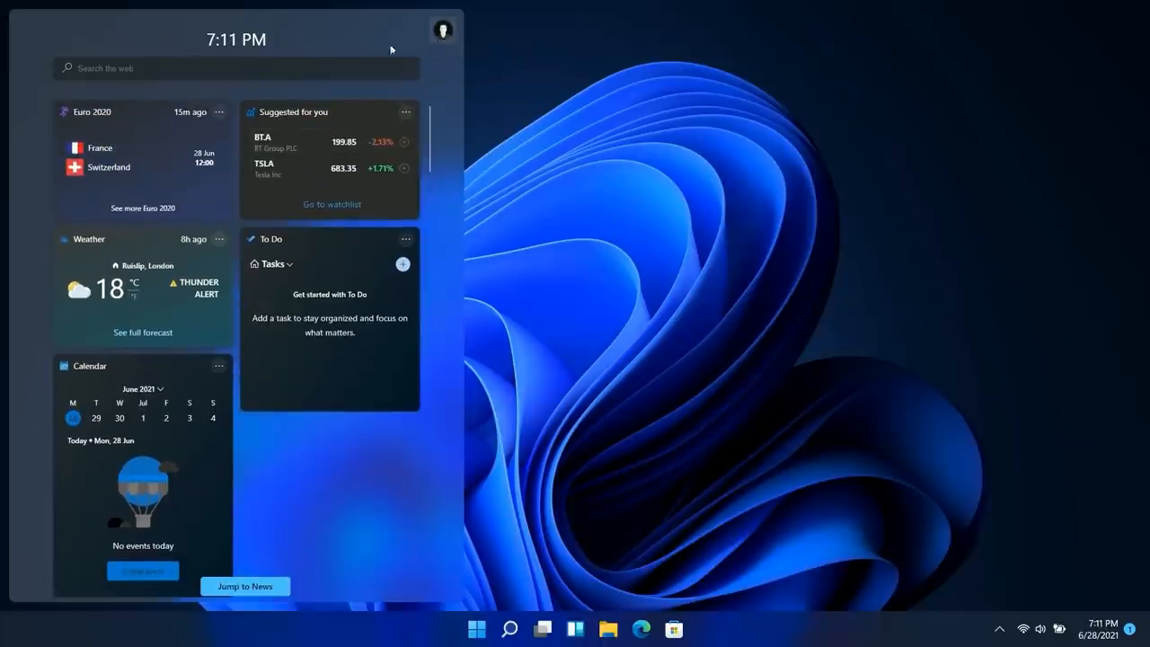
Review widget settings listing Calendar and To Do as added, then dismiss the panel.
{"action": "left_click", "coordinate": [237, 69]}
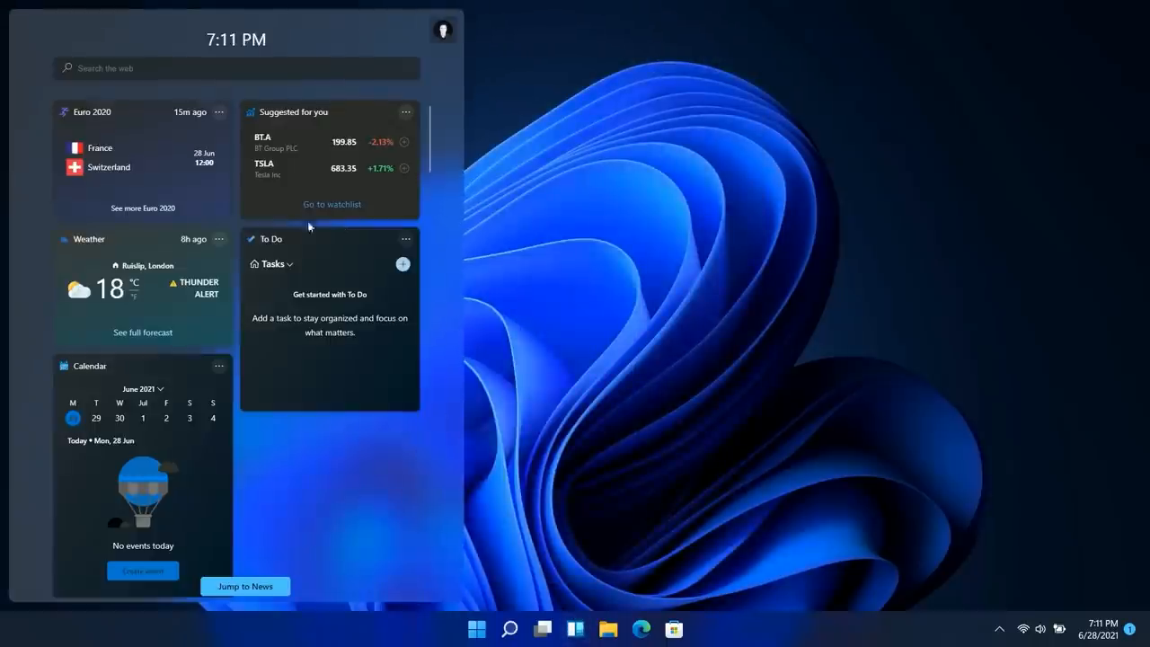
{"action": "mouse_move", "coordinate": [249, 360]}
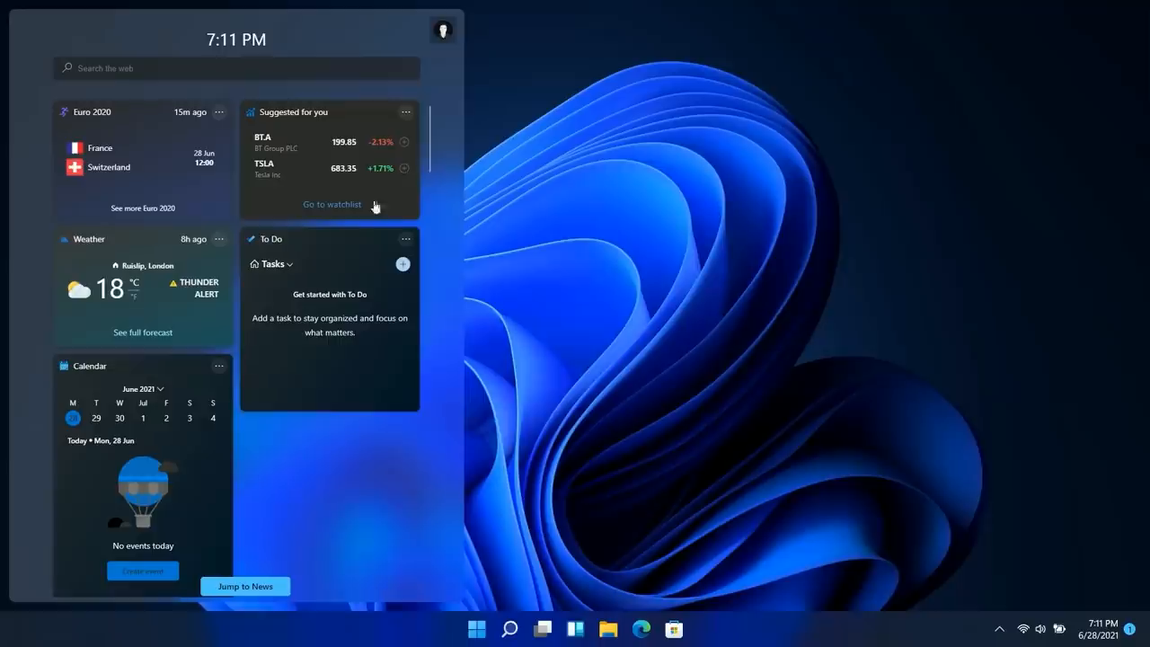
{"action": "left_click", "coordinate": [441, 29]}
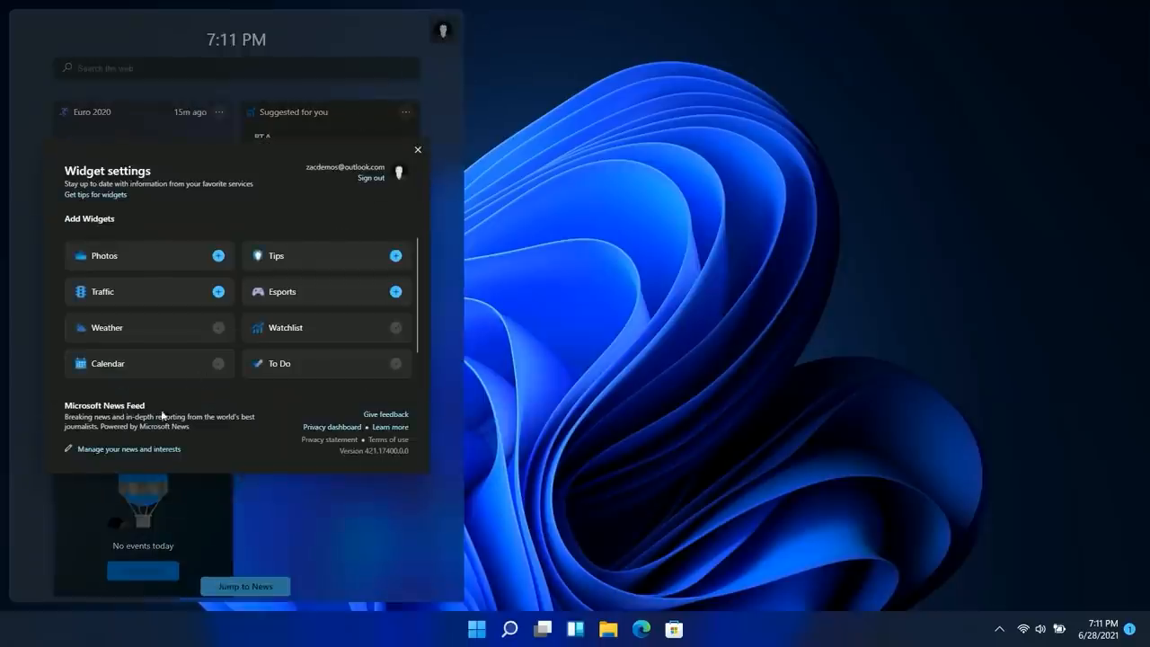
{"action": "mouse_move", "coordinate": [126, 212]}
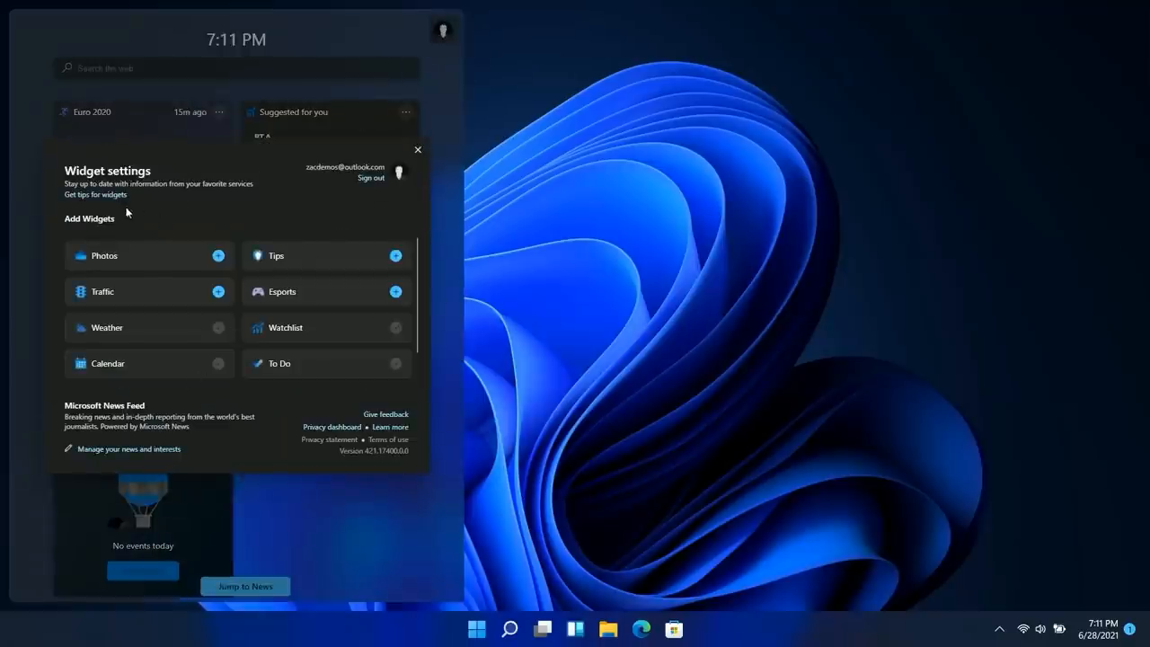
{"action": "left_click", "coordinate": [543, 276]}
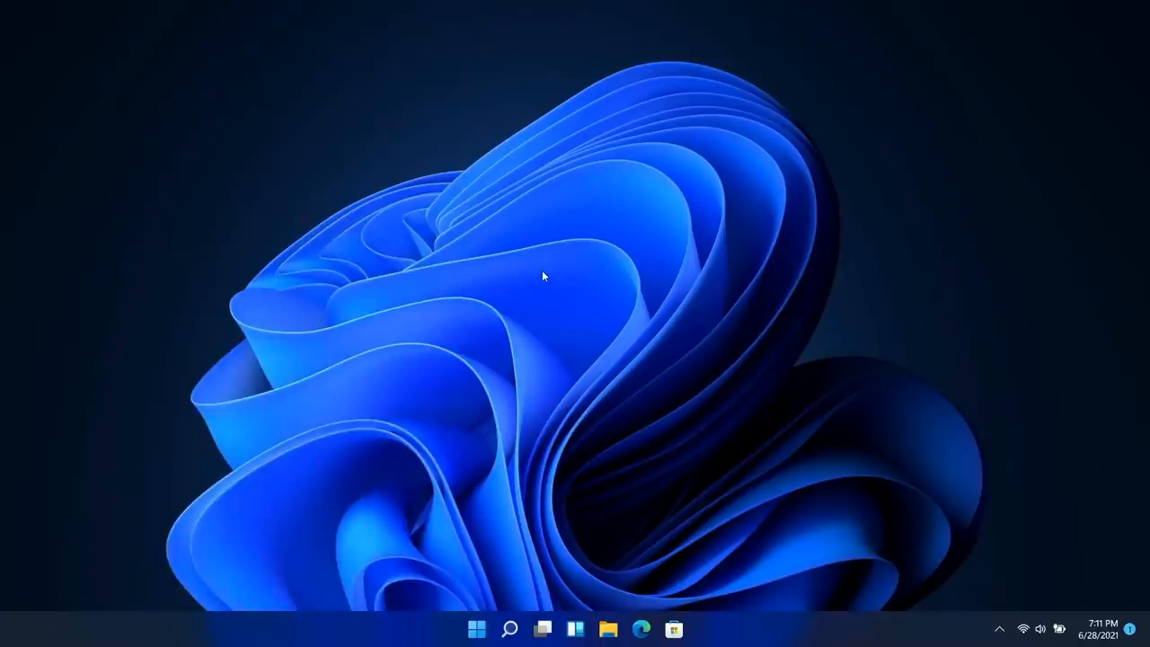